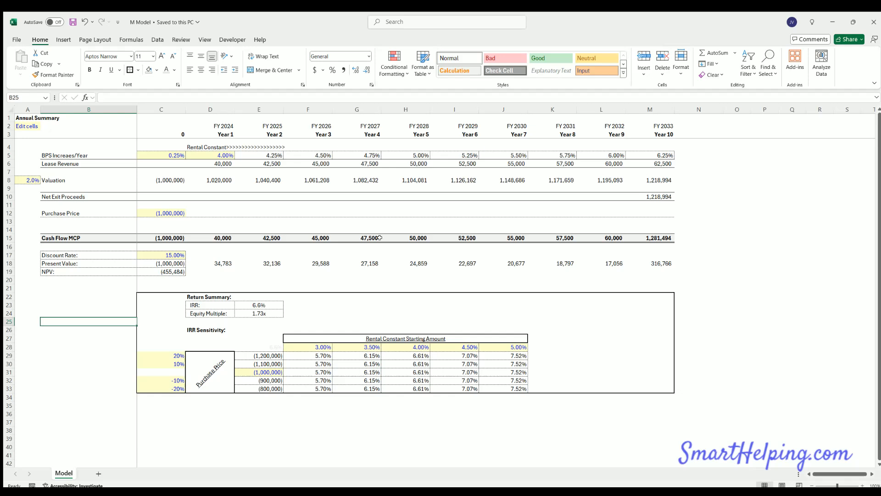
{"action": "mouse_move", "coordinate": [275, 207]}
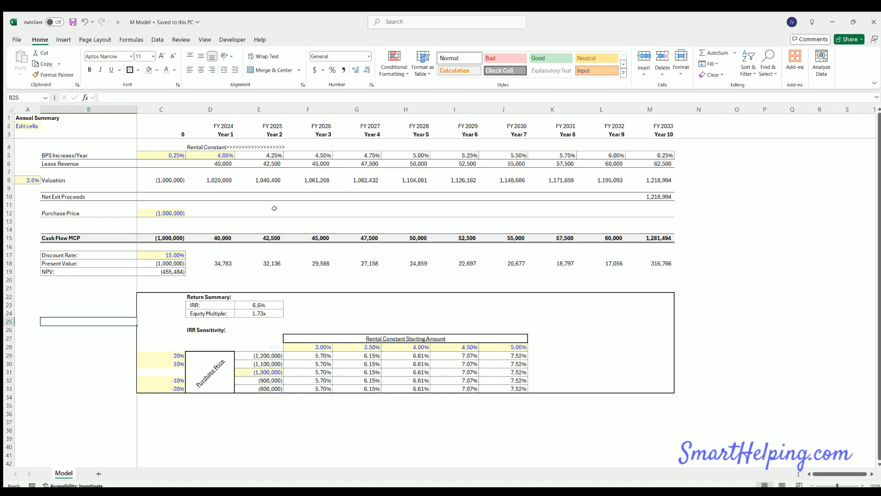
{"action": "mouse_move", "coordinate": [271, 214]}
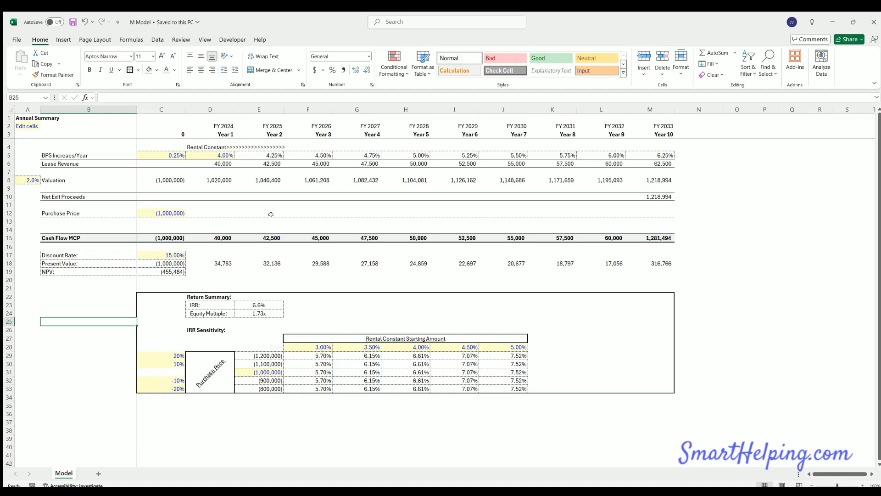
{"action": "mouse_move", "coordinate": [274, 222]}
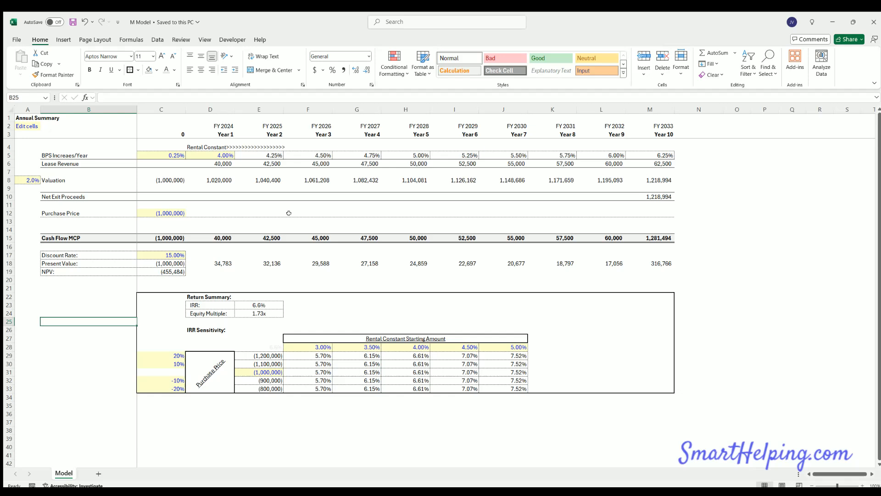
{"action": "mouse_move", "coordinate": [300, 207]}
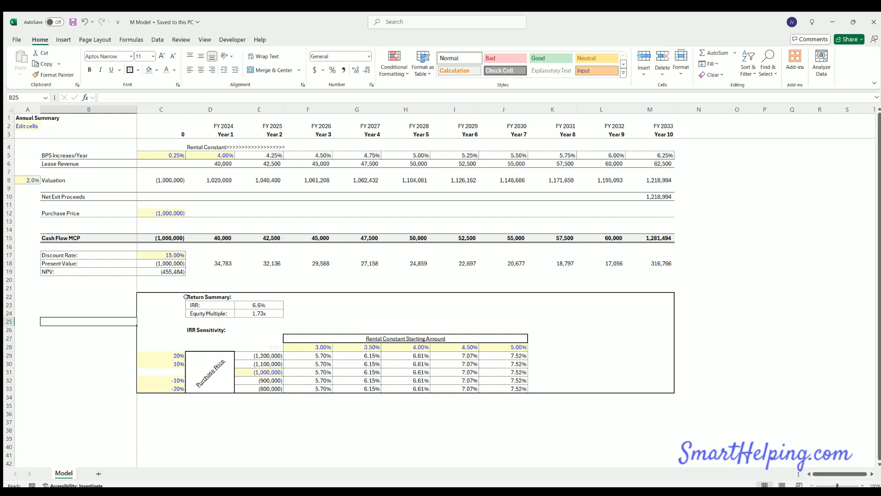
{"action": "mouse_move", "coordinate": [276, 419]}
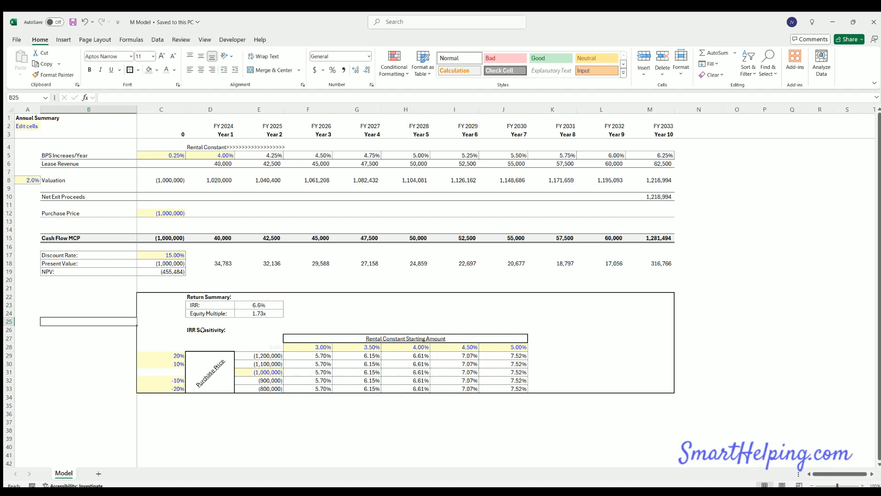
{"action": "mouse_move", "coordinate": [774, 338]}
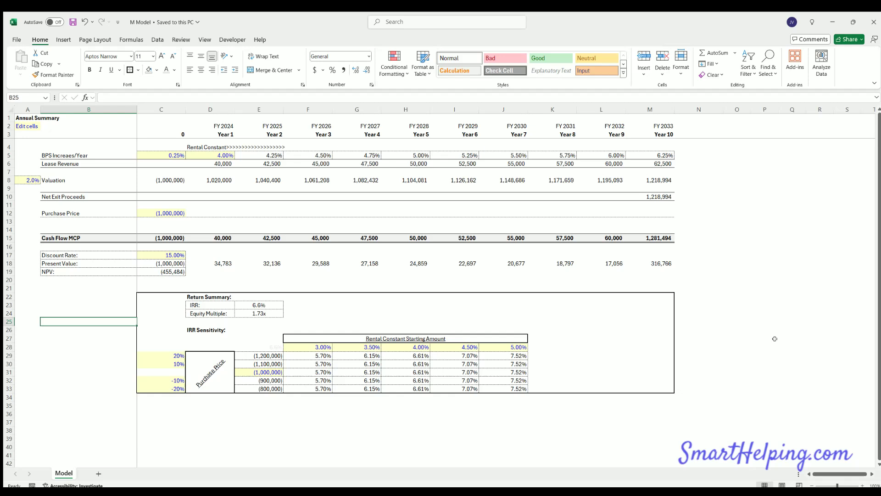
- Review the BPS Increases/Year inputs and set the Year 1 increase rate to 3.00%
{"action": "left_click", "coordinate": [792, 337]}
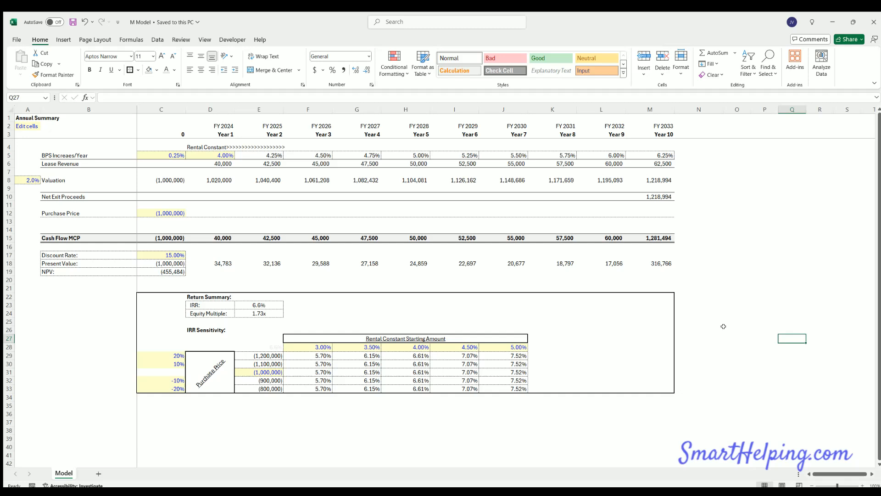
{"action": "mouse_move", "coordinate": [436, 228]}
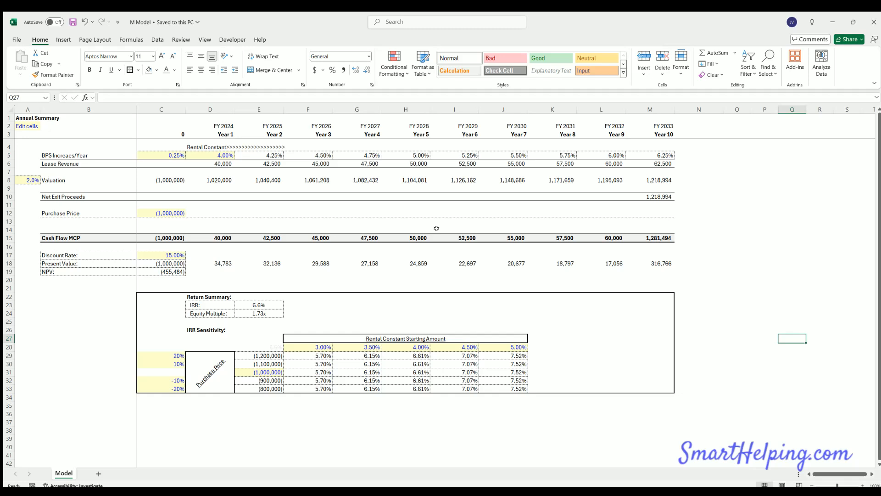
{"action": "mouse_move", "coordinate": [366, 215]}
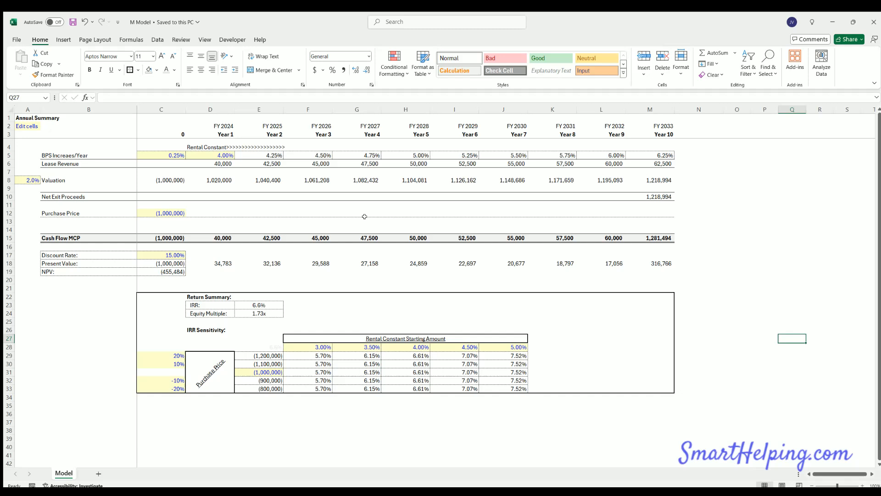
{"action": "mouse_move", "coordinate": [318, 206]}
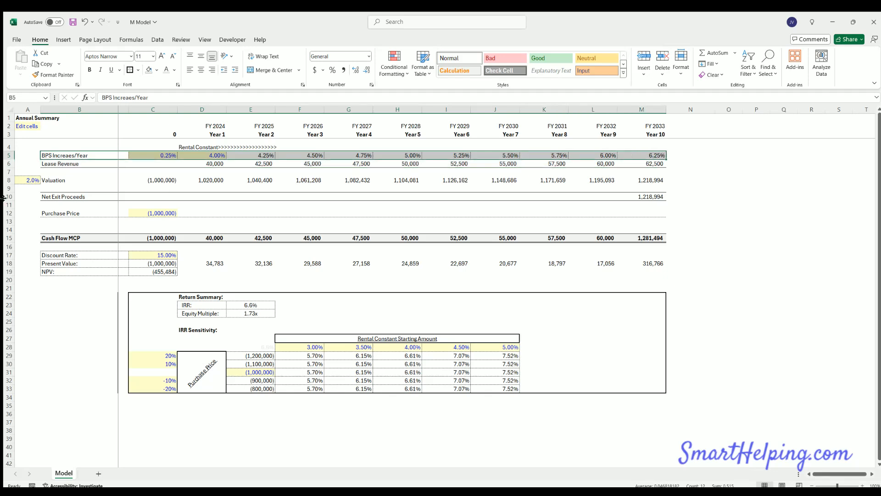
{"action": "left_click", "coordinate": [210, 155]}
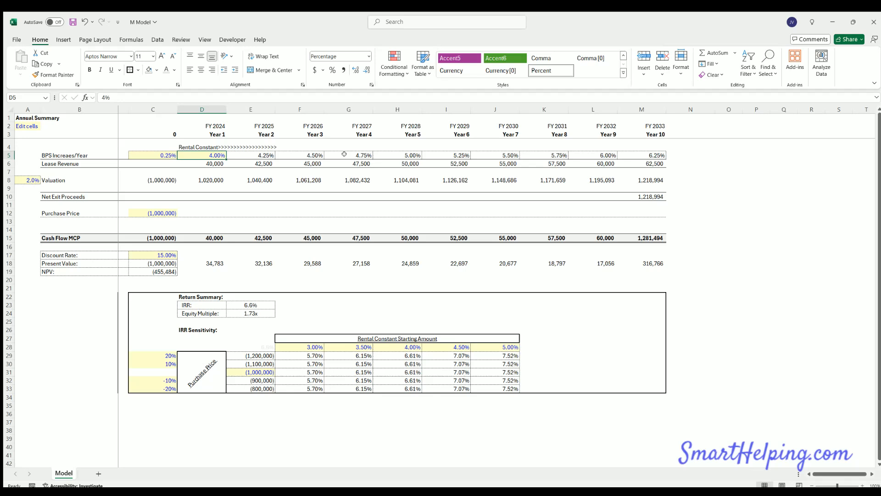
{"action": "mouse_move", "coordinate": [142, 282]}
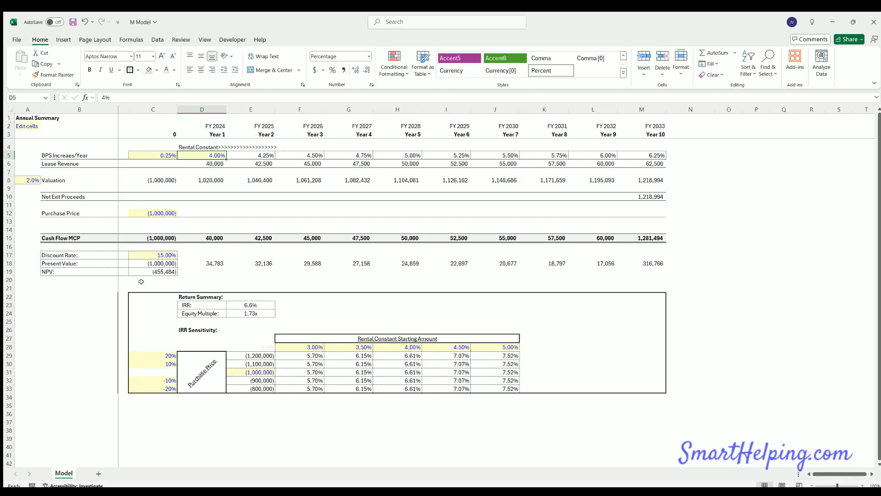
{"action": "left_click", "coordinate": [152, 155]}
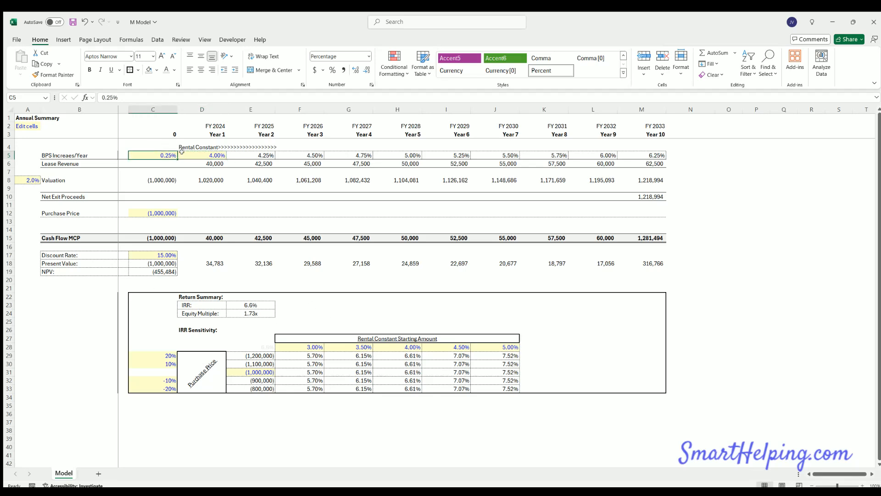
{"action": "left_click", "coordinate": [201, 155]}
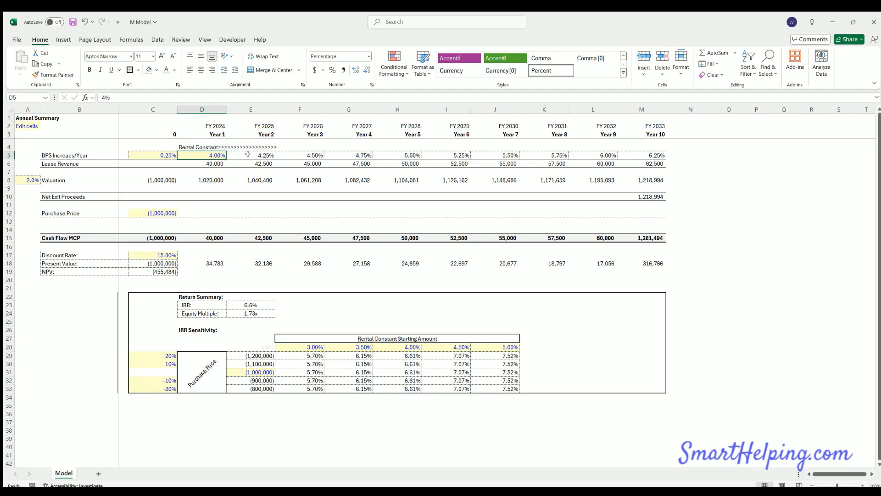
{"action": "left_click", "coordinate": [784, 205]}
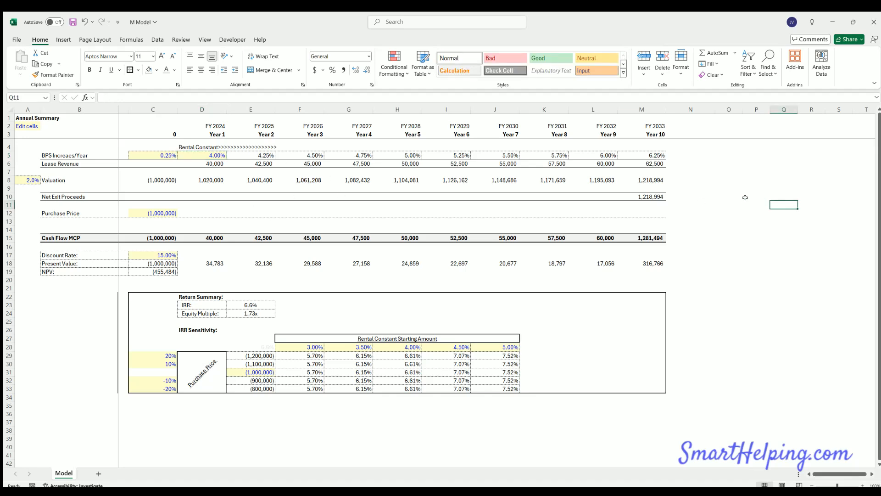
{"action": "left_click", "coordinate": [201, 155]}
{"action": "type", "text": "5"}
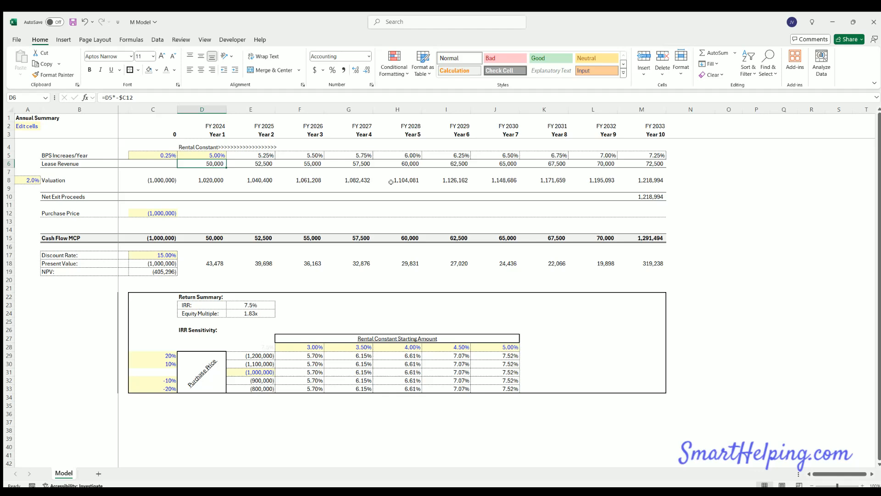
{"action": "type", "text": "3.00%"}
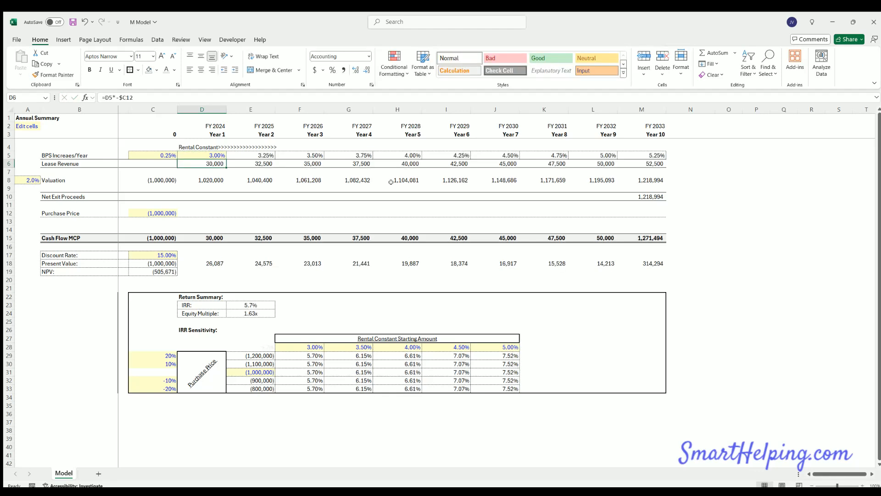
- Try yearly step-ups of 0.5%, 1% and 0.9% so revenue, NPV and IRR recalculate
{"action": "left_click", "coordinate": [202, 155]}
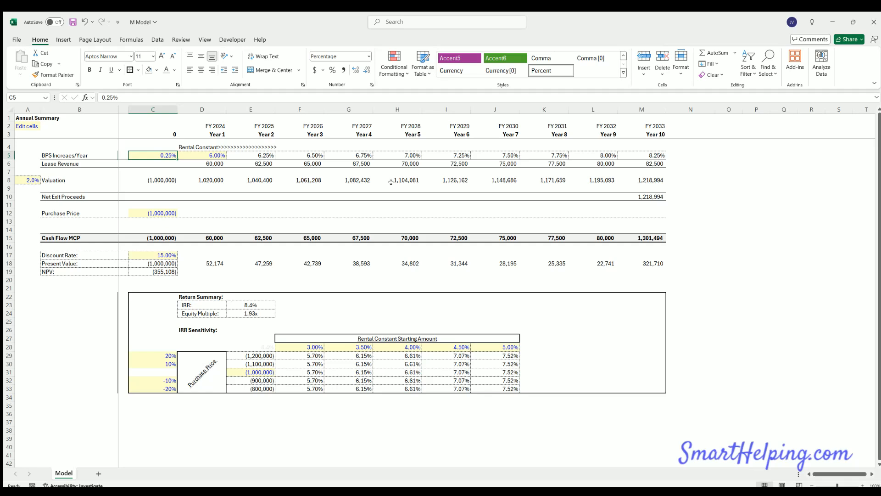
{"action": "type", "text": "0.5%"}
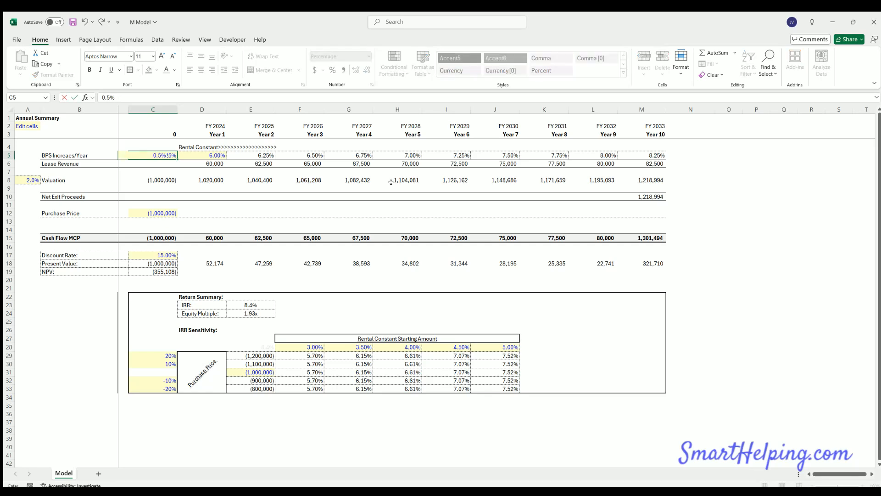
{"action": "key", "text": "Enter"}
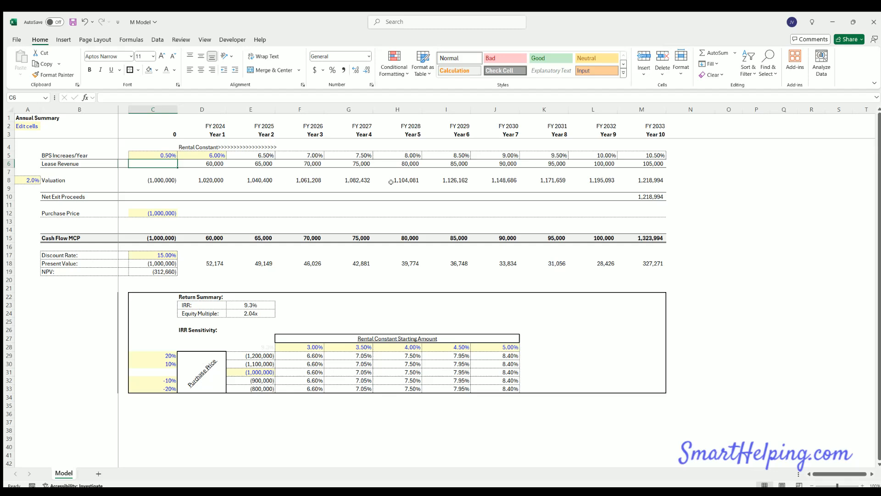
{"action": "left_click", "coordinate": [152, 155]}
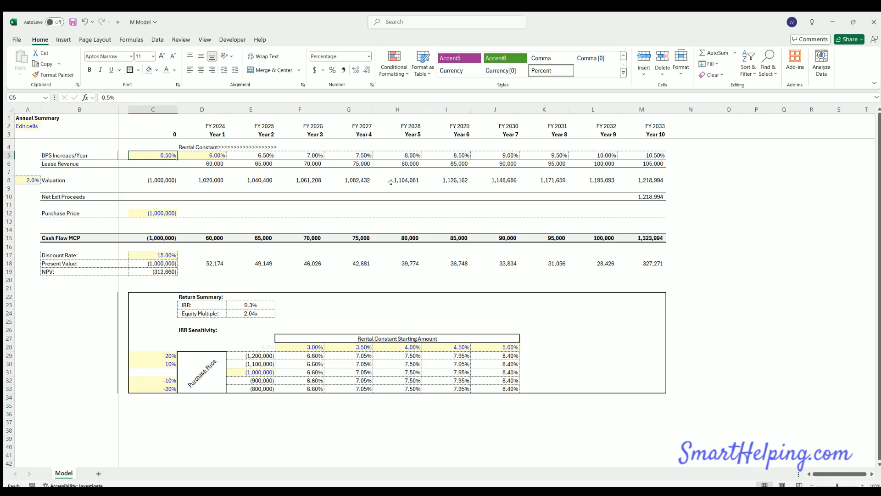
{"action": "type", "text": "1%"}
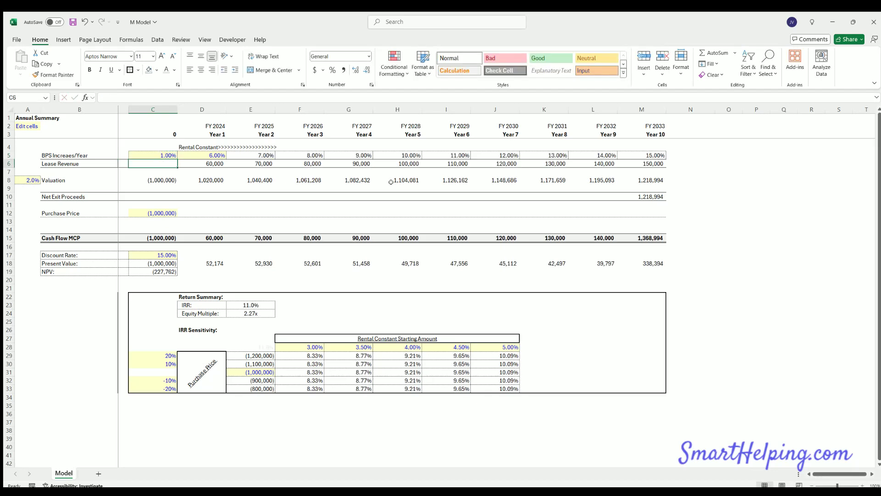
{"action": "type", "text": "0.9%"}
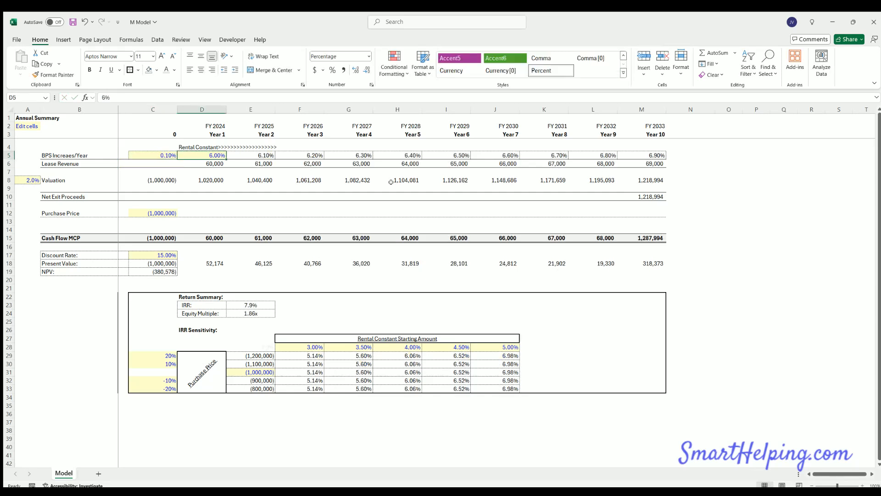
{"action": "left_click", "coordinate": [250, 163]}
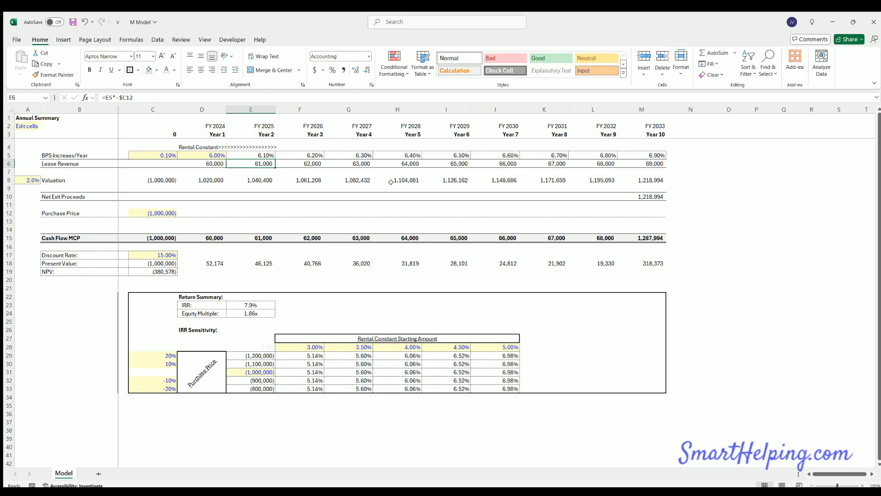
{"action": "left_click", "coordinate": [152, 163]}
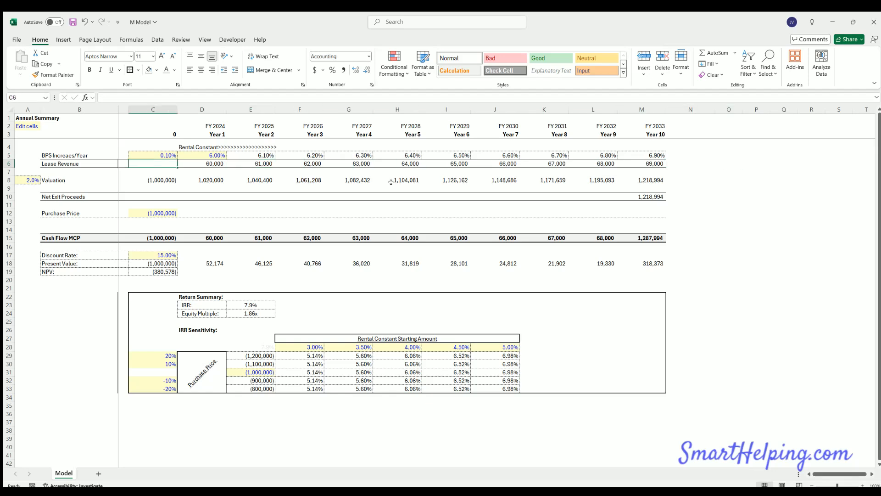
{"action": "left_click", "coordinate": [349, 180]}
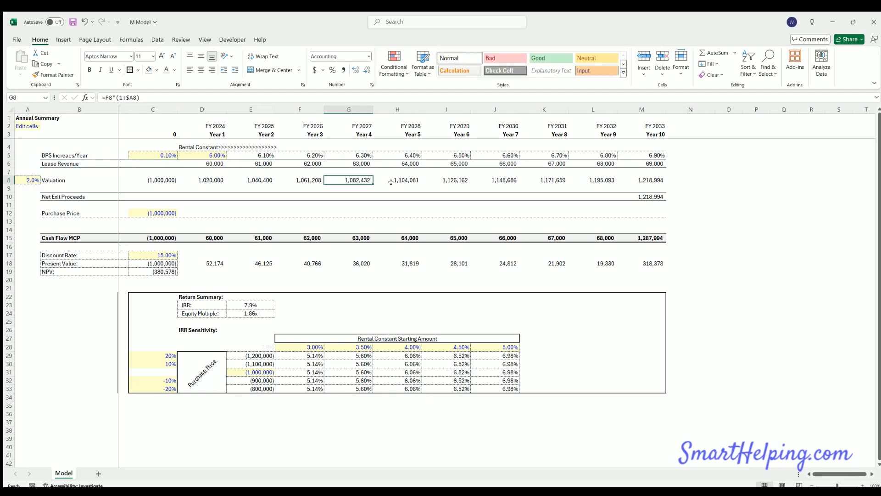
{"action": "left_click", "coordinate": [27, 179]}
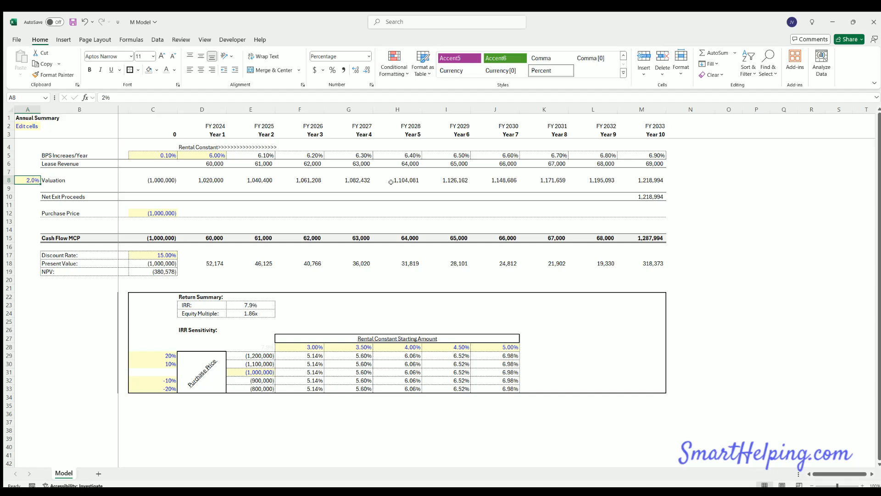
{"action": "left_click", "coordinate": [152, 179]}
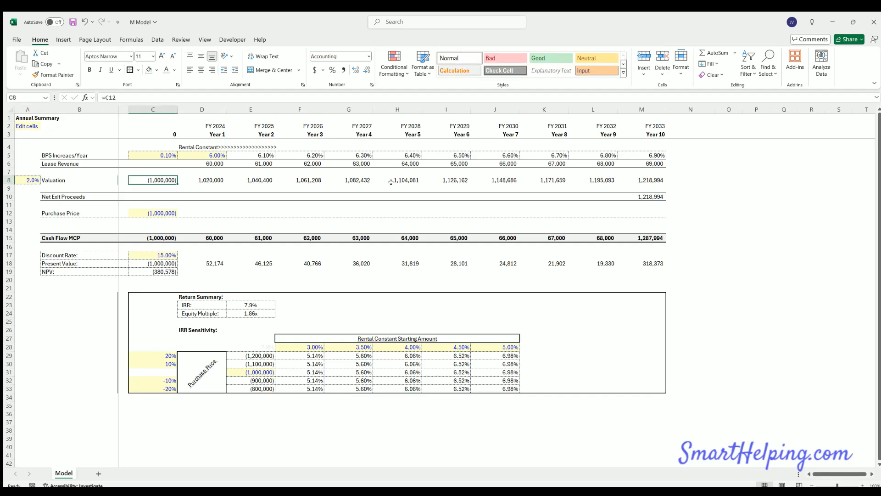
{"action": "left_click", "coordinate": [152, 213]}
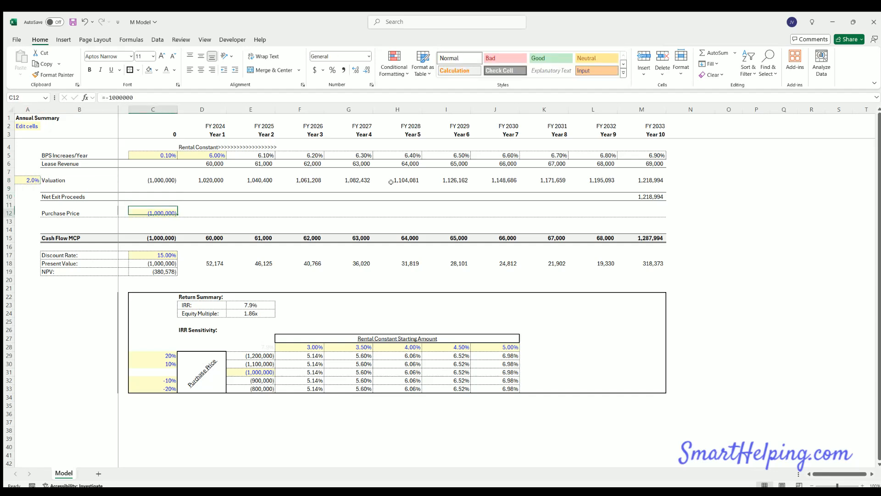
{"action": "left_click", "coordinate": [314, 56]}
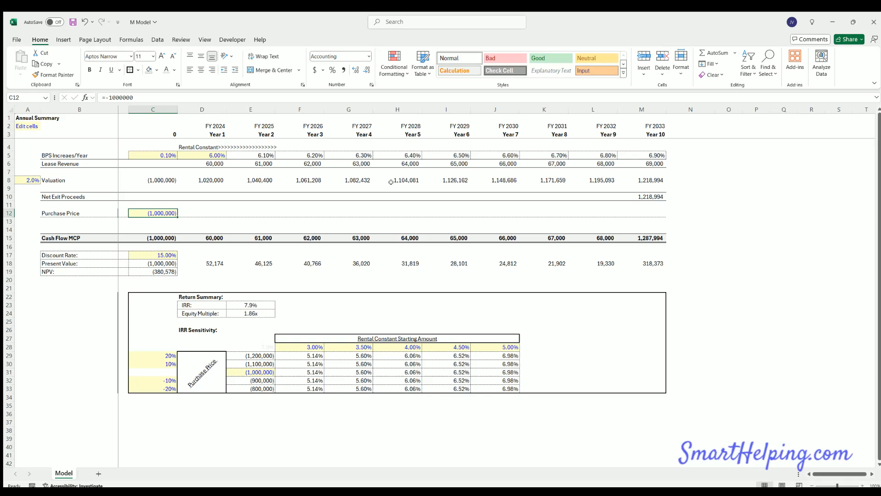
{"action": "left_click", "coordinate": [152, 204]}
{"action": "type", "text": "4"}
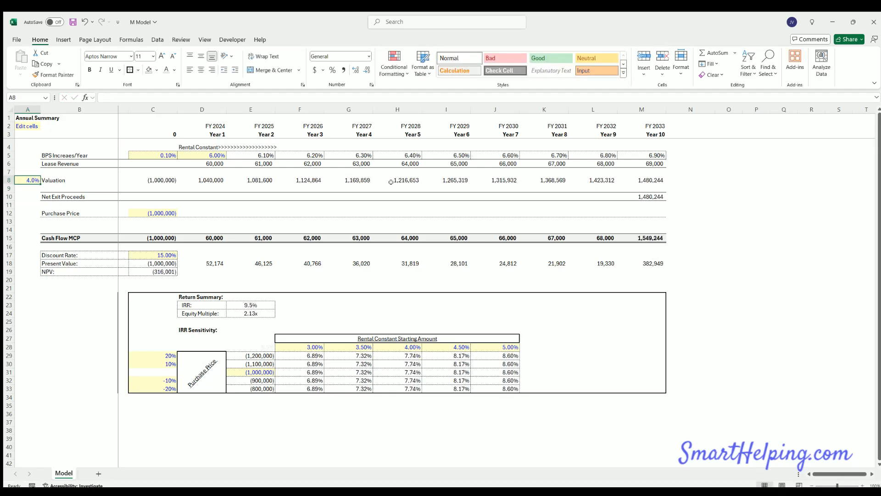
{"action": "left_click", "coordinate": [690, 180]}
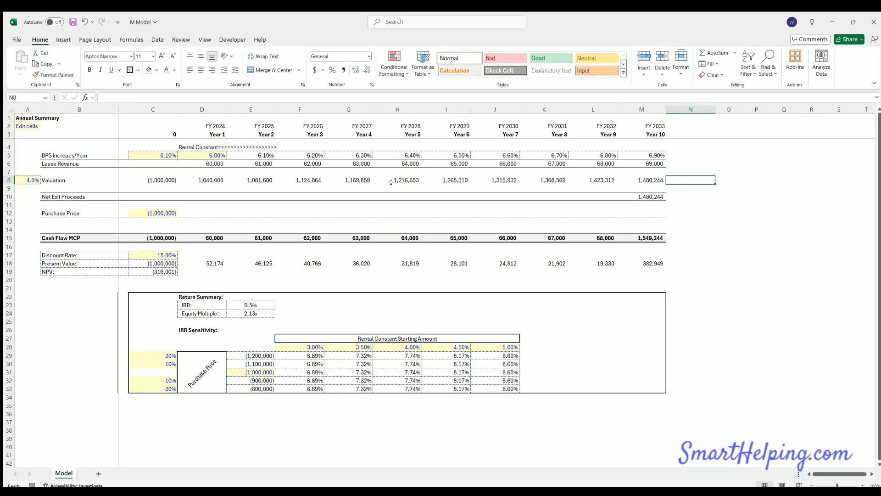
{"action": "left_click", "coordinate": [690, 196]}
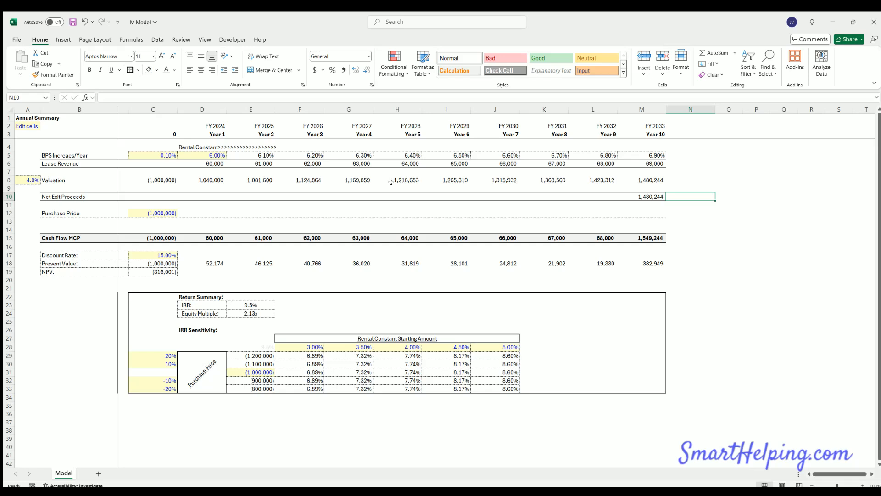
{"action": "left_click", "coordinate": [641, 213]}
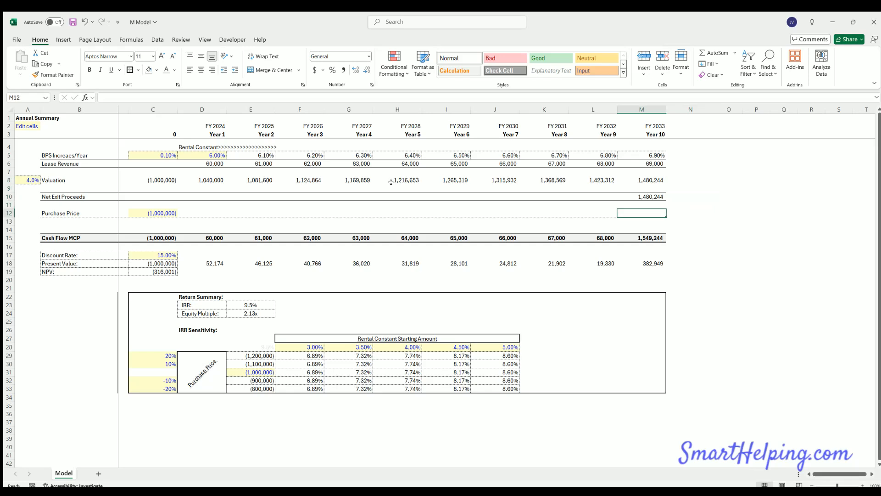
{"action": "left_click", "coordinate": [153, 229]}
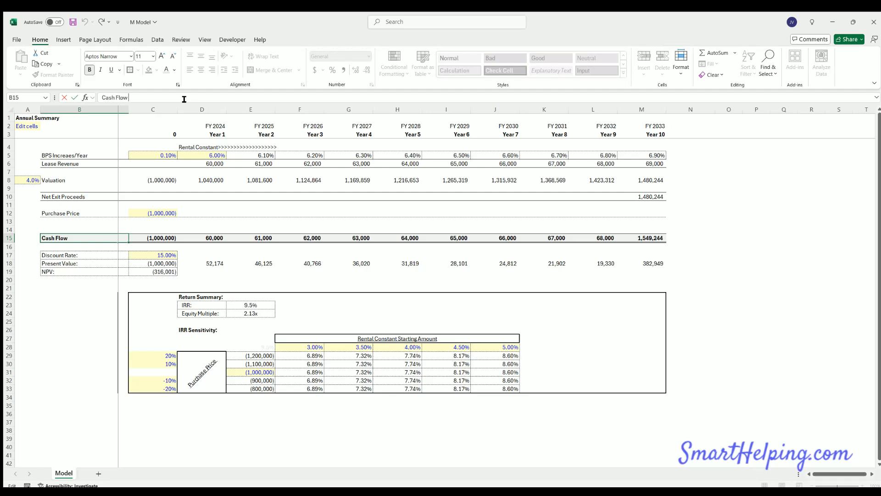
- Confirm the shortened 'Cash Flow' label on row 15 by clicking away
{"action": "left_click", "coordinate": [811, 279]}
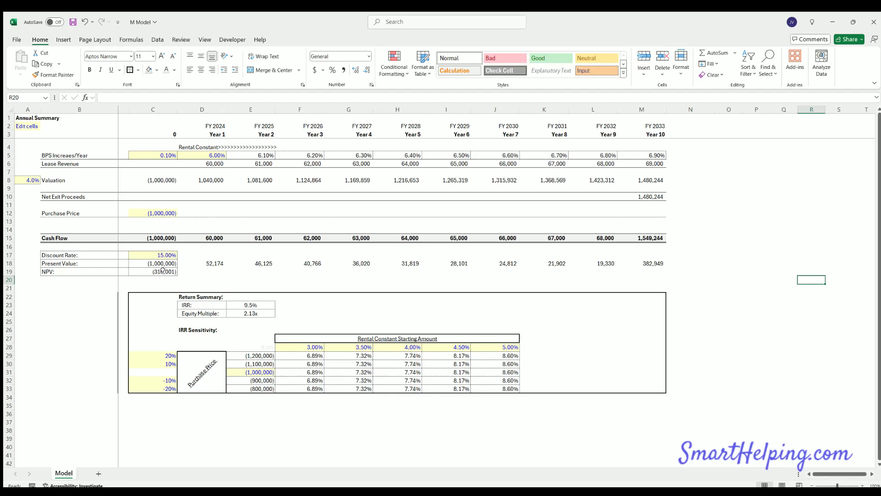
{"action": "mouse_move", "coordinate": [167, 250]}
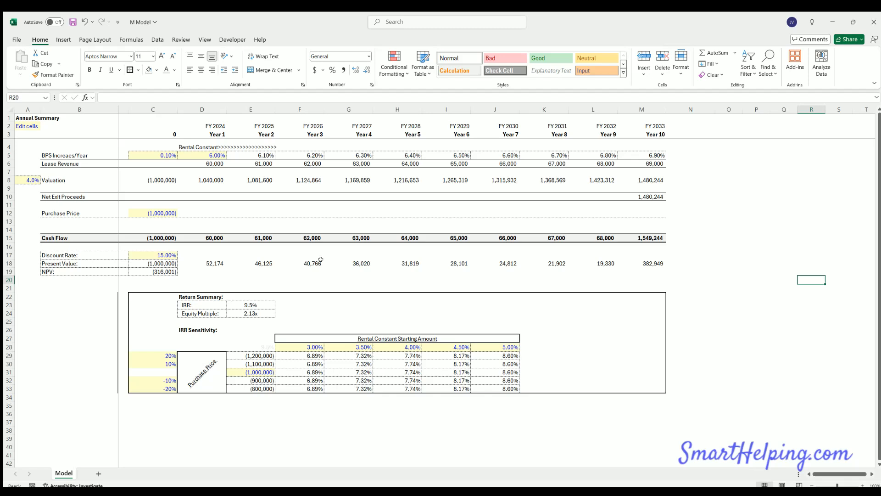
{"action": "mouse_move", "coordinate": [253, 275]}
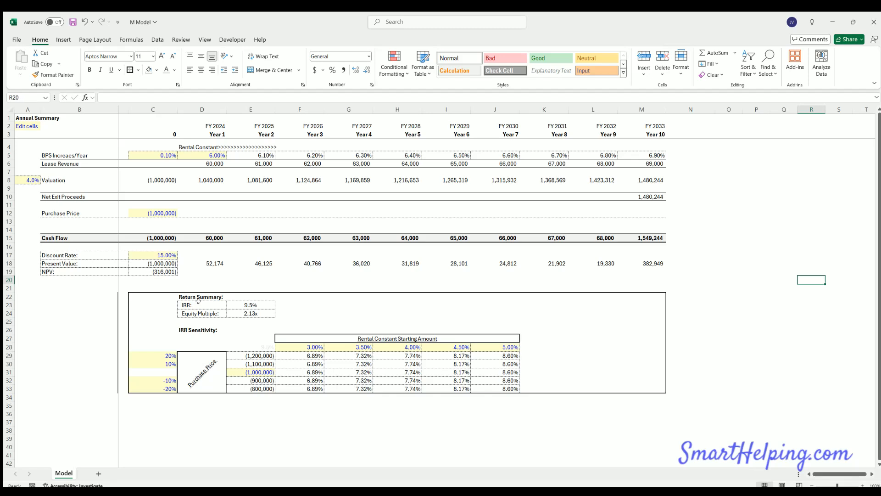
{"action": "mouse_move", "coordinate": [189, 255]}
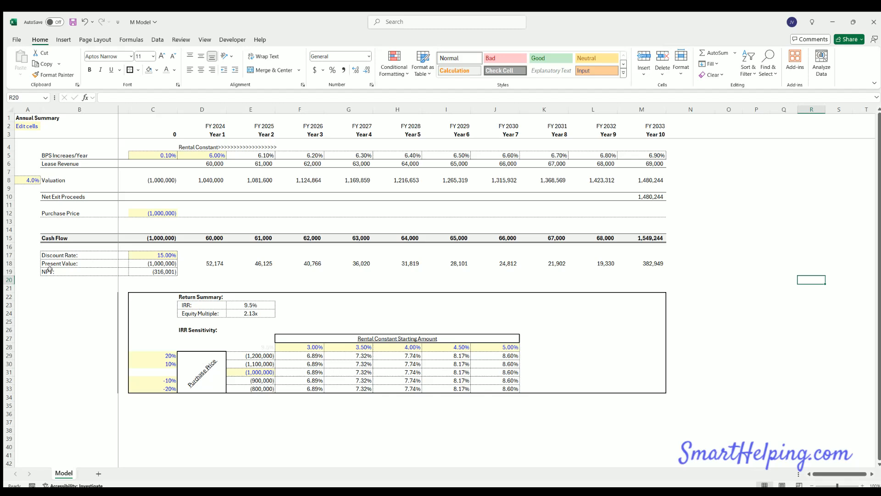
{"action": "left_click", "coordinate": [153, 271]}
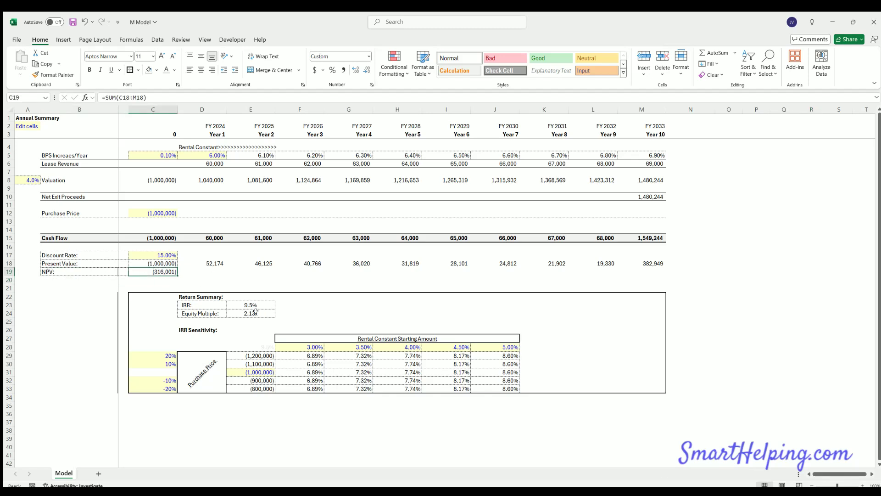
{"action": "left_click", "coordinate": [249, 304]}
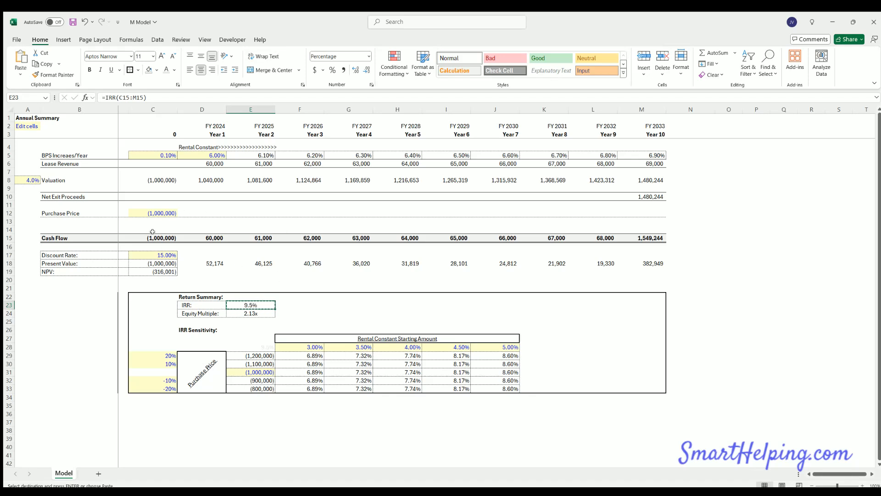
{"action": "mouse_move", "coordinate": [356, 228]}
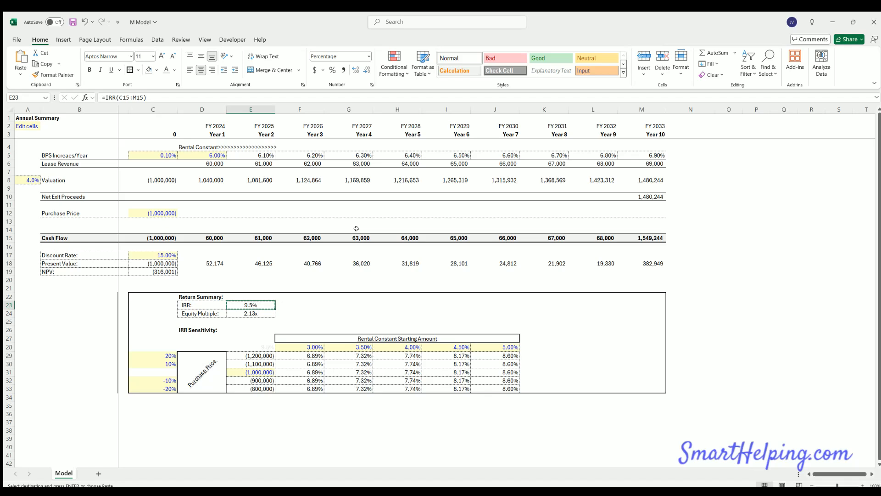
{"action": "mouse_move", "coordinate": [651, 229]}
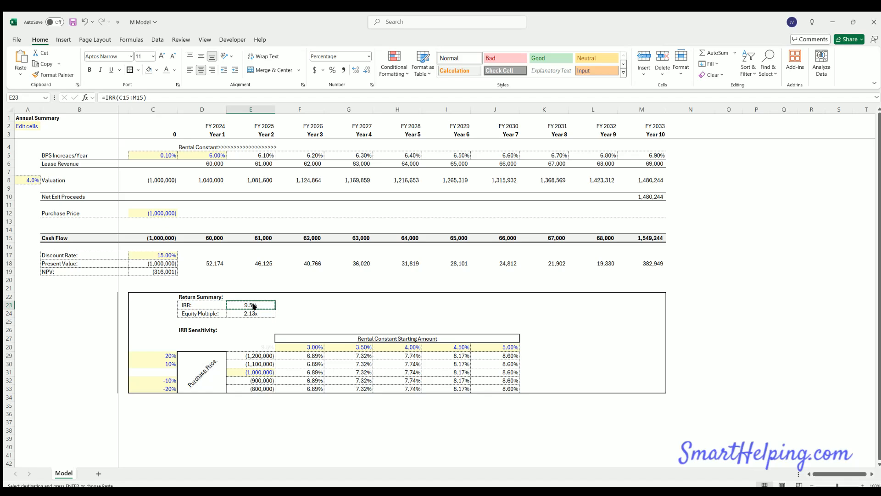
{"action": "left_click", "coordinate": [156, 255]}
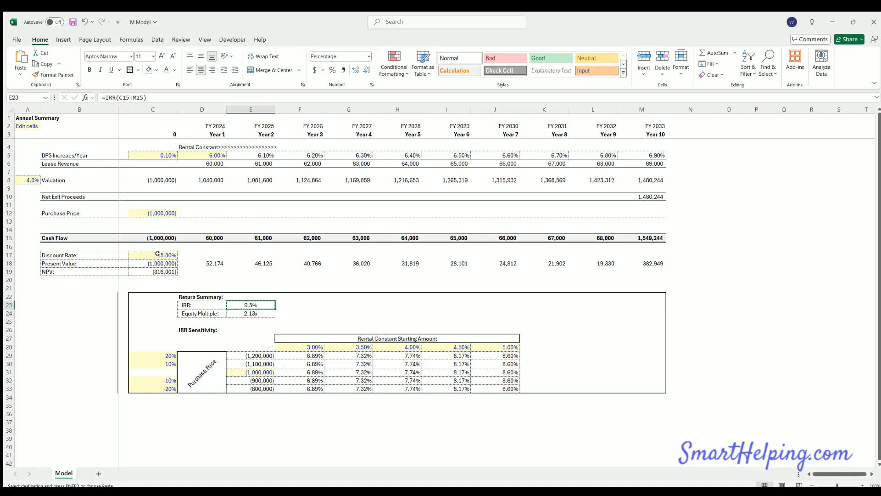
{"action": "left_click", "coordinate": [152, 255]}
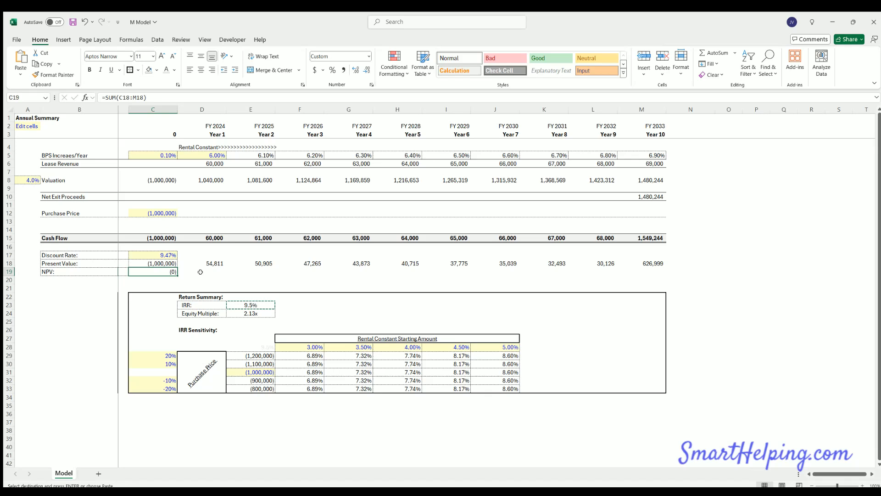
{"action": "type", "text": "15%"}
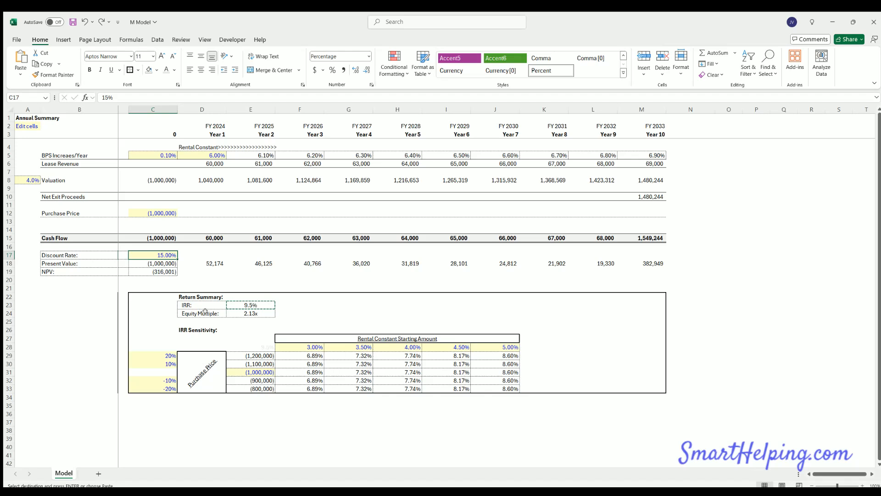
{"action": "mouse_move", "coordinate": [479, 224]}
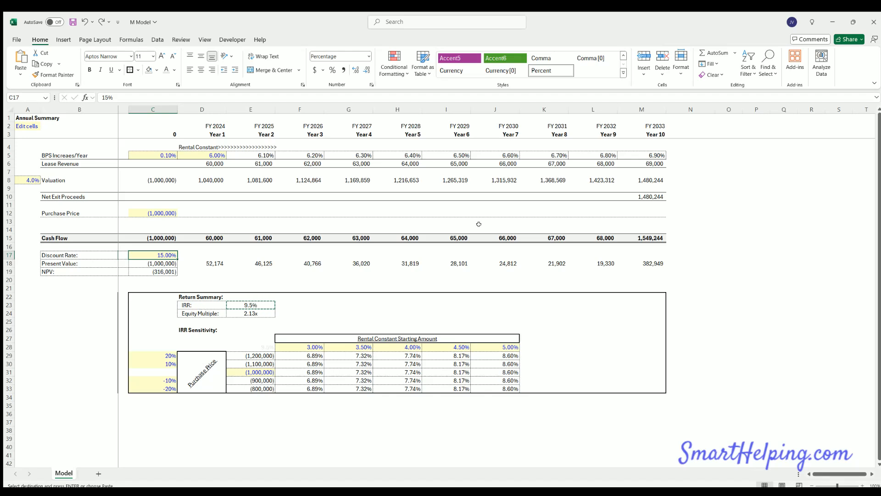
{"action": "mouse_move", "coordinate": [150, 232]}
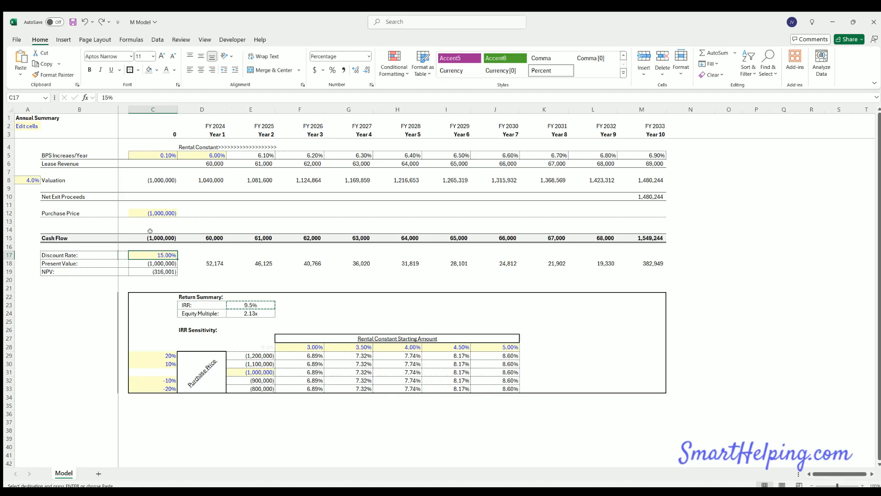
{"action": "mouse_move", "coordinate": [305, 307]}
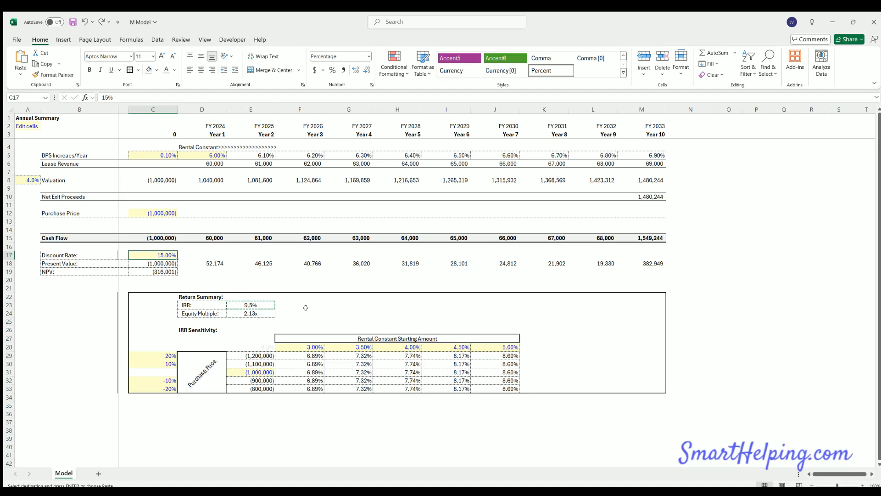
{"action": "left_click", "coordinate": [347, 313]}
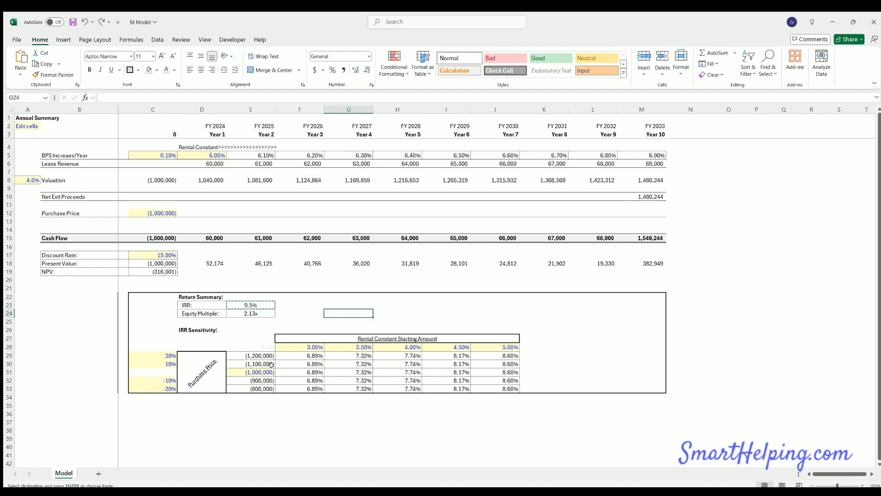
{"action": "mouse_move", "coordinate": [187, 337]}
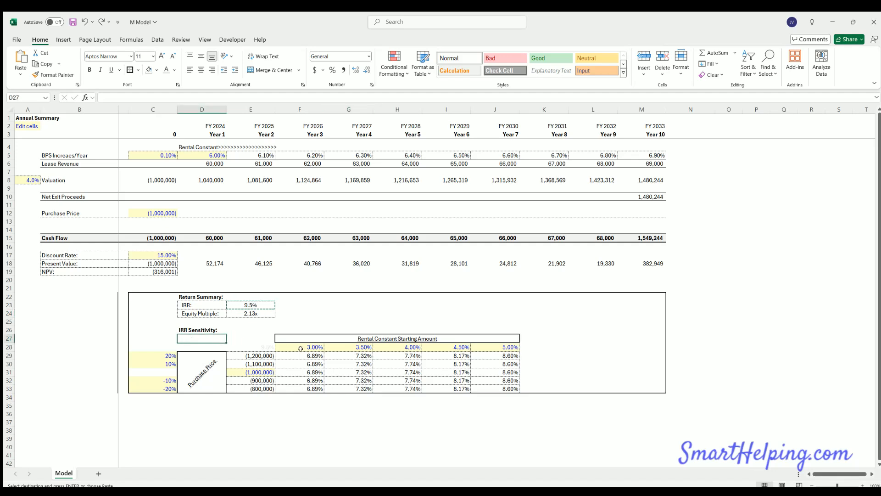
{"action": "left_click", "coordinate": [152, 355]}
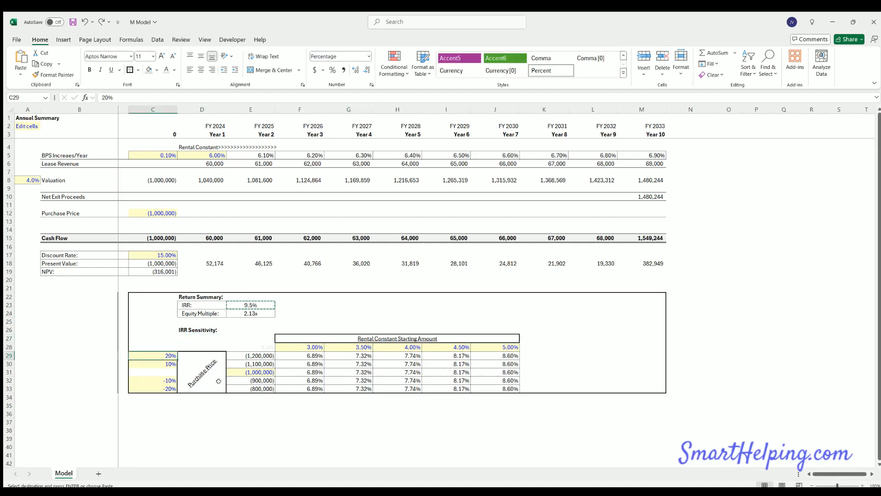
{"action": "left_click", "coordinate": [158, 380]}
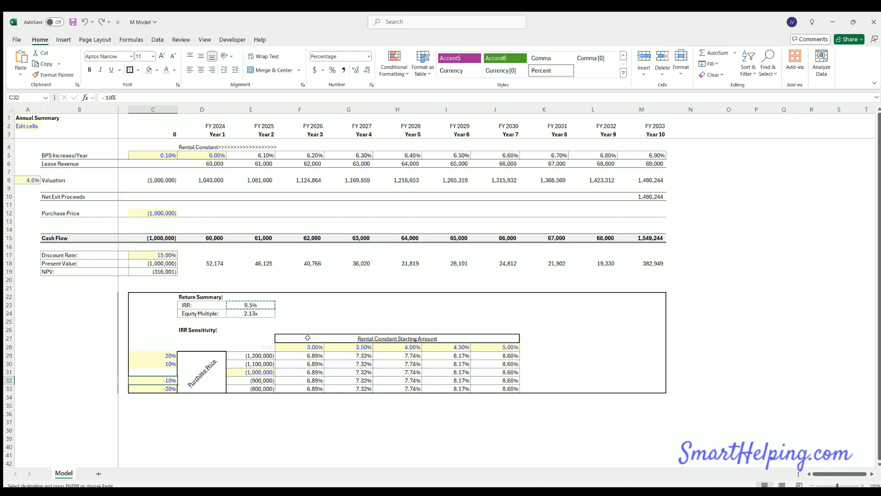
{"action": "left_click", "coordinate": [409, 363]}
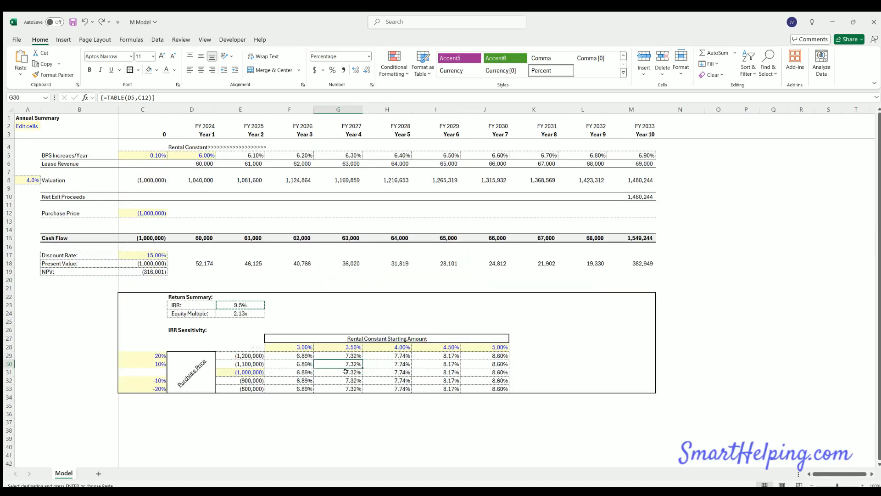
{"action": "left_click_drag", "start_coordinate": [338, 355], "coordinate": [344, 388]}
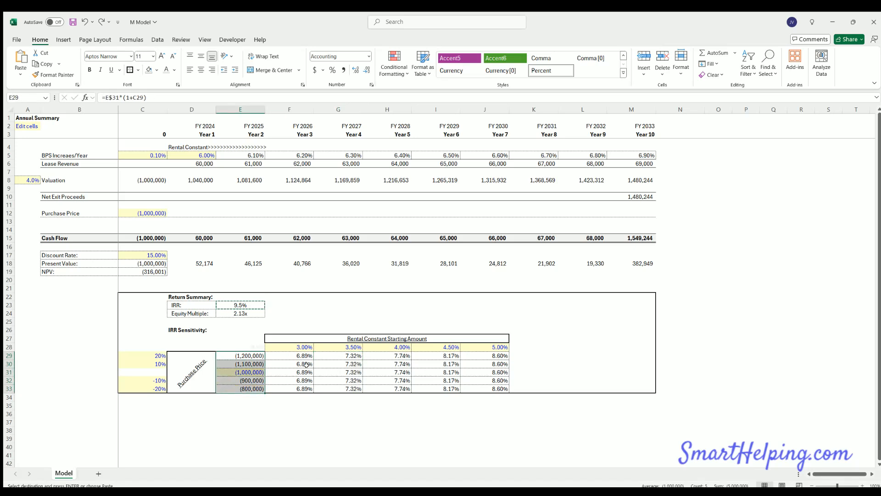
{"action": "left_click", "coordinate": [391, 372]}
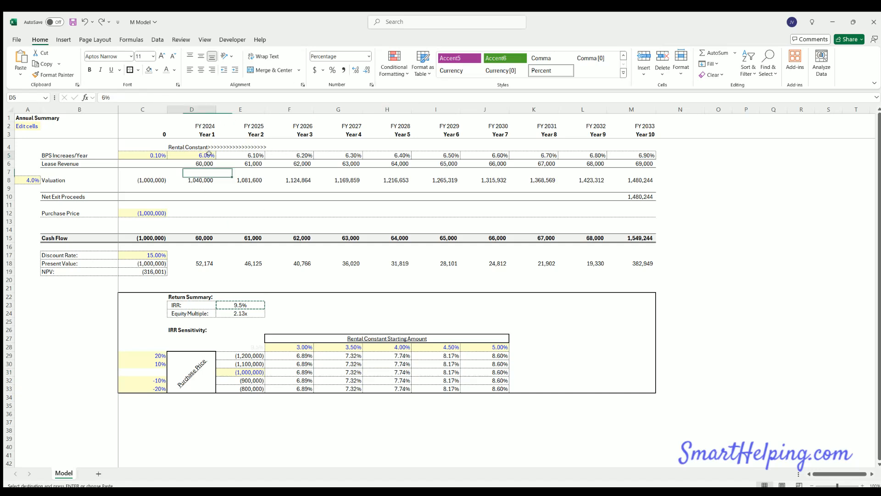
- Enter a -500,000 purchase price and check the resulting IRR
{"action": "left_click", "coordinate": [191, 155]}
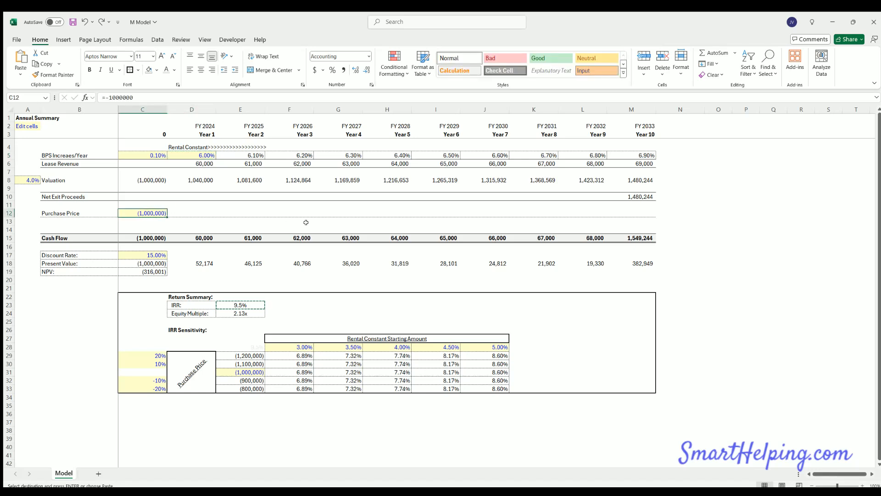
{"action": "type", "text": "-500"}
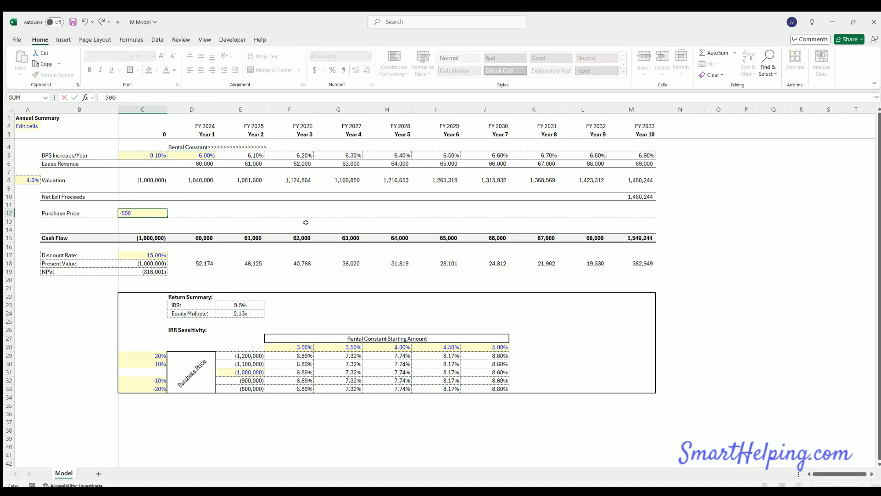
{"action": "type", "text": "000)"}
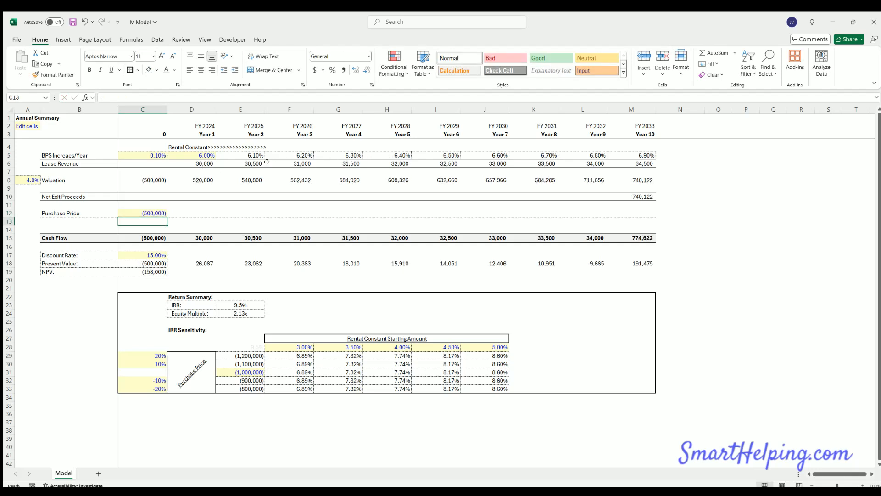
{"action": "mouse_move", "coordinate": [221, 300]}
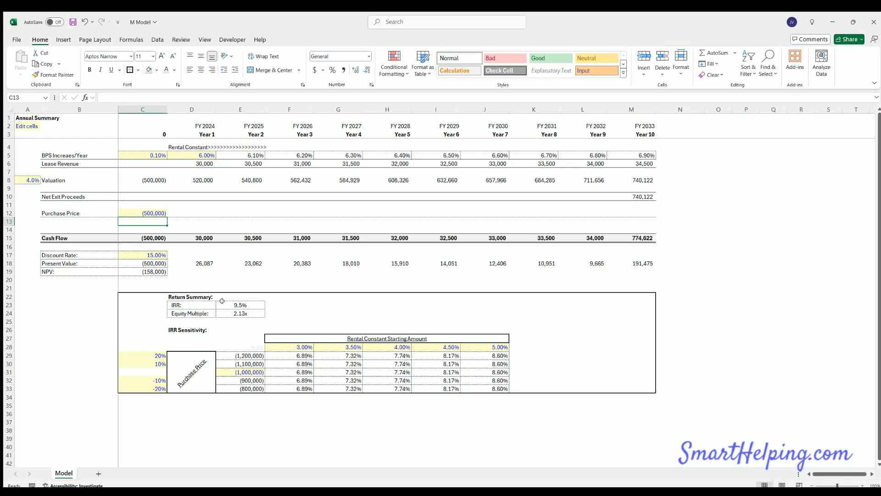
{"action": "left_click", "coordinate": [238, 304]}
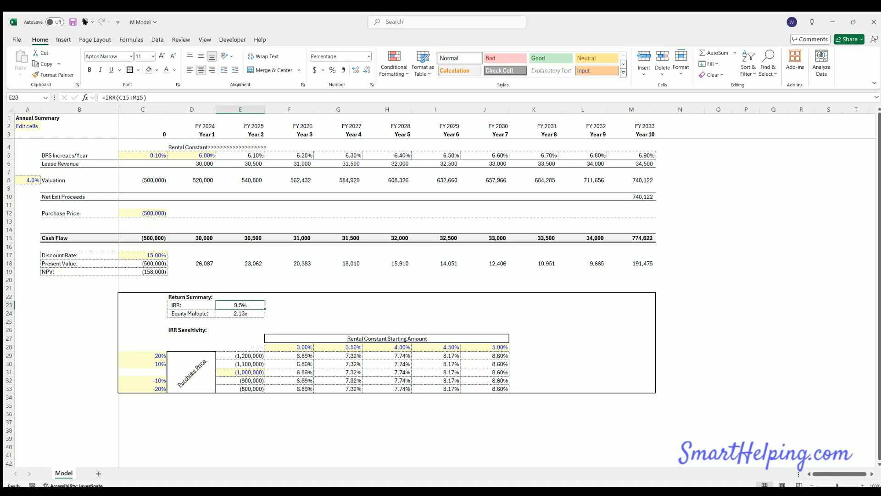
- Restore the -1,000,000 price, compare with -500,000, and inspect equity multiple and price-step formulas
{"action": "type", "text": "=-1000000"}
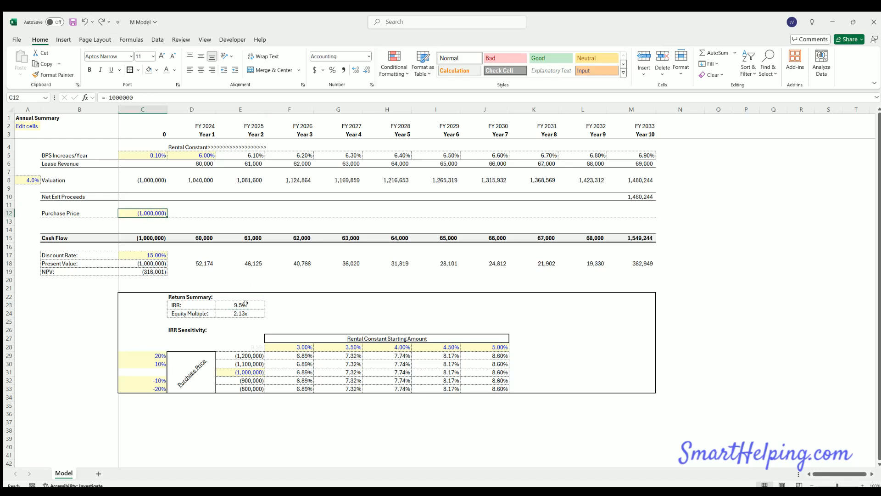
{"action": "type", "text": "-500000"}
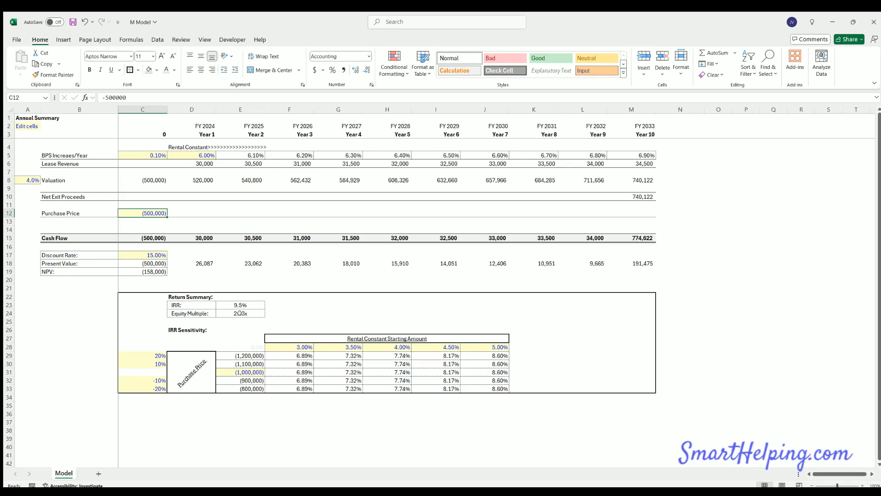
{"action": "left_click", "coordinate": [236, 314]}
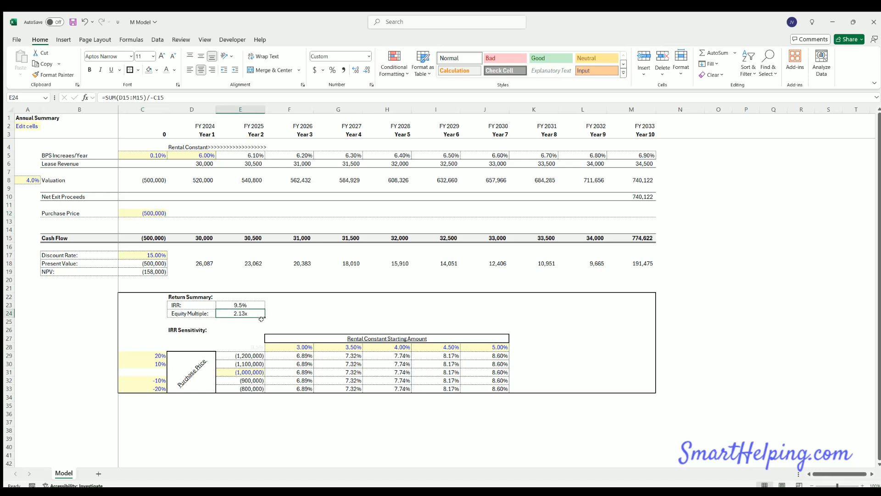
{"action": "mouse_move", "coordinate": [238, 153]}
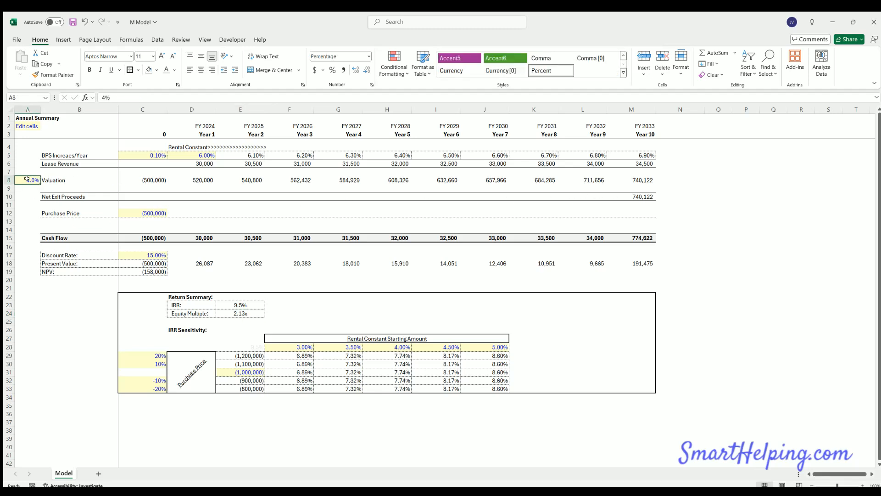
{"action": "left_click", "coordinate": [191, 155]}
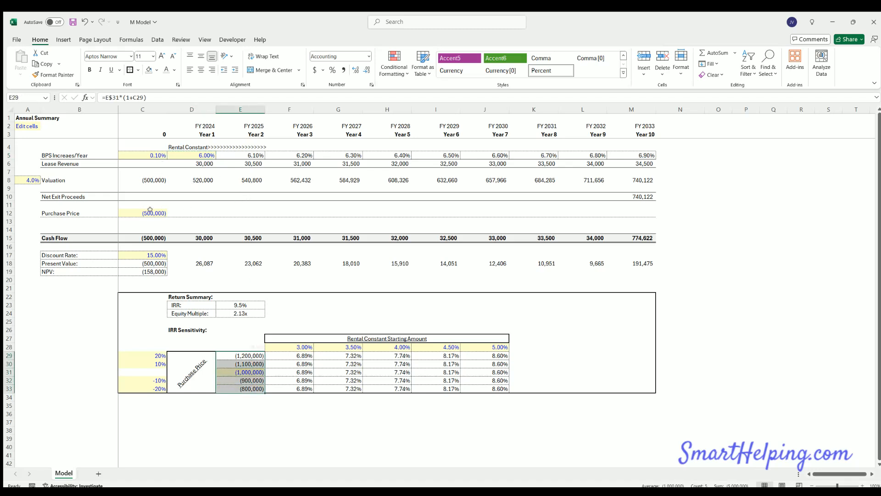
{"action": "type", "text": "-10"}
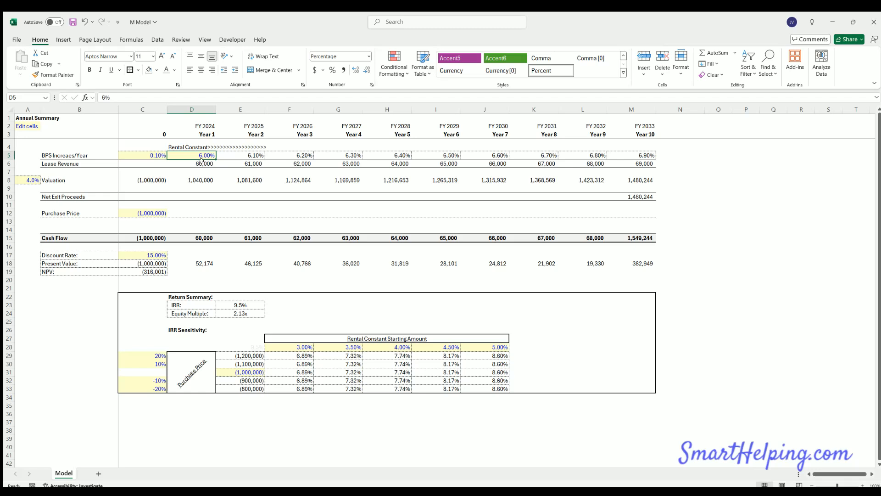
- Set the top purchase-price step to 30% after inspecting the grid's price formula
{"action": "left_click", "coordinate": [191, 164]}
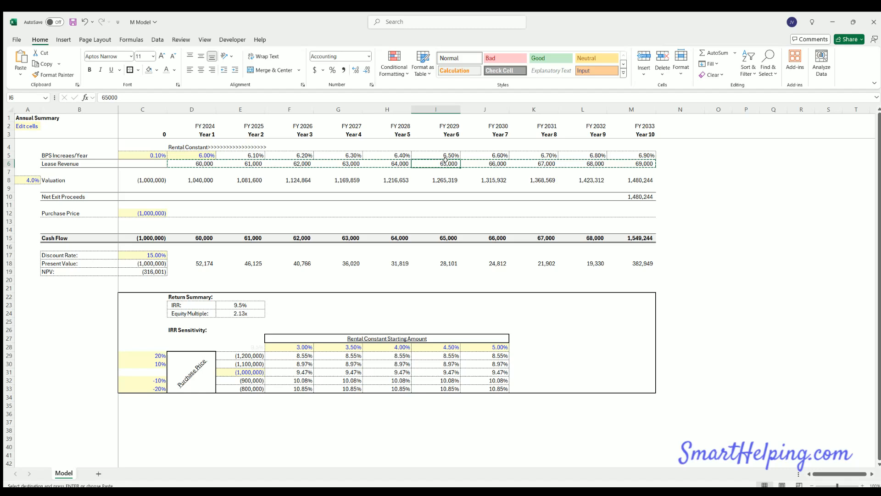
{"action": "left_click", "coordinate": [301, 355]}
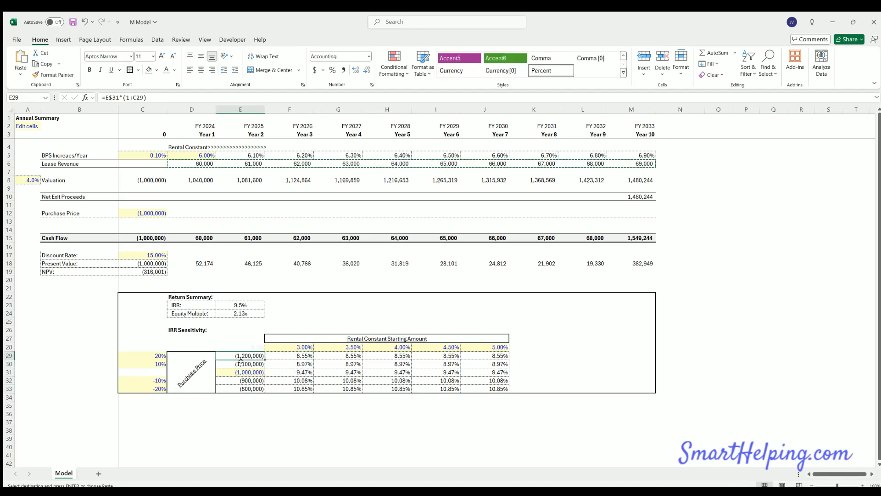
{"action": "left_click", "coordinate": [152, 355]}
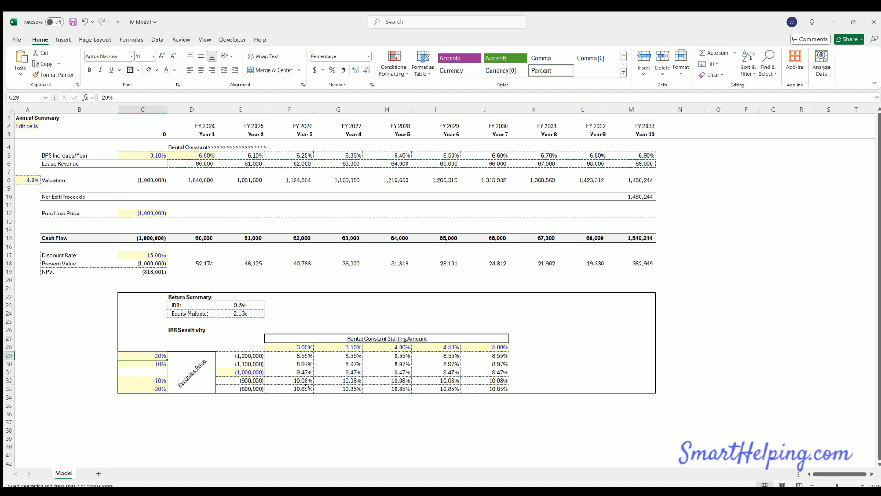
{"action": "type", "text": "30%"}
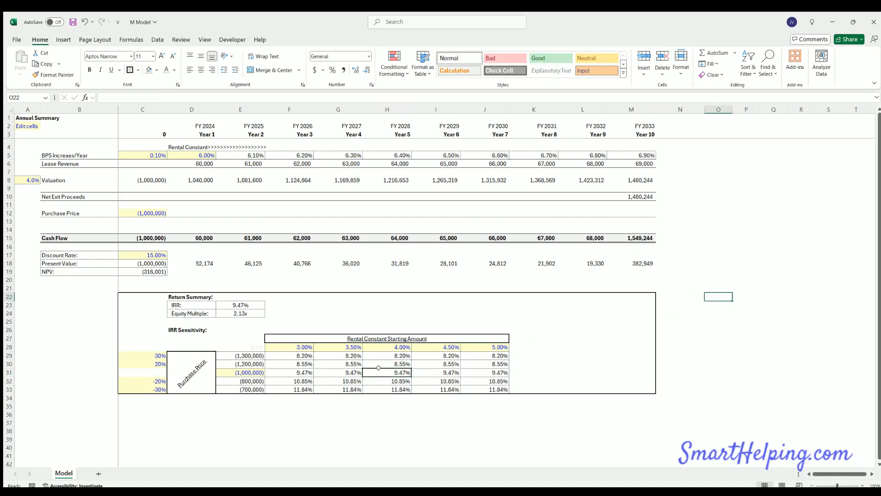
{"action": "left_click", "coordinate": [399, 372]}
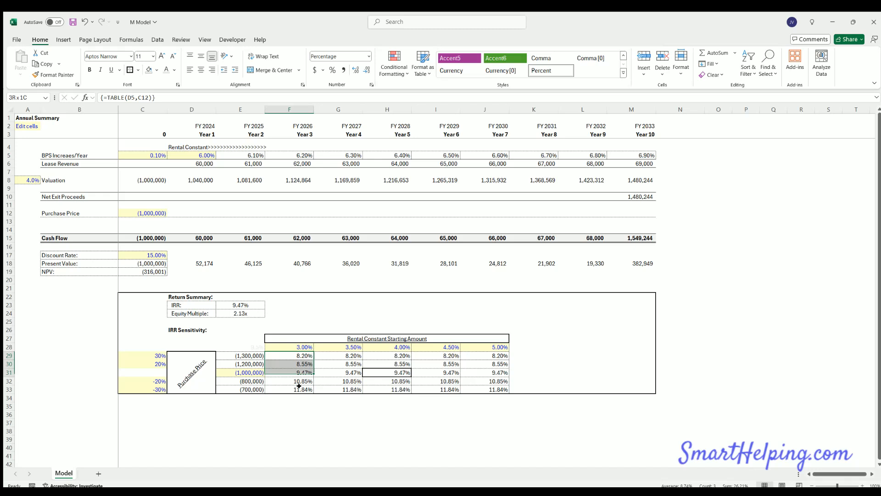
{"action": "left_click", "coordinate": [350, 372]}
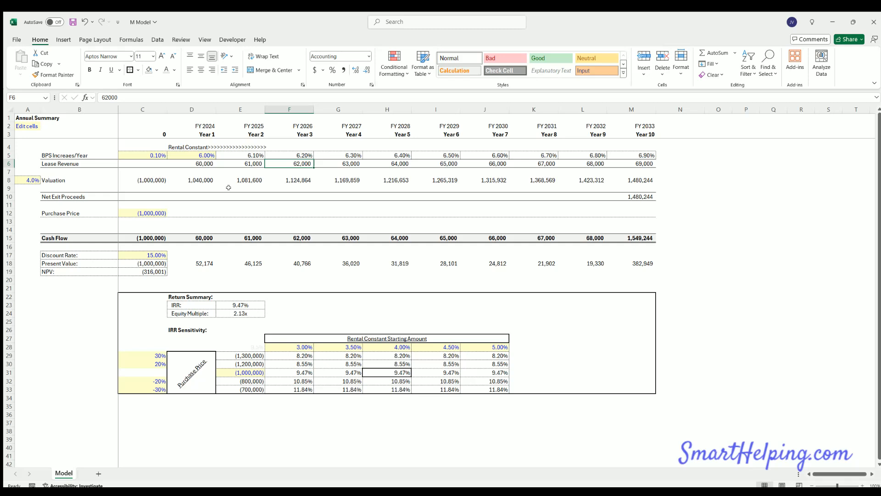
{"action": "left_click", "coordinate": [142, 213]}
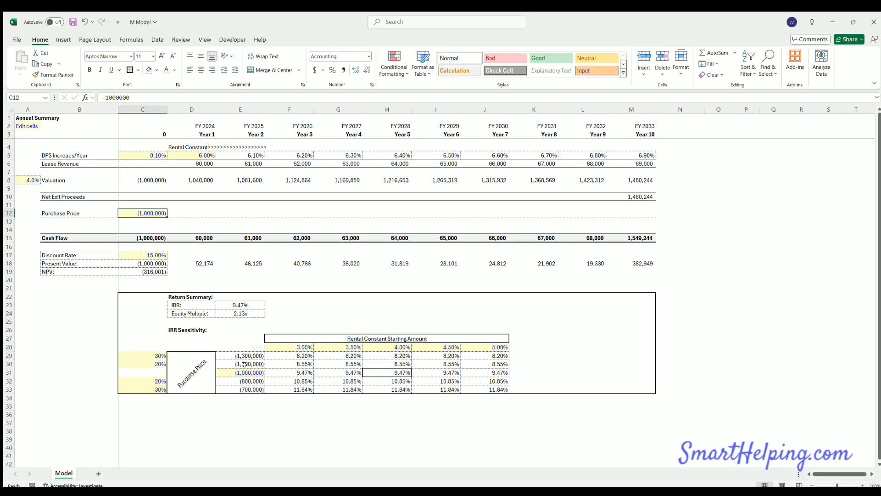
{"action": "left_click_drag", "start_coordinate": [192, 163], "coordinate": [289, 164]}
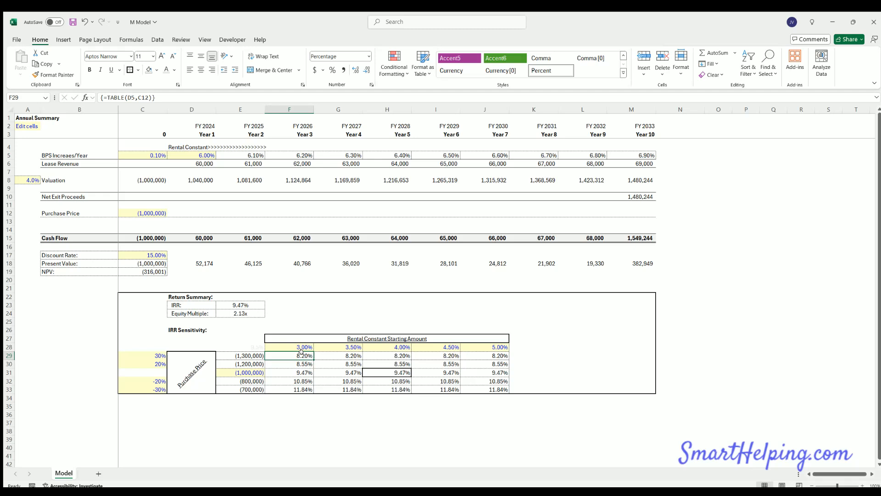
{"action": "left_click", "coordinate": [350, 354]}
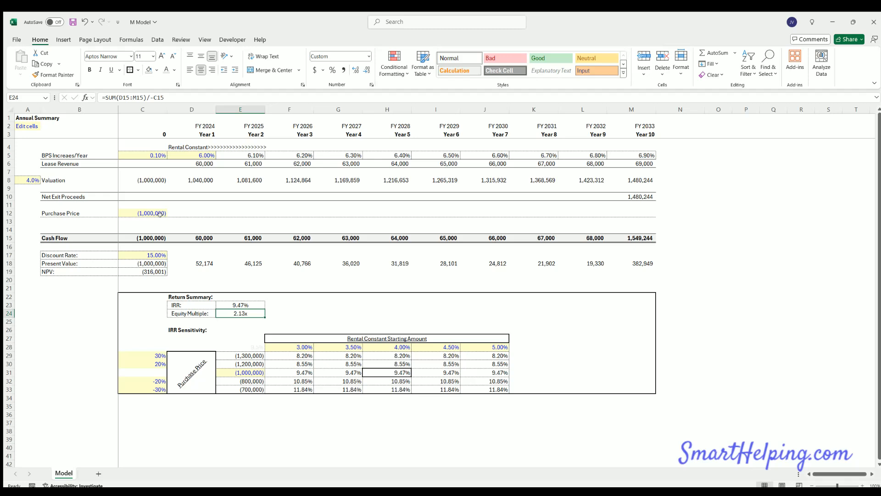
{"action": "left_click", "coordinate": [142, 213]}
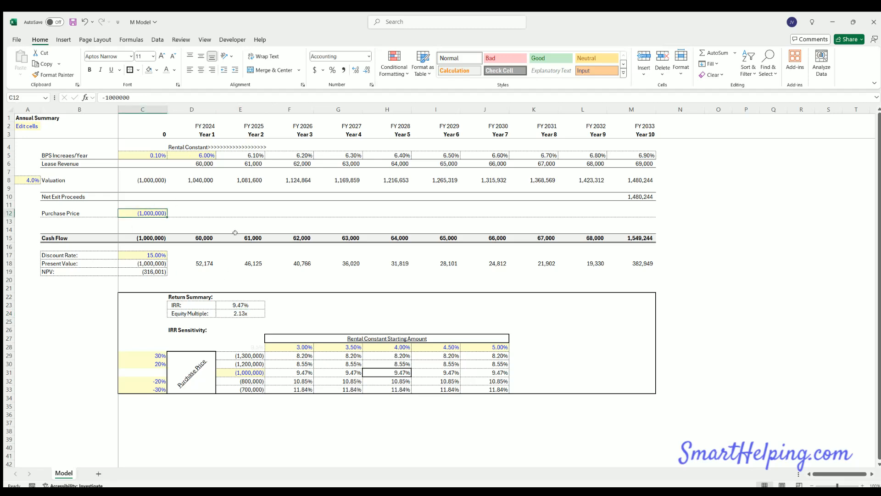
{"action": "type", "text": "-50000"}
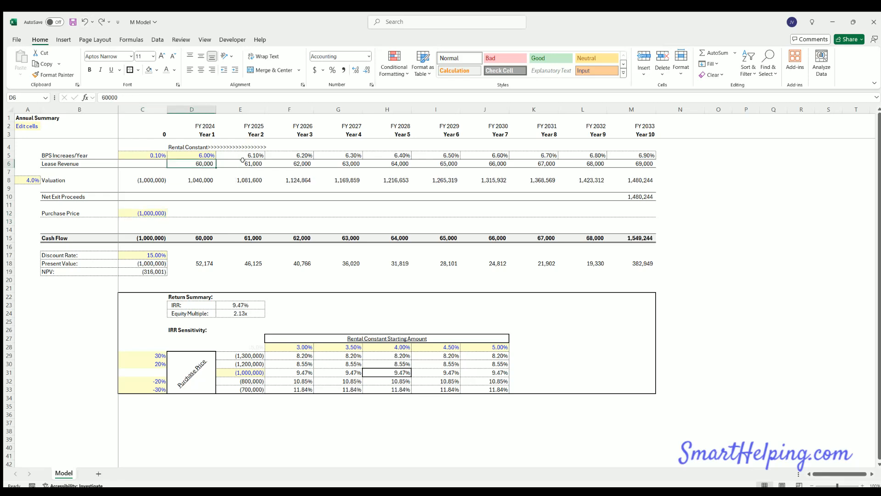
{"action": "left_click", "coordinate": [338, 164]}
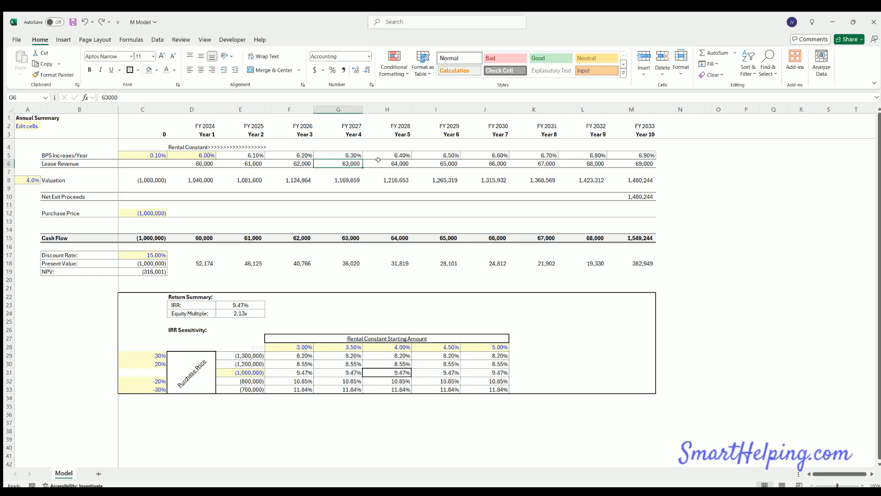
{"action": "left_click_drag", "start_coordinate": [204, 163], "coordinate": [448, 163]}
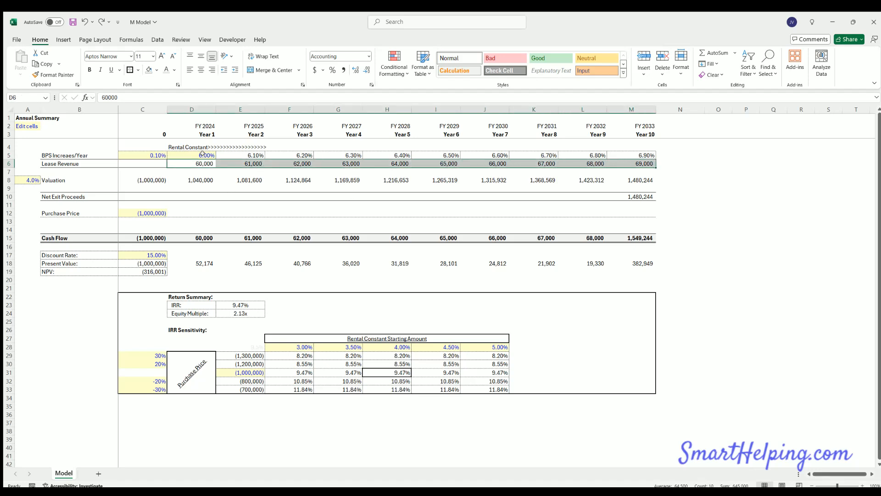
{"action": "left_click", "coordinate": [142, 213]}
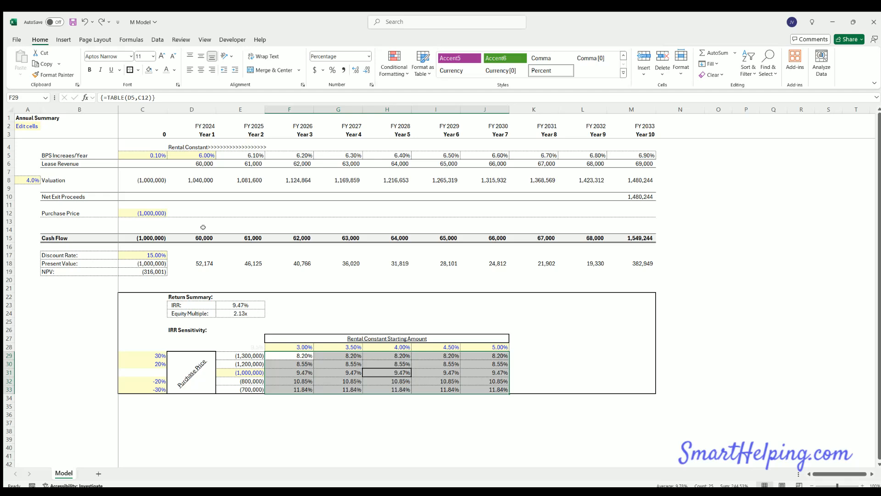
{"action": "mouse_move", "coordinate": [226, 308]}
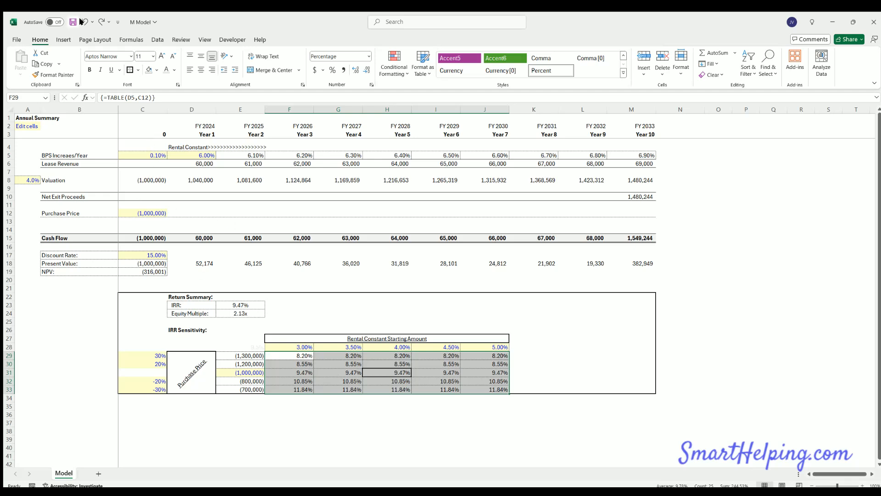
- Enter a -10% price step and review Year 2 revenue and the 4%/5% rental constant headings
{"action": "type", "text": "-10%"}
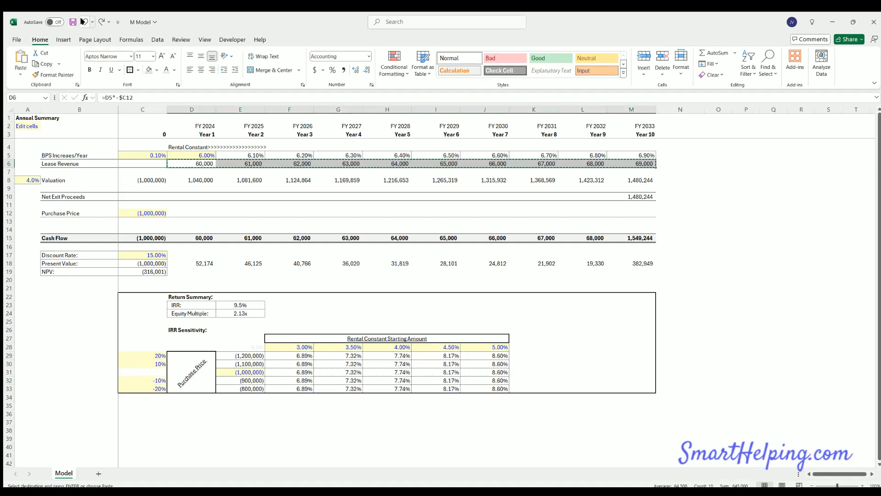
{"action": "left_click", "coordinate": [241, 164]}
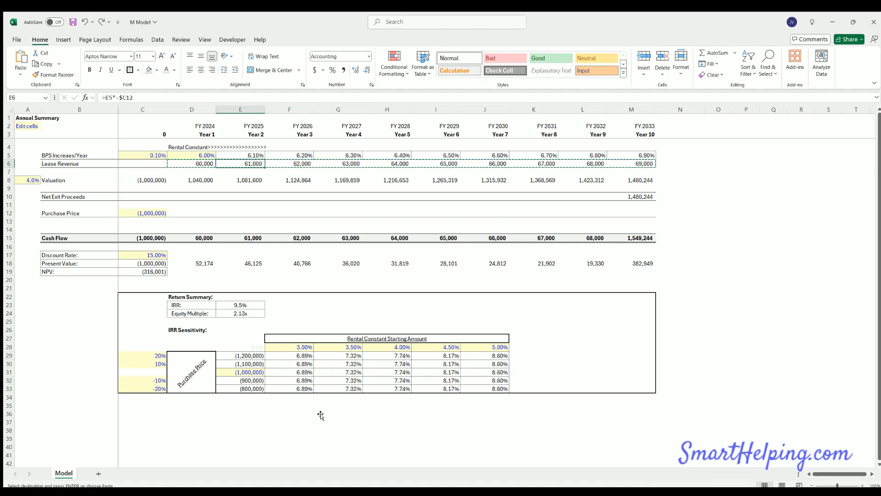
{"action": "left_click", "coordinate": [338, 451]}
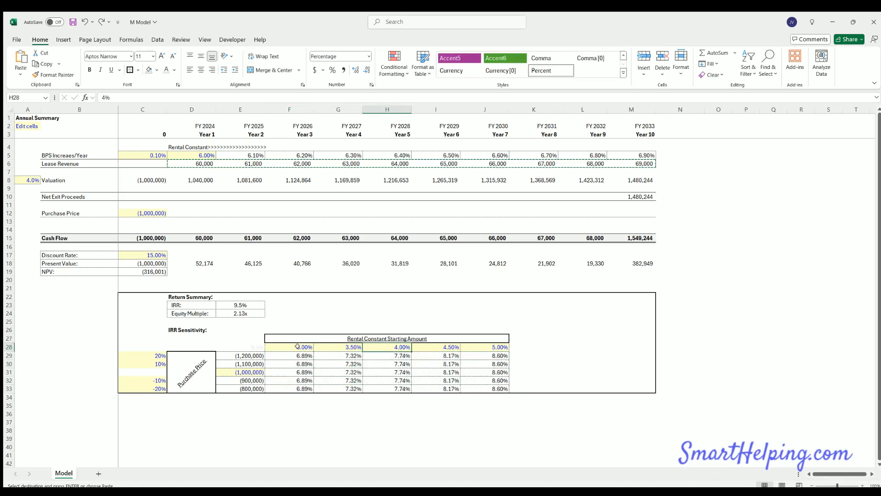
{"action": "left_click", "coordinate": [484, 347]}
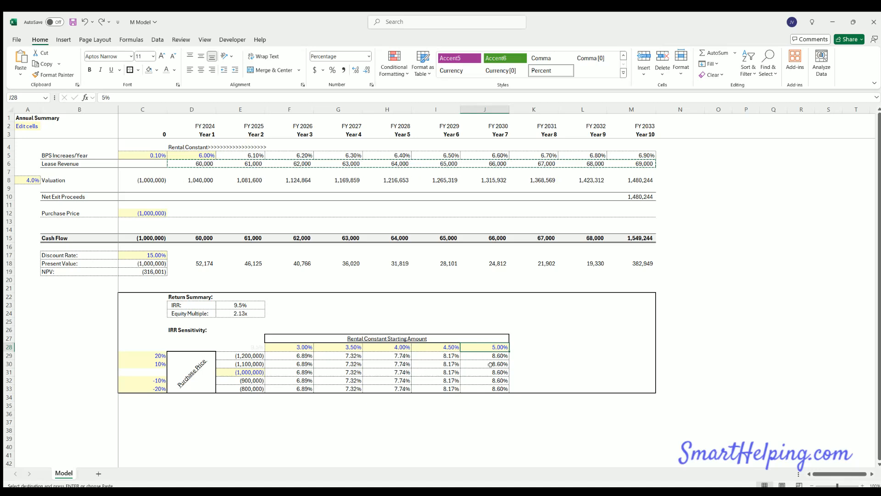
{"action": "mouse_move", "coordinate": [183, 152]}
{"action": "type", "text": "5"}
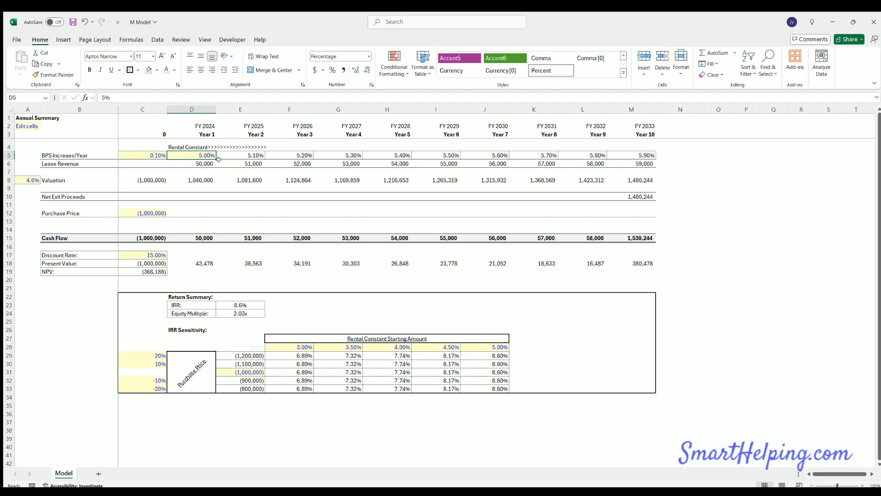
{"action": "mouse_move", "coordinate": [356, 163]}
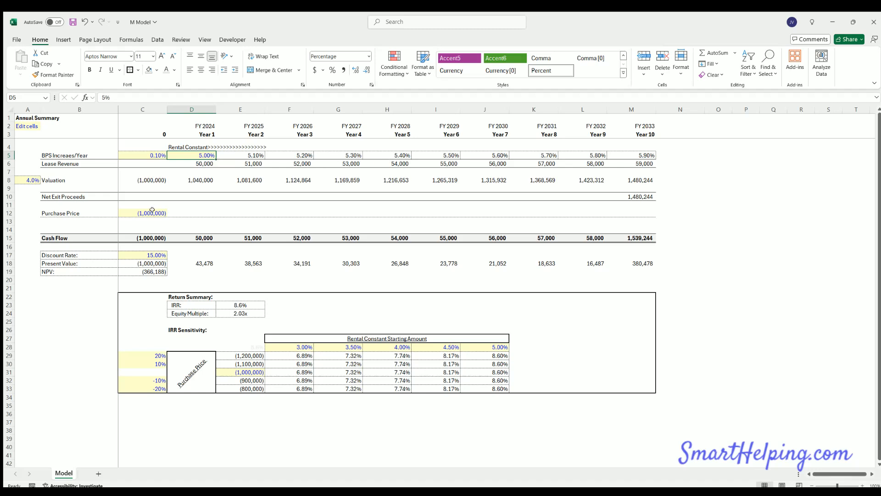
{"action": "left_click", "coordinate": [142, 213]}
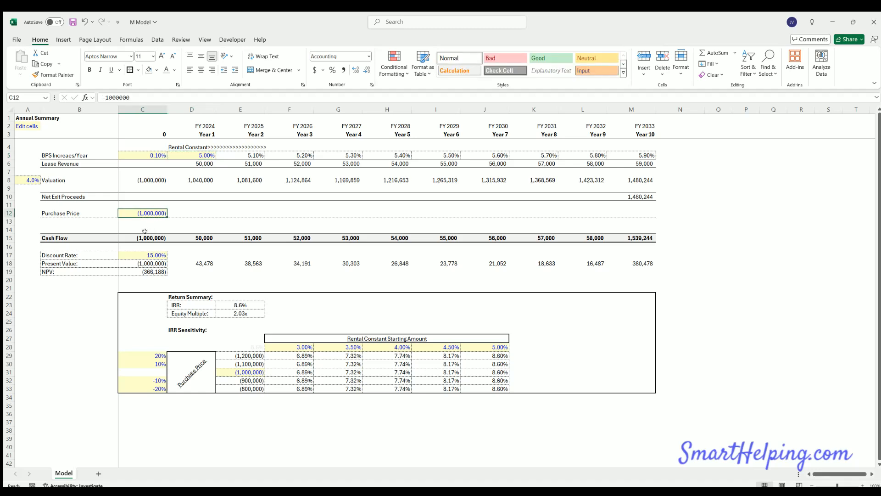
{"action": "left_click", "coordinate": [191, 155]}
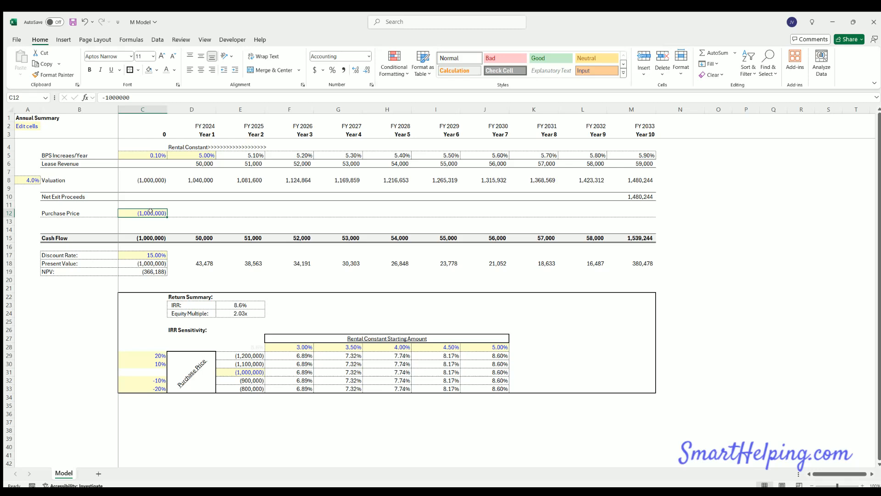
{"action": "mouse_move", "coordinate": [183, 218]}
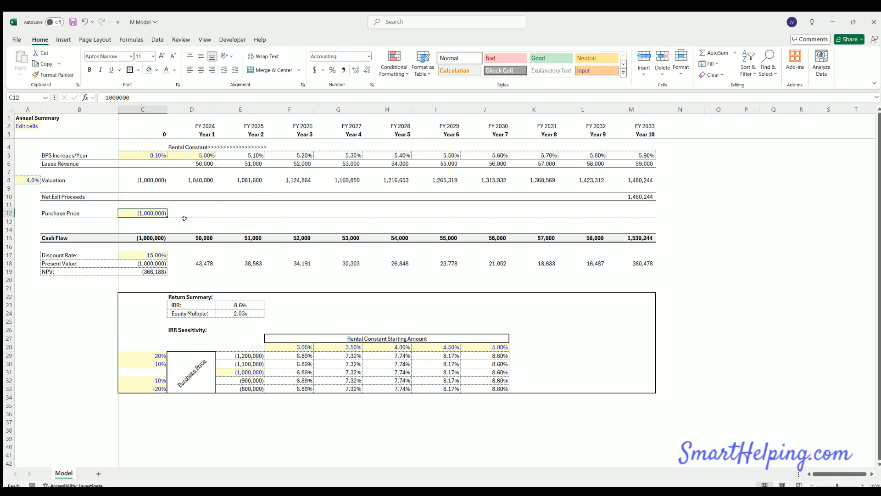
{"action": "mouse_move", "coordinate": [505, 210]}
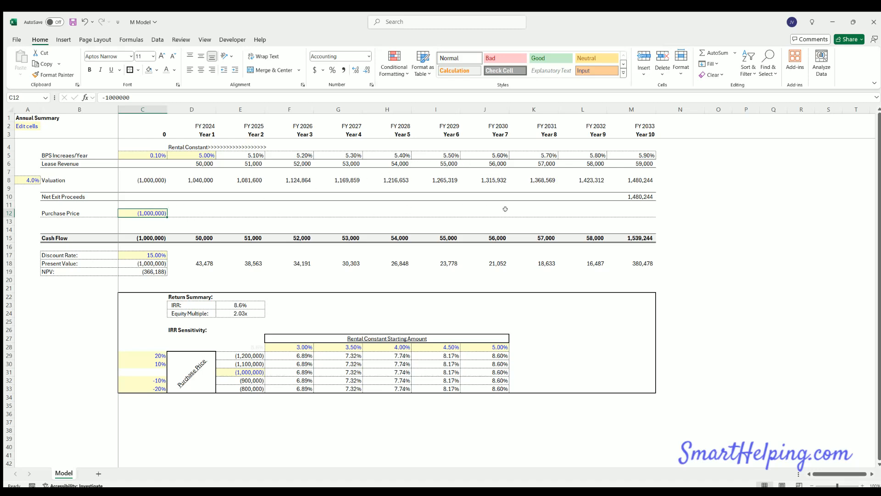
{"action": "mouse_move", "coordinate": [195, 152]}
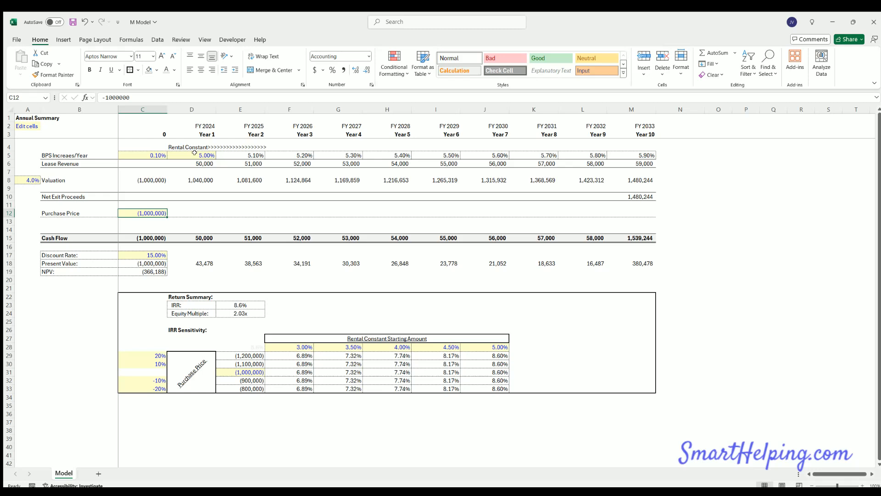
{"action": "mouse_move", "coordinate": [248, 165]}
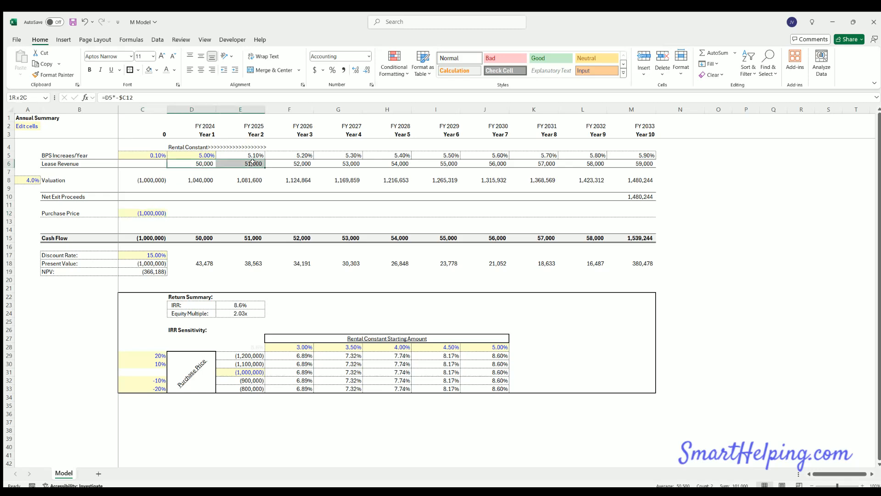
{"action": "left_click", "coordinate": [142, 213]}
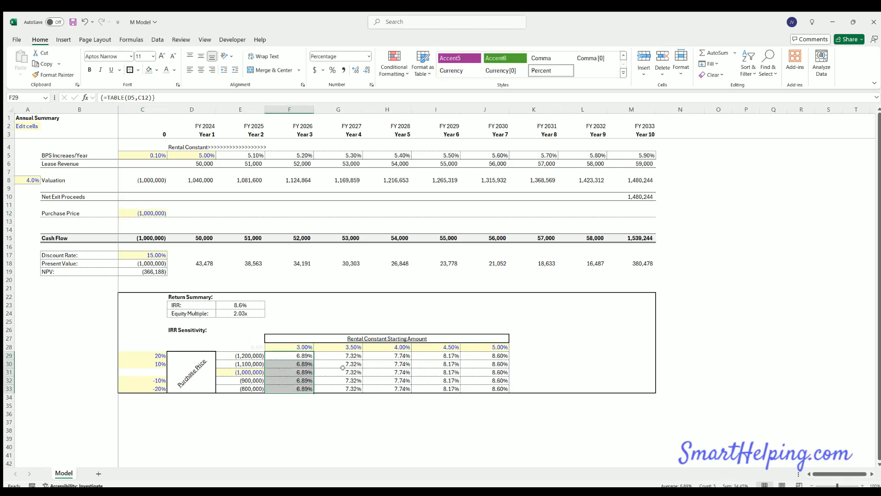
{"action": "left_click", "coordinate": [351, 355]}
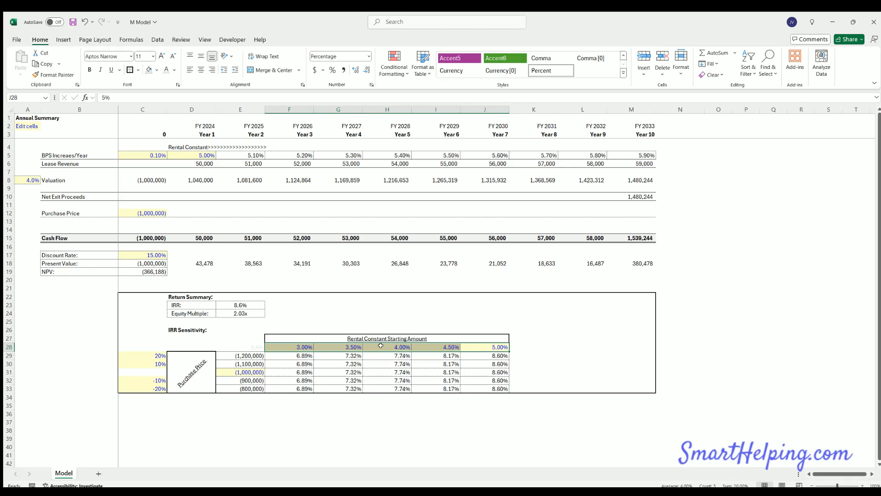
{"action": "mouse_move", "coordinate": [471, 343]}
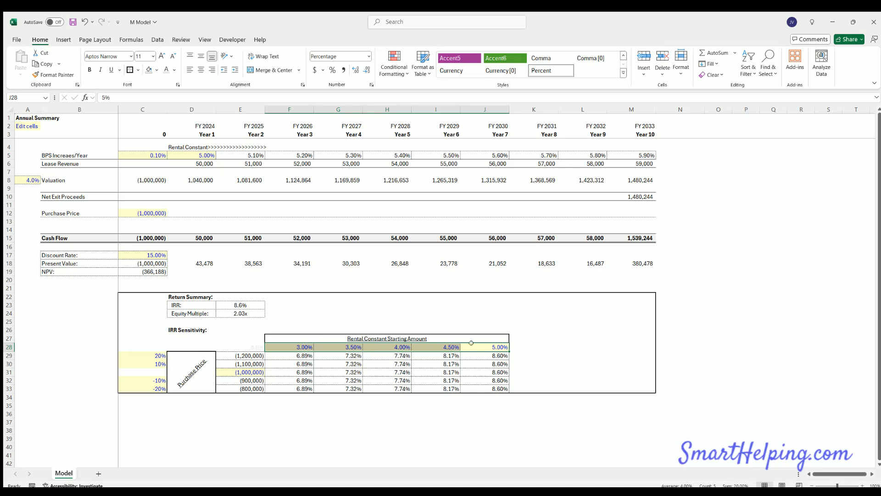
{"action": "left_click", "coordinate": [289, 347]}
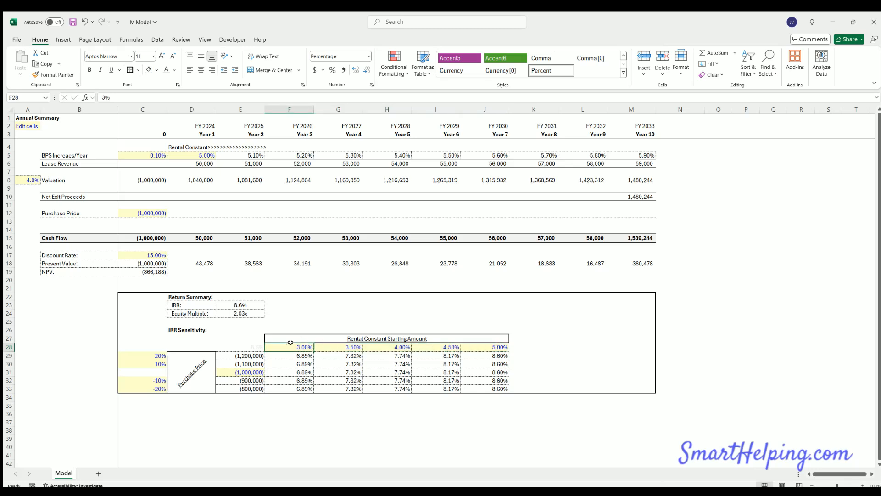
{"action": "left_click", "coordinate": [143, 155]}
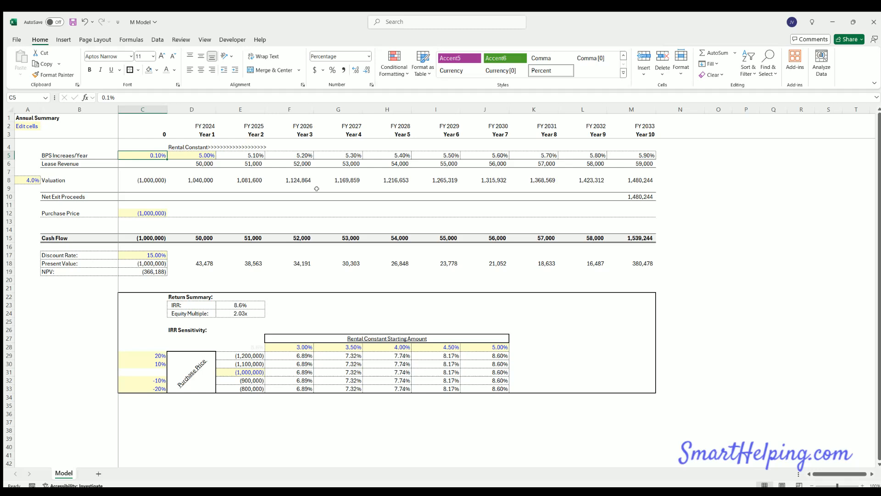
- Enter 0.2 for the yearly BPS increase and check the first-year growth rate
{"action": "type", "text": "0.25"}
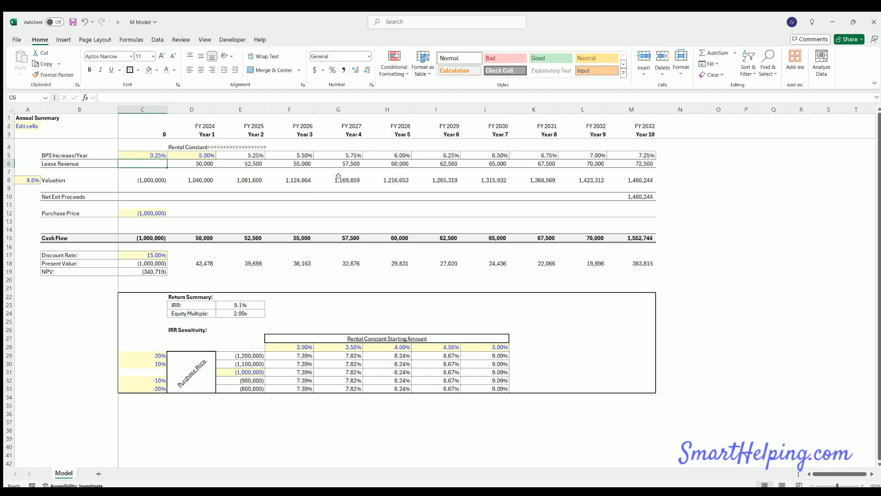
{"action": "left_click", "coordinate": [143, 155]}
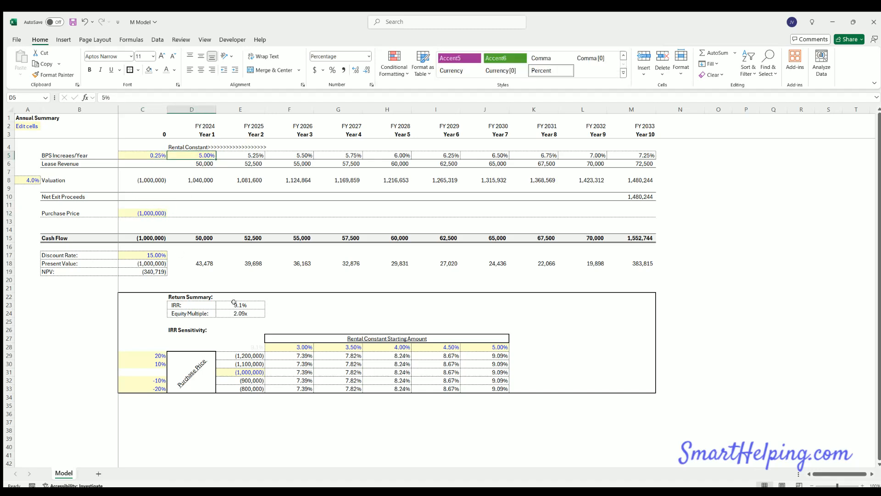
{"action": "left_click", "coordinate": [257, 347]}
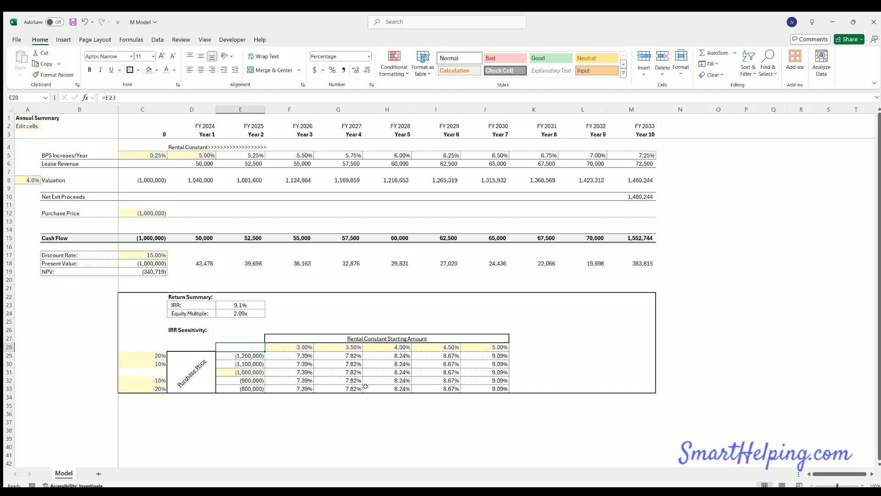
{"action": "mouse_move", "coordinate": [248, 344]}
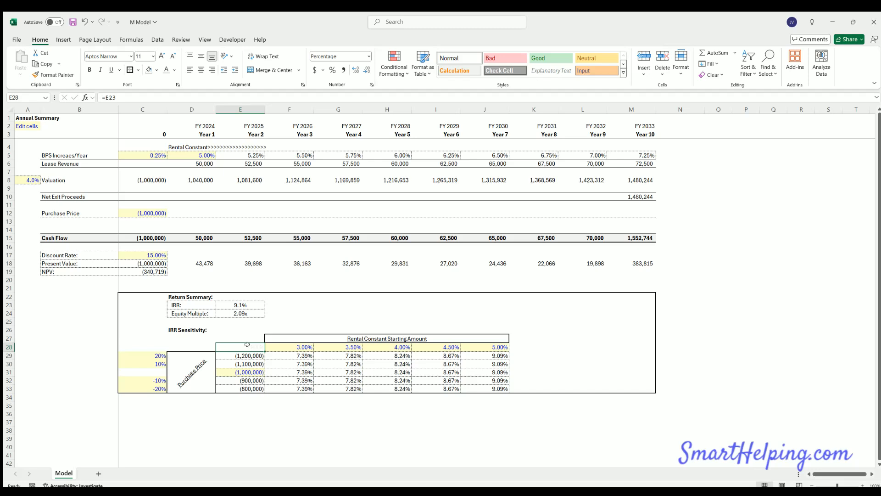
{"action": "left_click", "coordinate": [302, 355]}
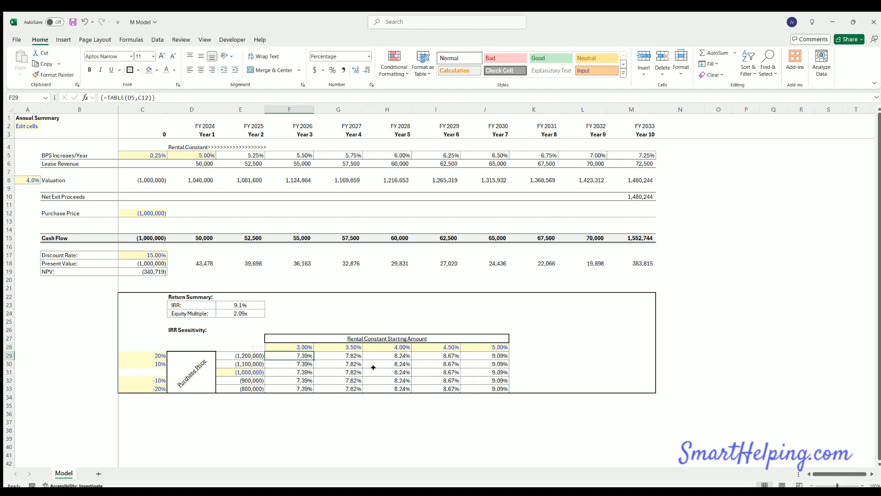
{"action": "left_click", "coordinate": [247, 347]}
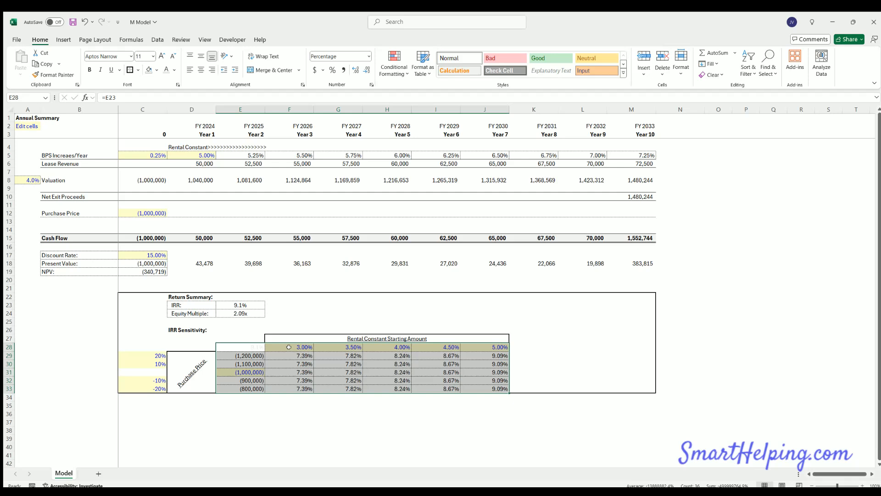
{"action": "mouse_move", "coordinate": [435, 345]}
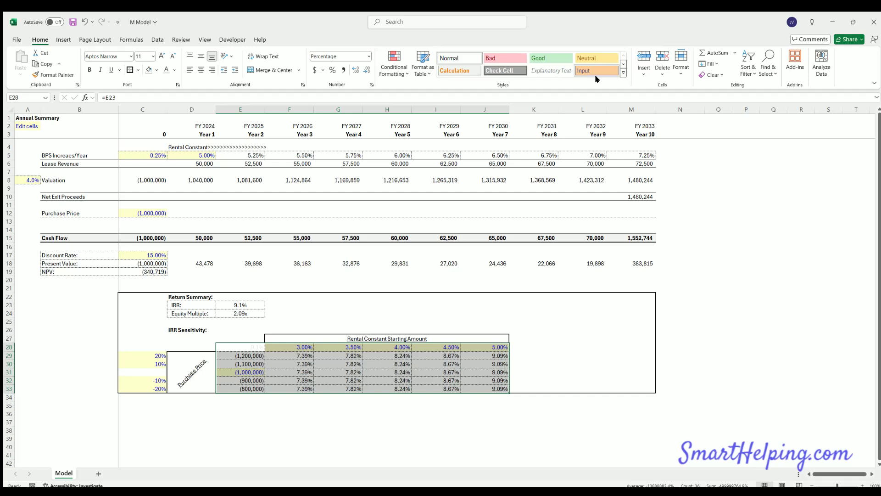
{"action": "left_click", "coordinate": [158, 40]}
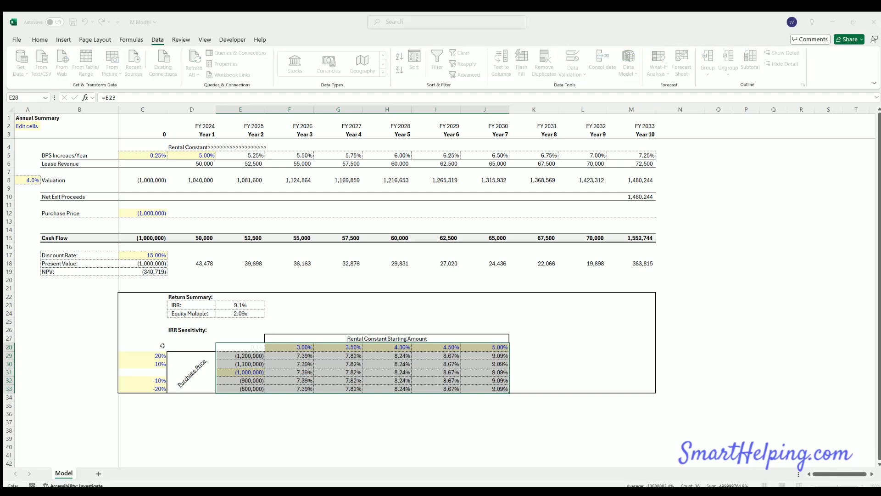
{"action": "mouse_move", "coordinate": [128, 369]}
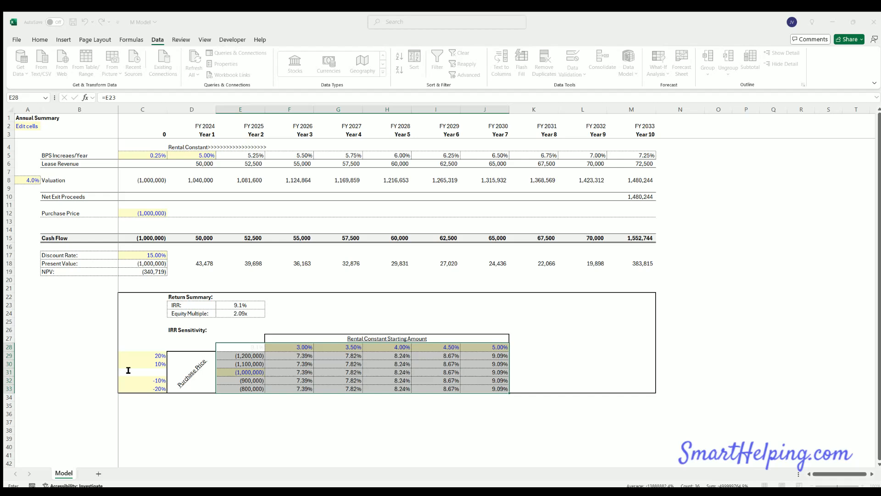
{"action": "mouse_move", "coordinate": [472, 345]}
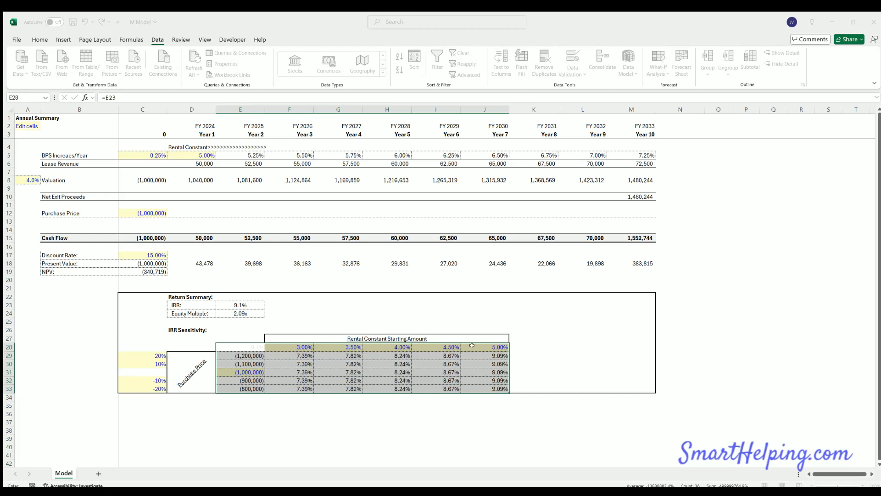
{"action": "mouse_move", "coordinate": [300, 354]}
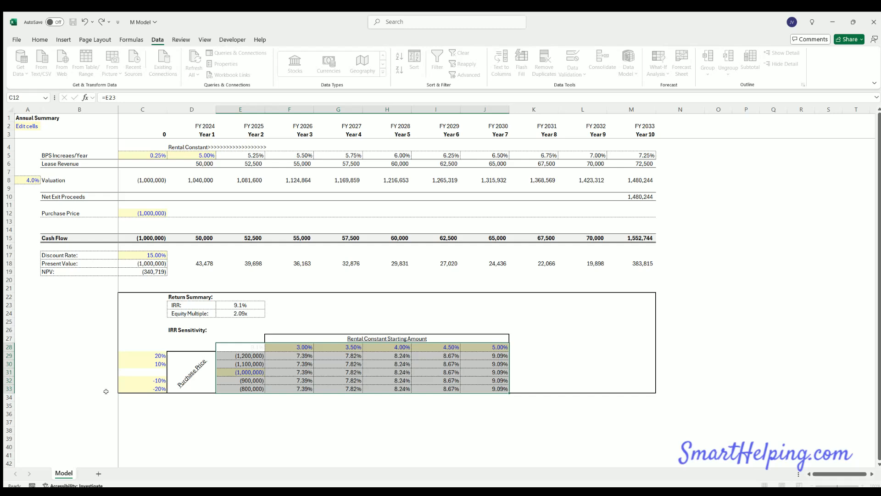
{"action": "left_click", "coordinate": [351, 363]}
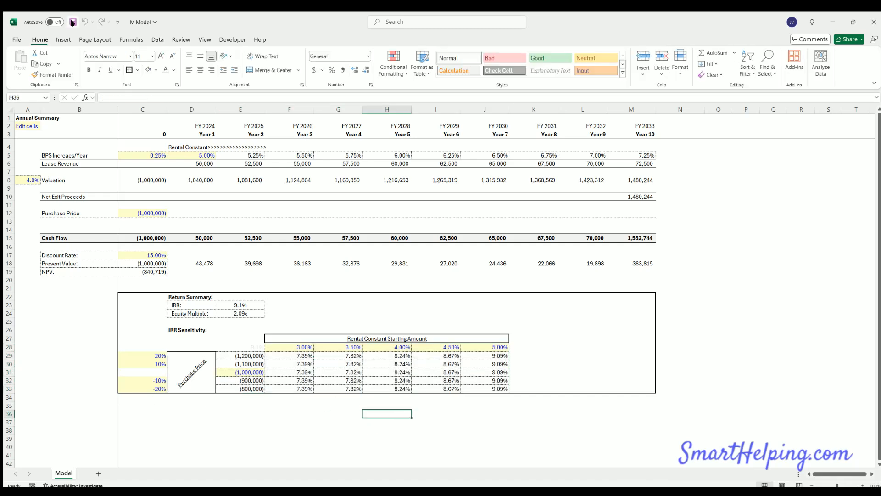
- Save the M Model workbook to this PC with Ctrl+S
{"action": "key", "text": "Ctrl+s"}
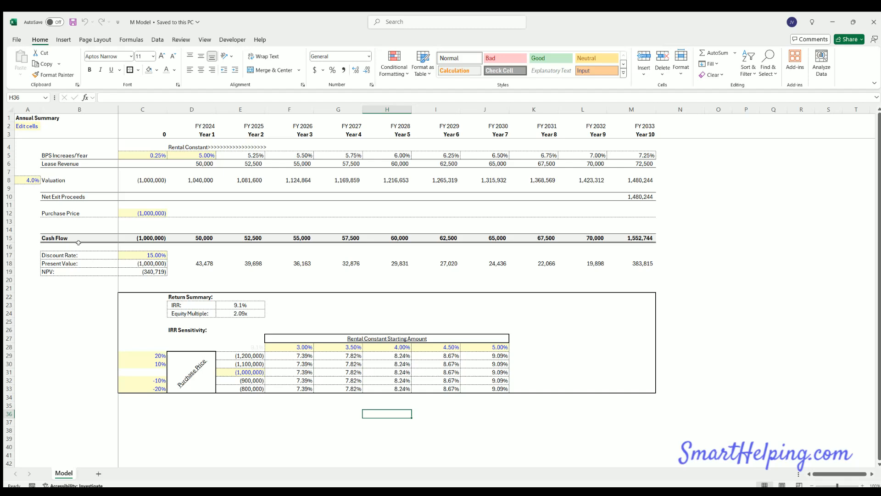
{"action": "mouse_move", "coordinate": [247, 227]}
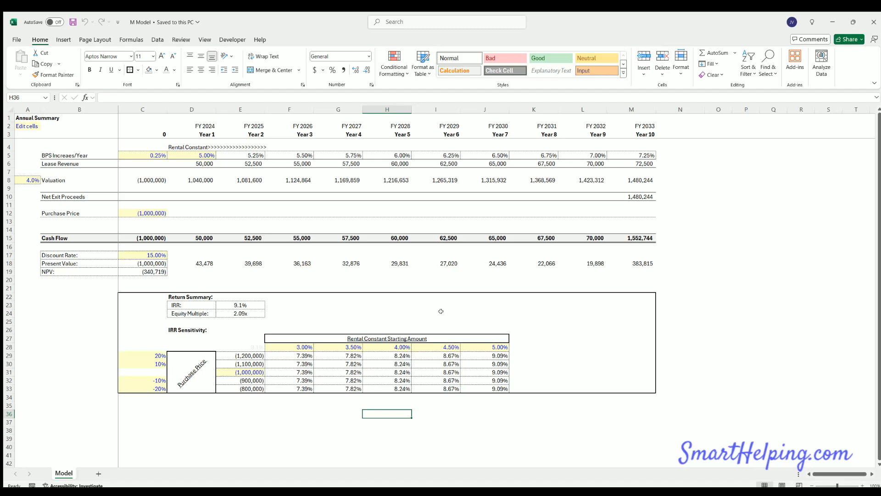
{"action": "mouse_move", "coordinate": [463, 450]}
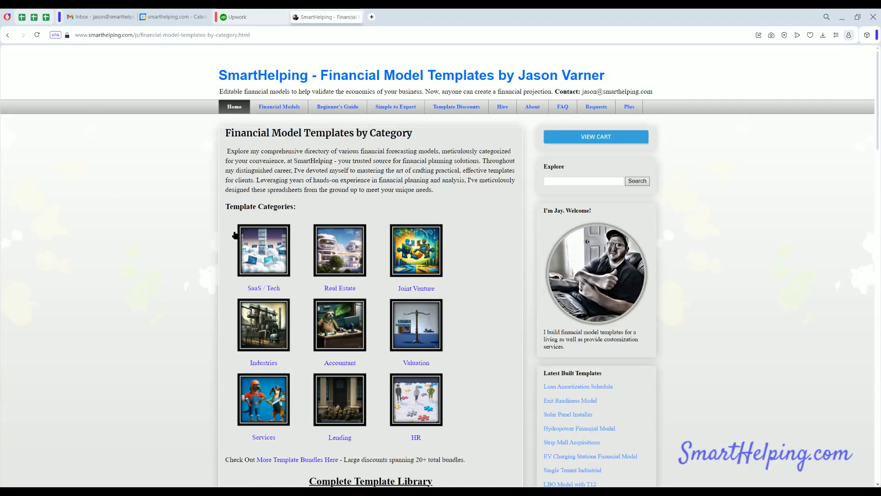
- Open the Real Estate template category and scroll down its underwriting templates list
{"action": "left_click", "coordinate": [339, 251]}
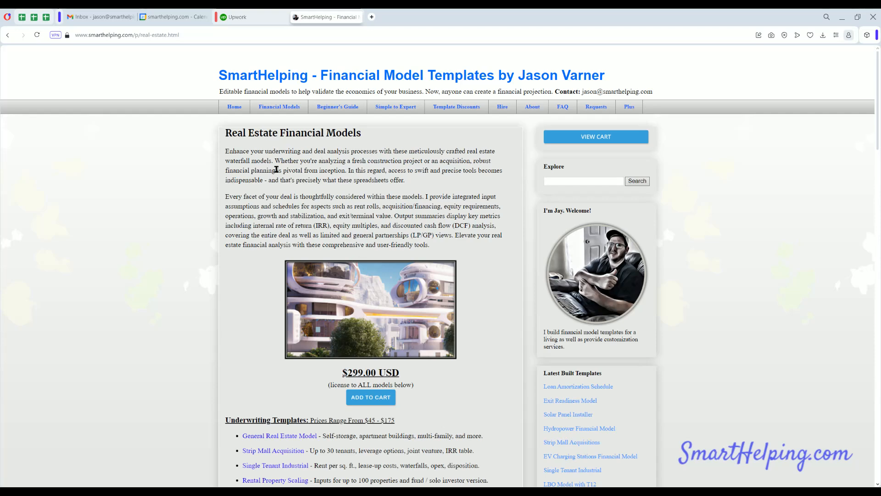
{"action": "mouse_move", "coordinate": [253, 219]}
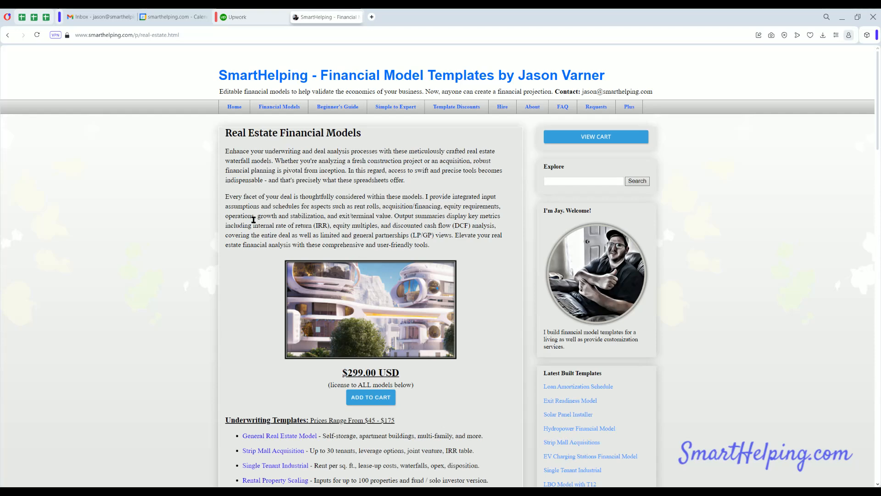
{"action": "scroll", "scroll_direction": "down", "scroll_amount": 3}
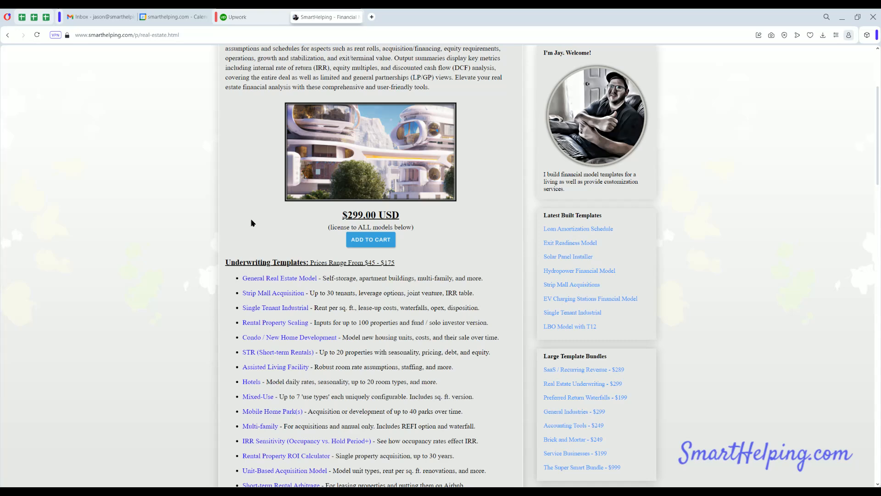
{"action": "mouse_move", "coordinate": [323, 250]}
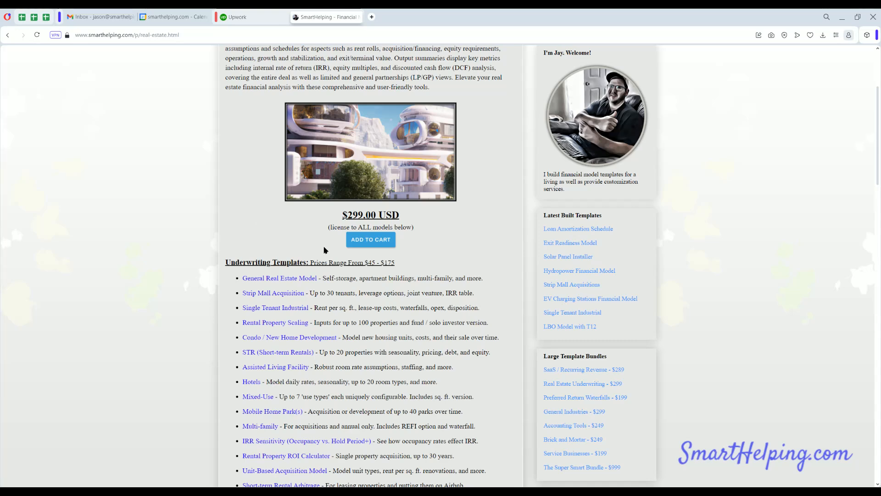
{"action": "scroll", "scroll_direction": "down", "scroll_amount": 3}
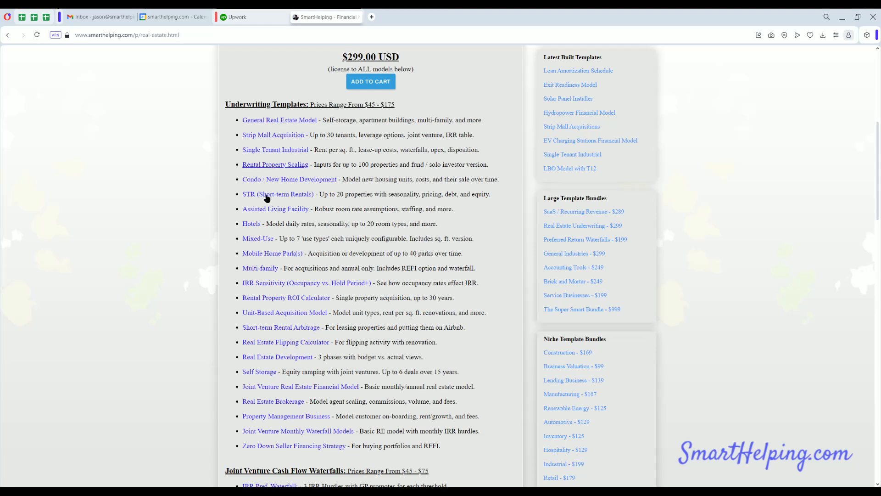
{"action": "mouse_move", "coordinate": [272, 293]}
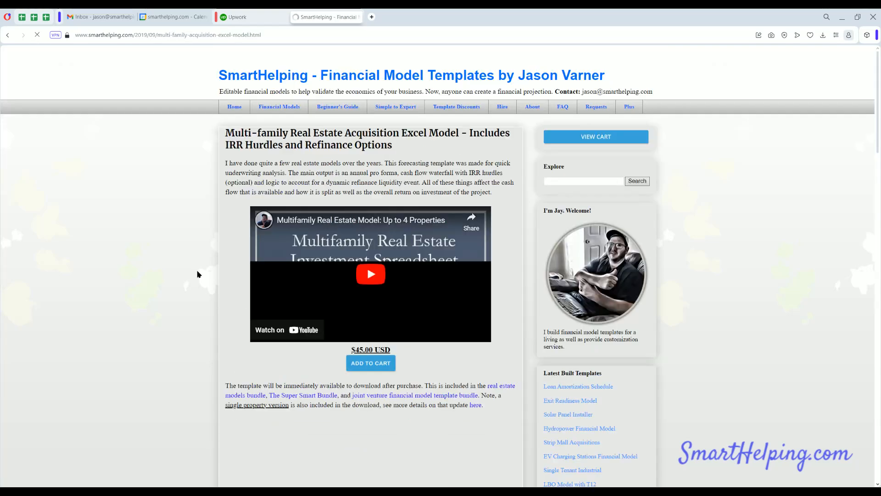
- Page back through the Google Slides template preview to its first slide
{"action": "scroll", "scroll_direction": "down", "scroll_amount": 3}
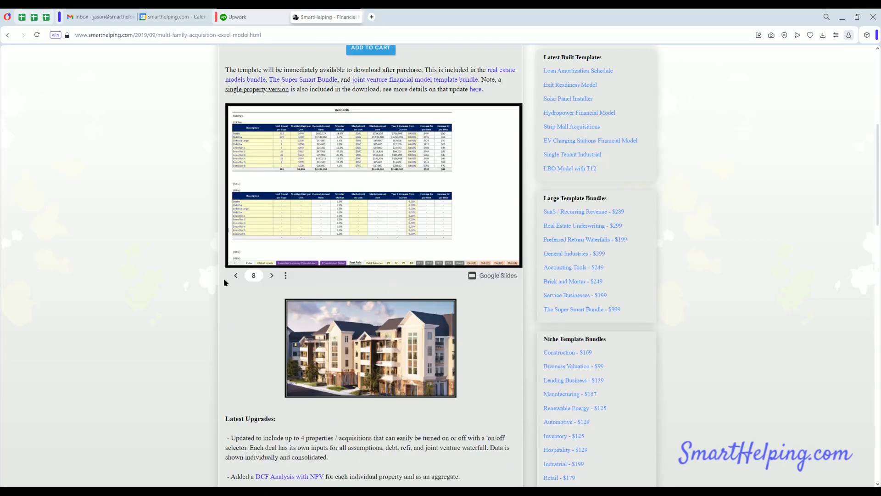
{"action": "scroll", "scroll_direction": "up", "scroll_amount": 3}
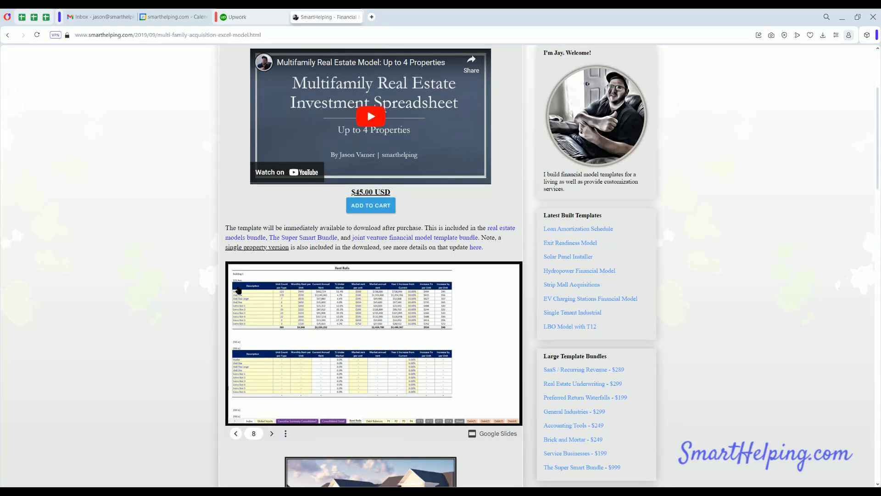
{"action": "left_click", "coordinate": [271, 434]}
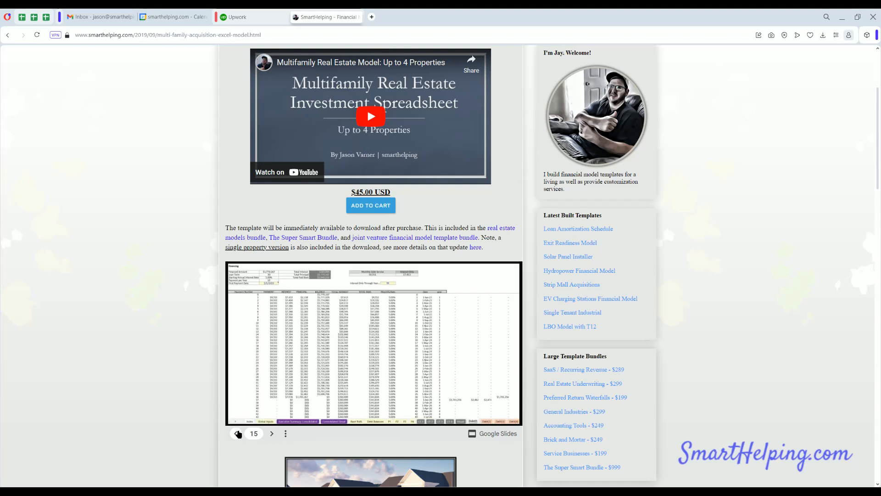
{"action": "left_click", "coordinate": [236, 433]}
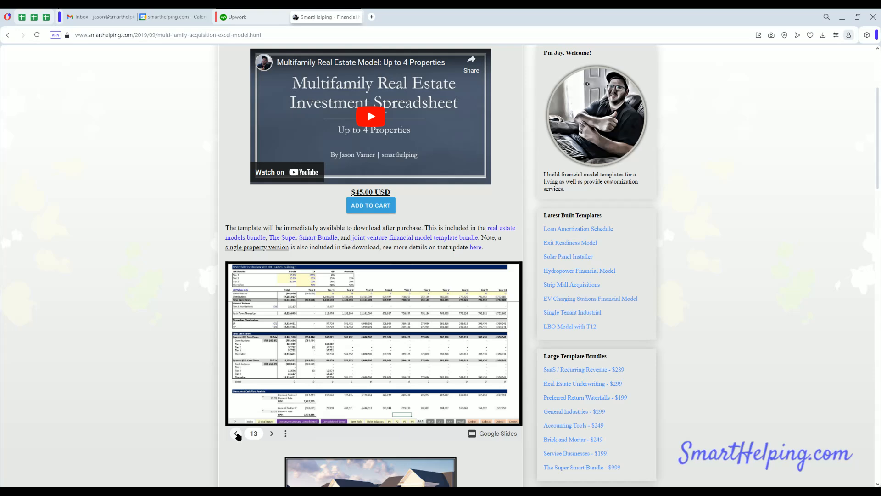
{"action": "left_click", "coordinate": [236, 433]}
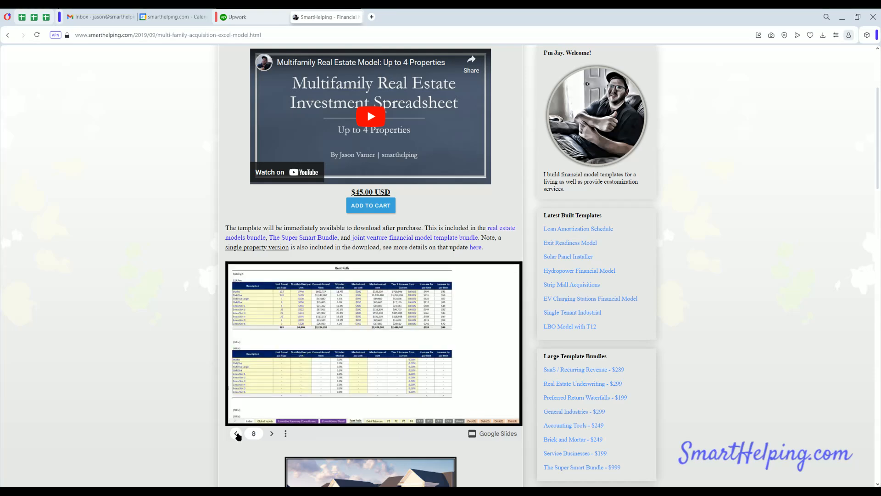
{"action": "left_click", "coordinate": [237, 433]}
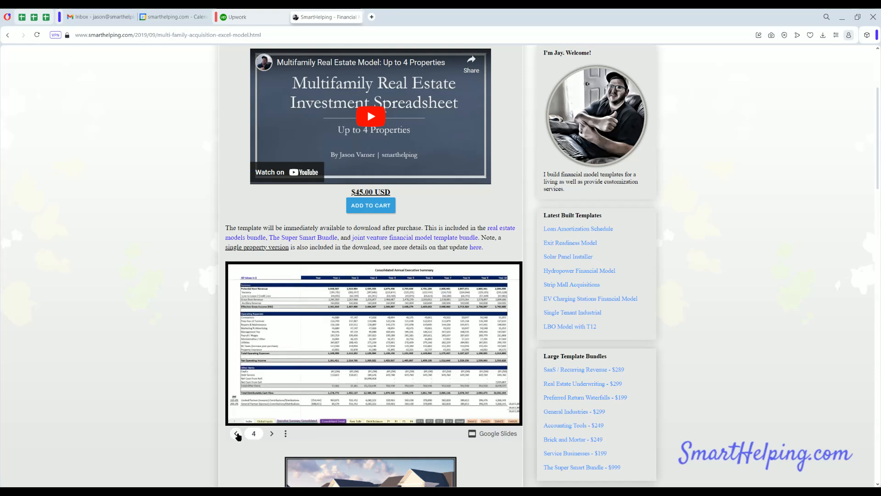
{"action": "left_click", "coordinate": [236, 433]}
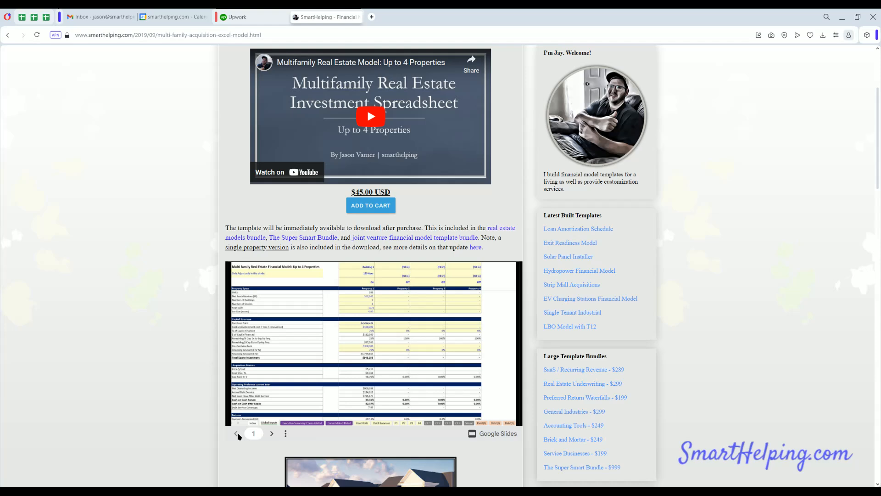
{"action": "mouse_move", "coordinate": [161, 306]}
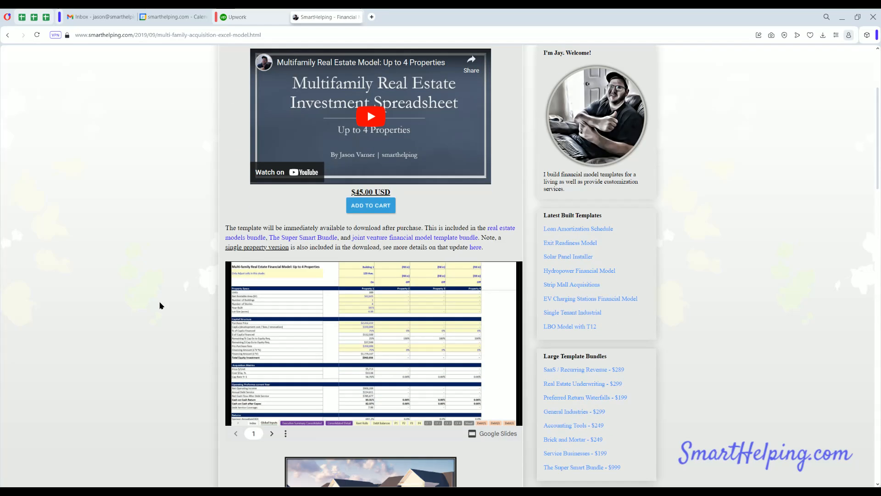
{"action": "mouse_move", "coordinate": [201, 277]}
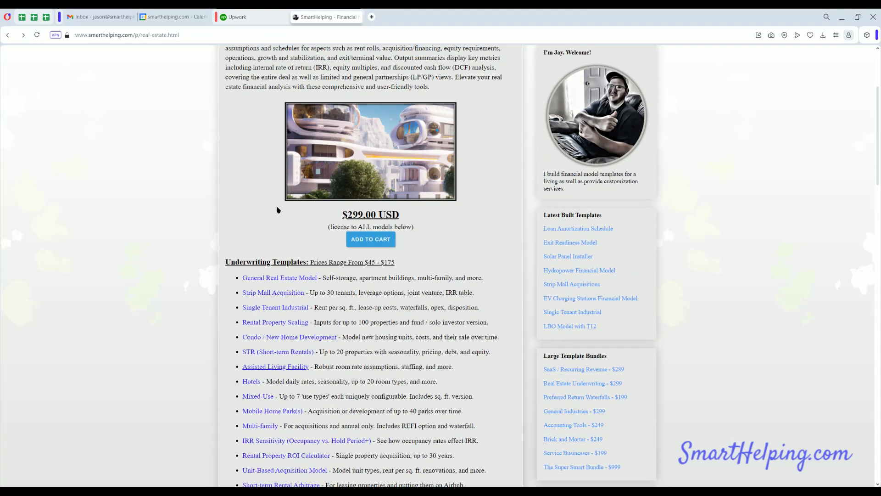
- Scroll the real estate templates list, highlighting template titles along the way
{"action": "scroll", "scroll_direction": "down", "scroll_amount": 3}
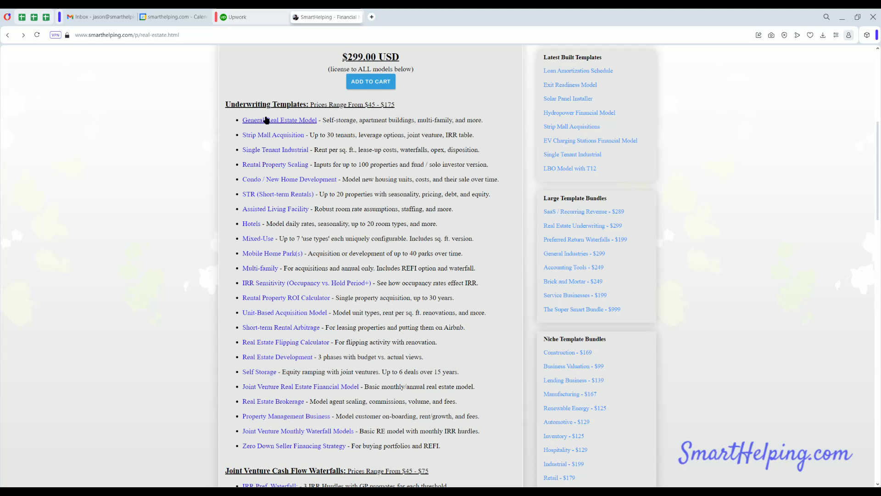
{"action": "mouse_move", "coordinate": [292, 121]}
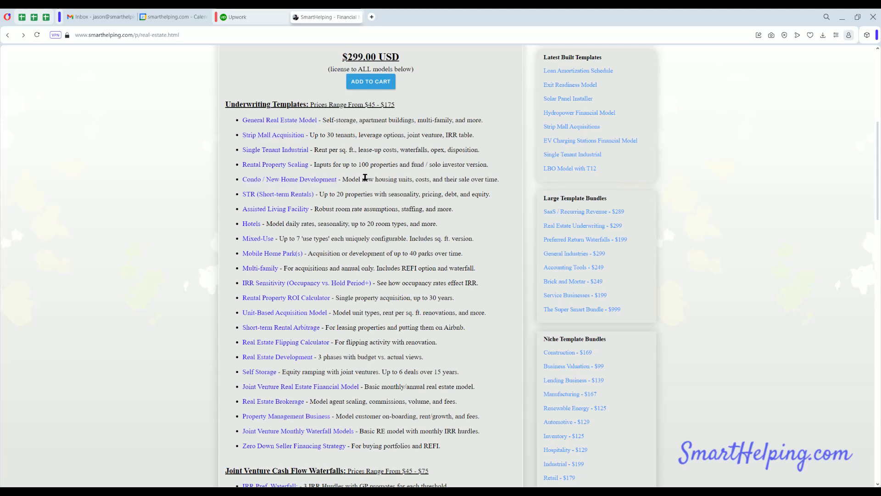
{"action": "left_click_drag", "start_coordinate": [339, 179], "coordinate": [380, 179]}
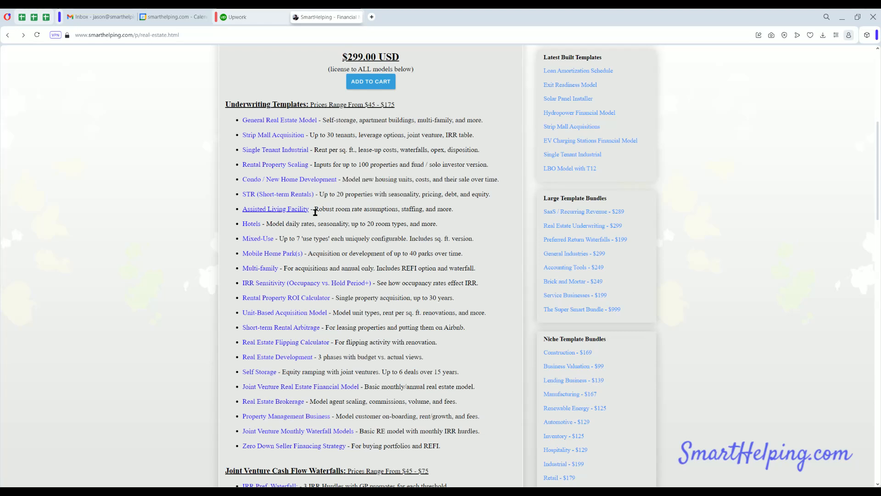
{"action": "mouse_move", "coordinate": [247, 226]}
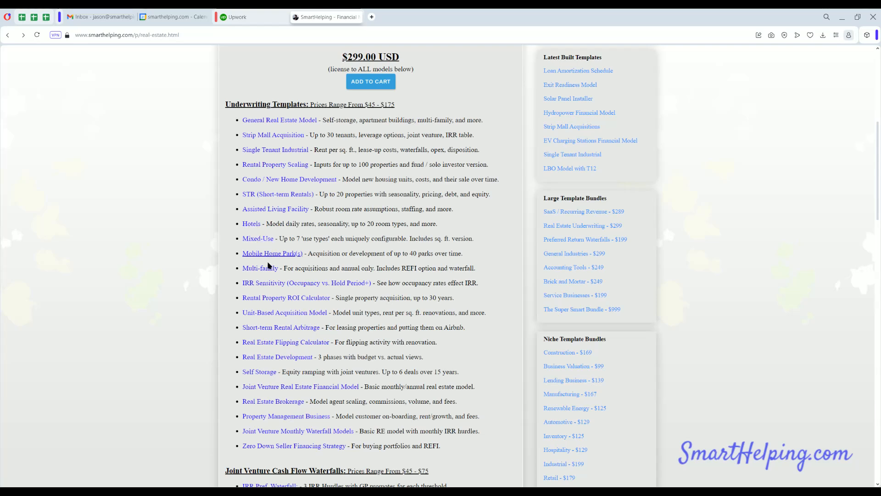
{"action": "mouse_move", "coordinate": [278, 234]}
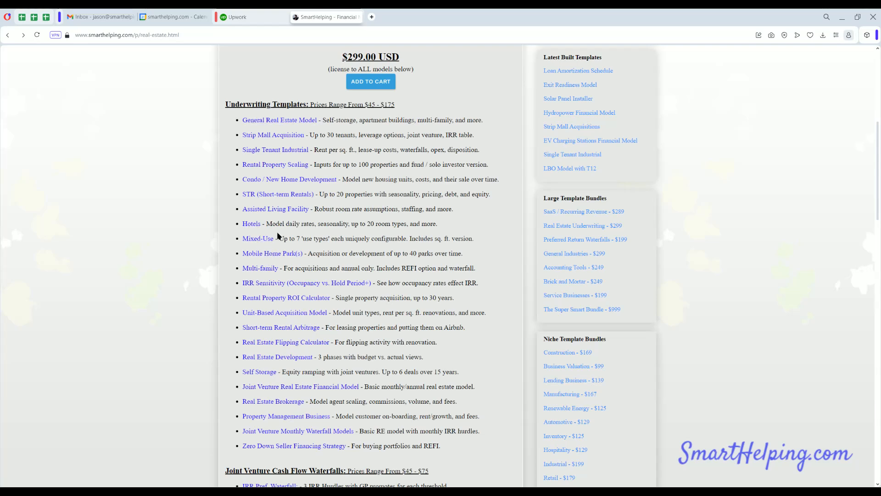
{"action": "scroll", "scroll_direction": "down", "scroll_amount": 3}
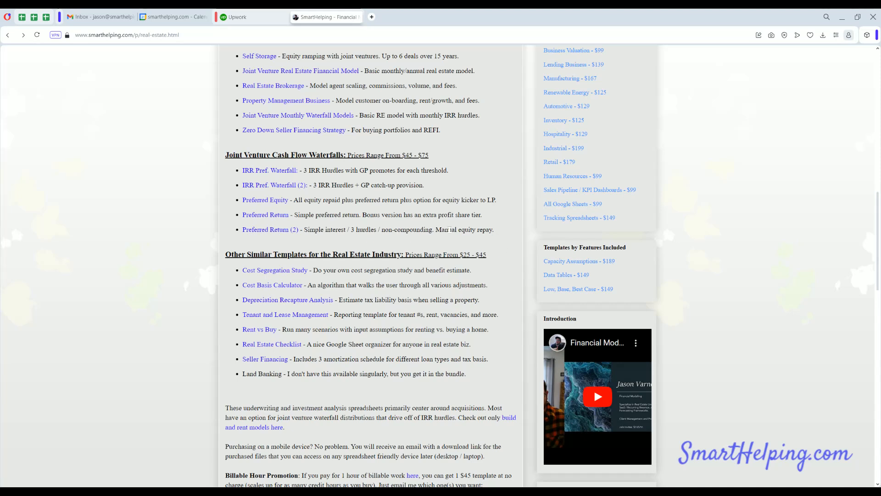
{"action": "left_click_drag", "start_coordinate": [305, 229], "coordinate": [494, 229]}
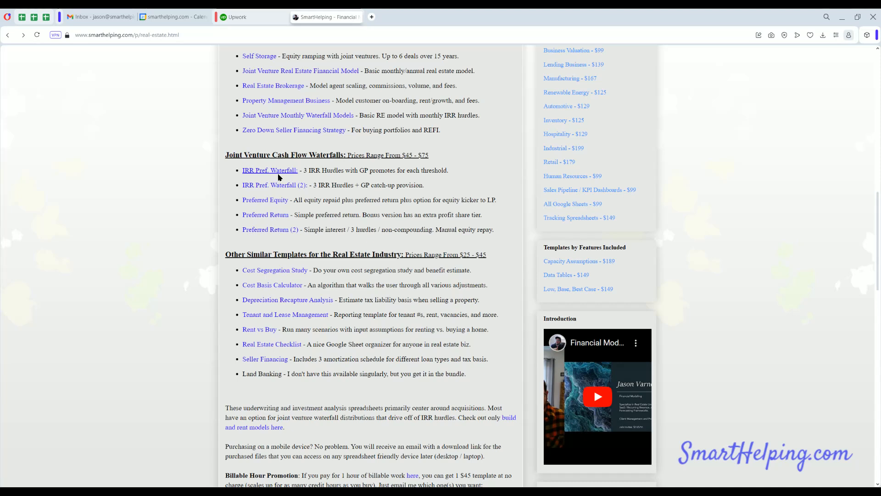
{"action": "mouse_move", "coordinate": [283, 179]}
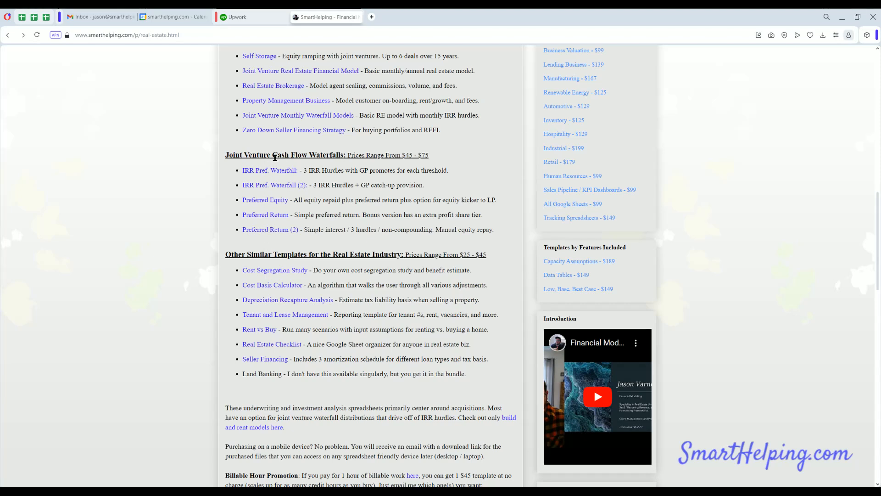
{"action": "mouse_move", "coordinate": [280, 310]}
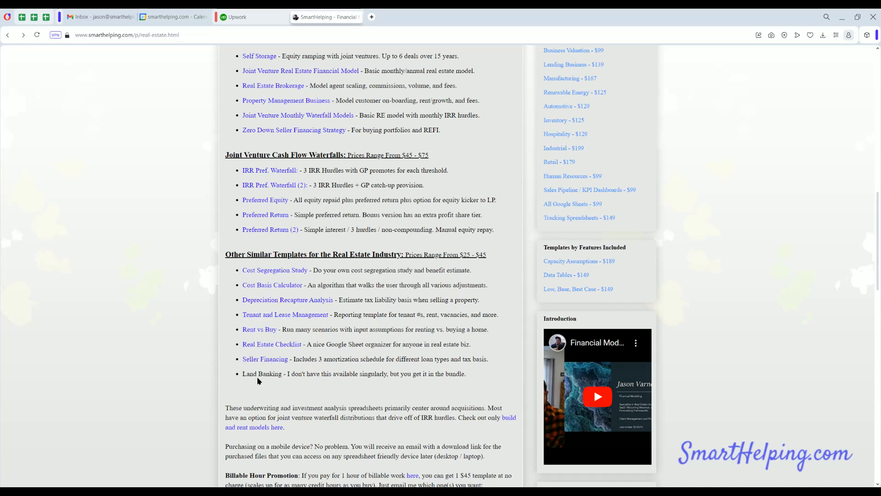
- Highlight 'Land Banking' and scroll further through the template categories
{"action": "double_click", "coordinate": [260, 374]}
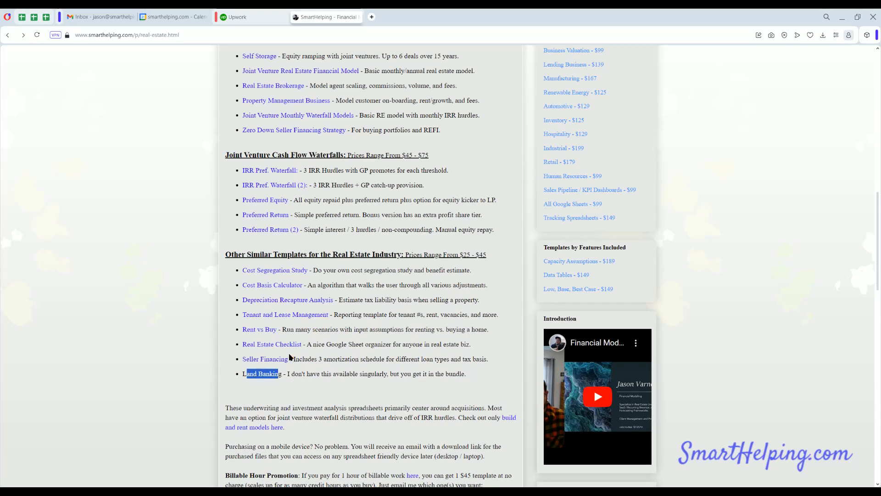
{"action": "scroll", "scroll_direction": "up", "scroll_amount": 3}
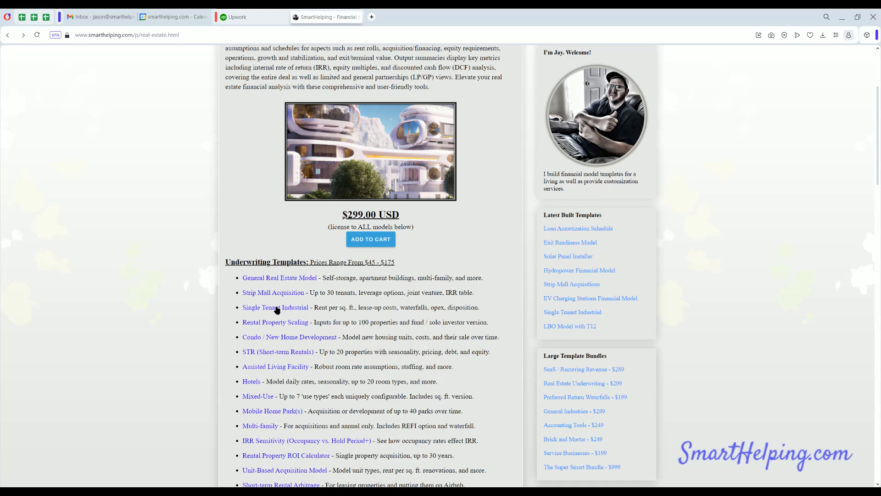
{"action": "scroll", "scroll_direction": "down", "scroll_amount": 3}
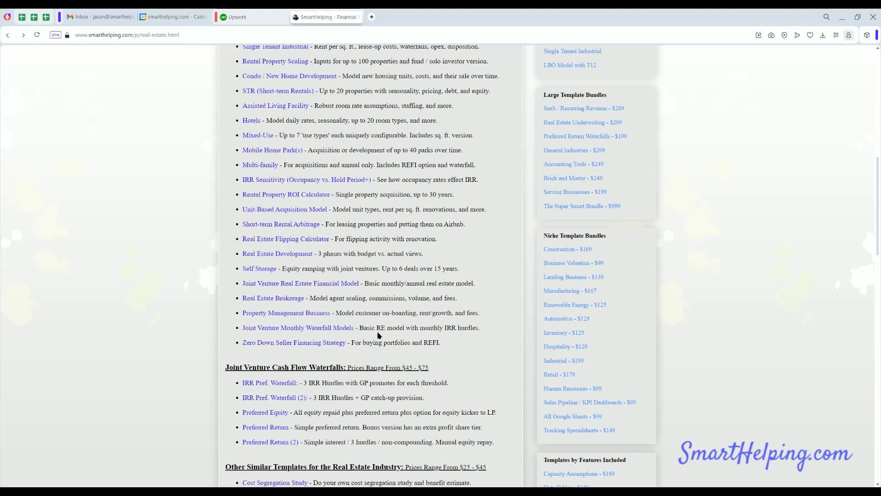
{"action": "scroll", "scroll_direction": "down", "scroll_amount": 3}
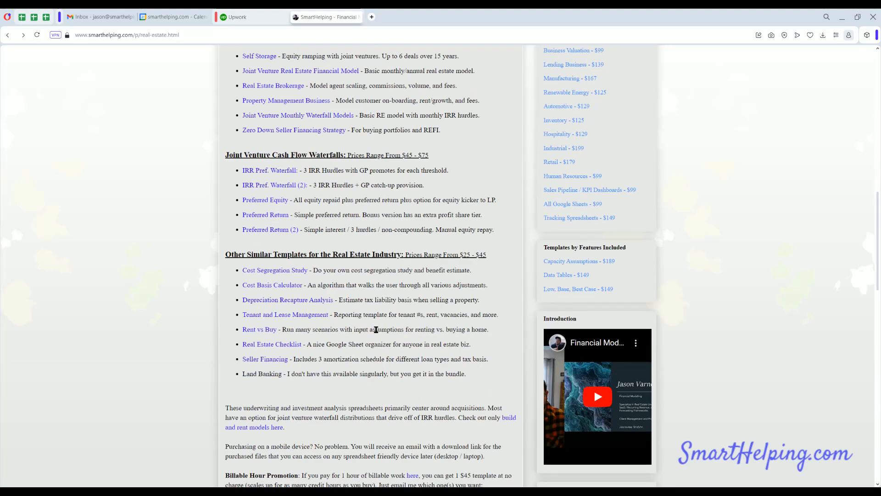
{"action": "mouse_move", "coordinate": [429, 376]}
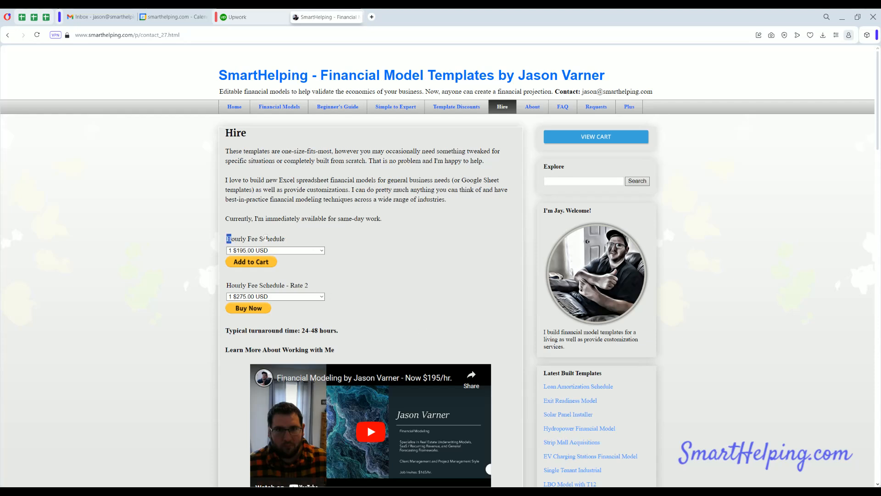
- Review the Hourly Fee Schedule and Template Discounts pages, then go to the Financial Models listing
{"action": "double_click", "coordinate": [263, 239]}
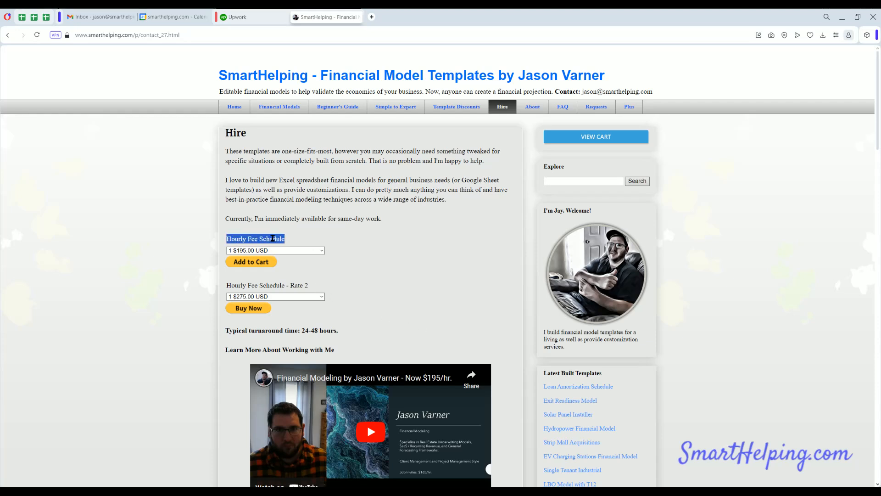
{"action": "left_click", "coordinate": [269, 239]}
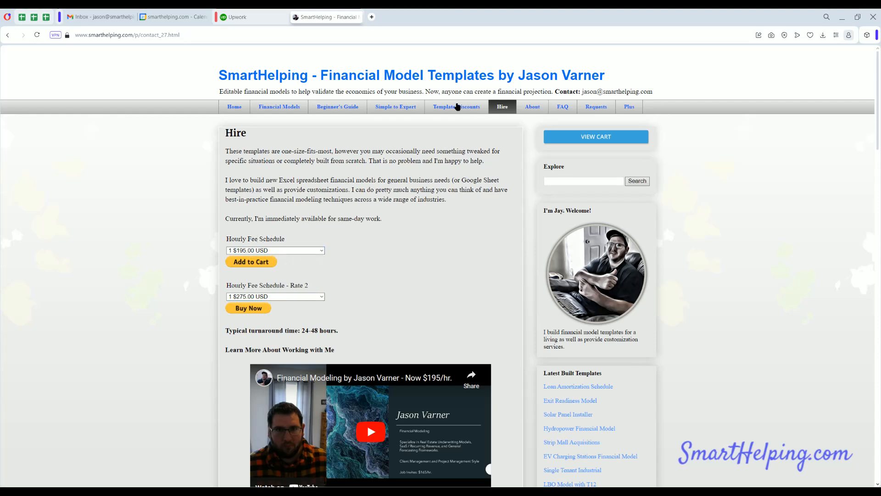
{"action": "left_click", "coordinate": [456, 107]}
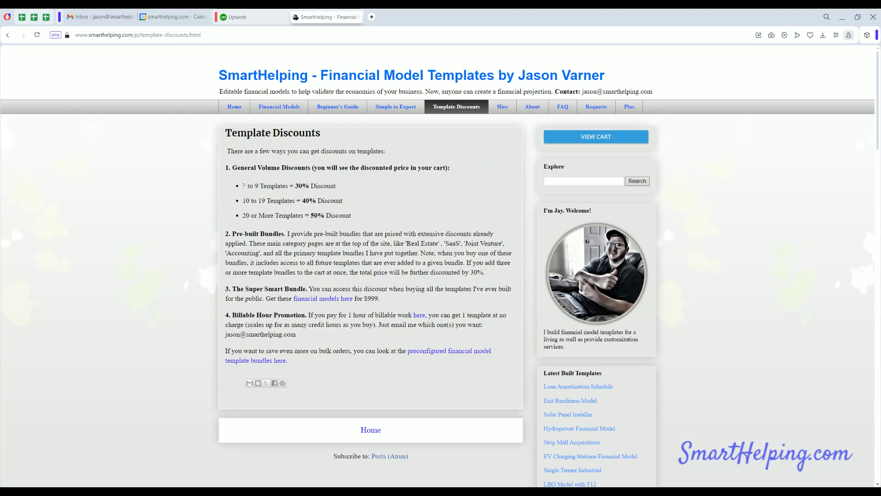
{"action": "left_click_drag", "start_coordinate": [301, 186], "coordinate": [320, 185]}
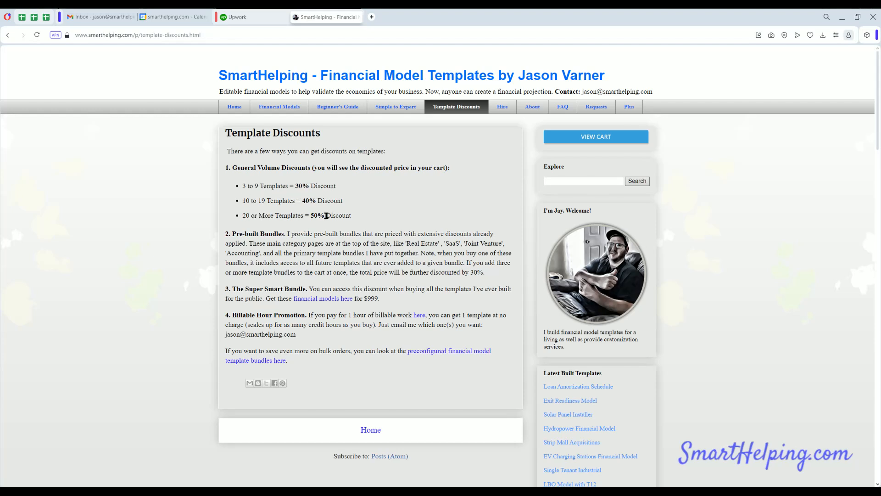
{"action": "left_click", "coordinate": [279, 106]}
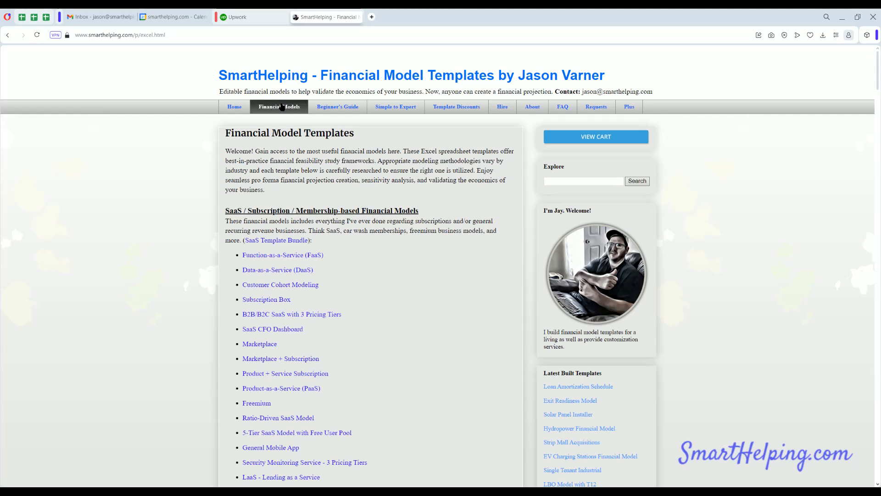
{"action": "mouse_move", "coordinate": [271, 241]}
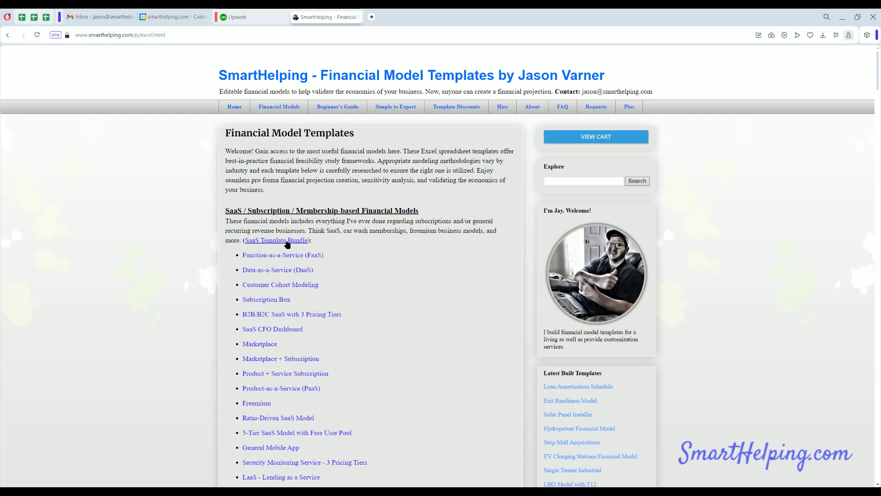
- Scroll the template list down to General Business Valuation and open the Exit Readiness Scorecard Model
{"action": "scroll", "scroll_direction": "down", "scroll_amount": 3}
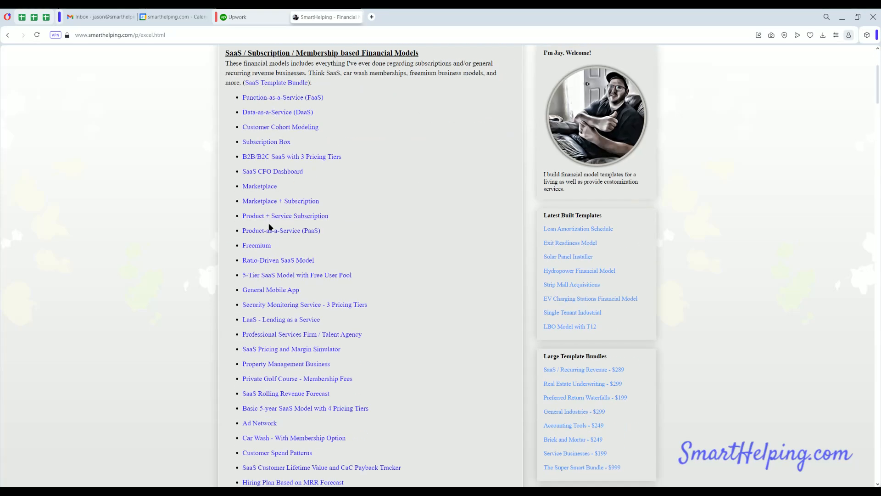
{"action": "scroll", "scroll_direction": "down", "scroll_amount": 3}
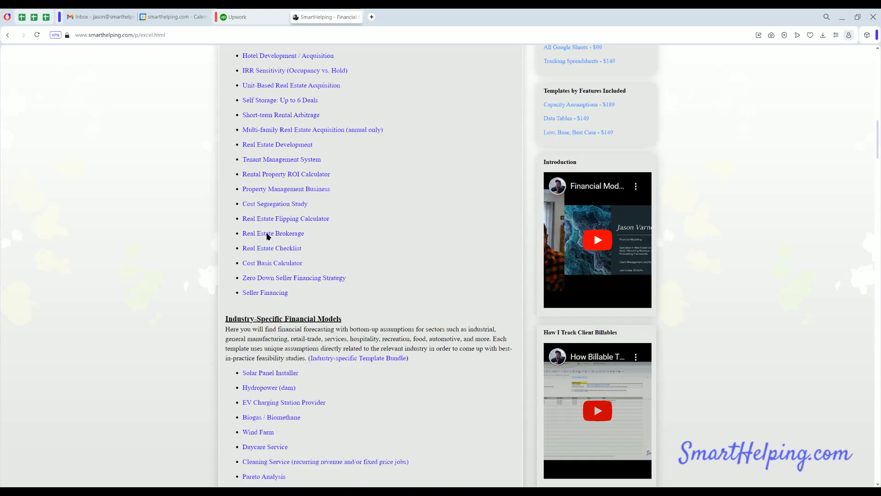
{"action": "scroll", "scroll_direction": "down", "scroll_amount": 3}
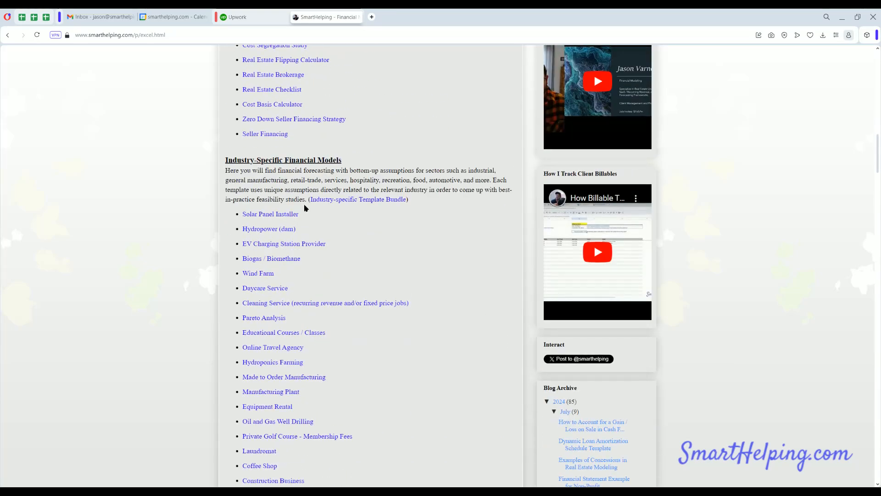
{"action": "mouse_move", "coordinate": [277, 218]}
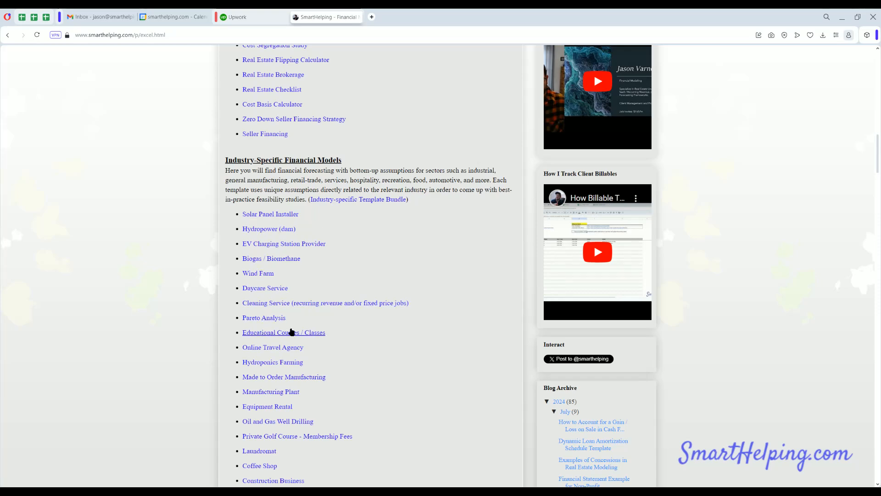
{"action": "scroll", "scroll_direction": "down", "scroll_amount": 3}
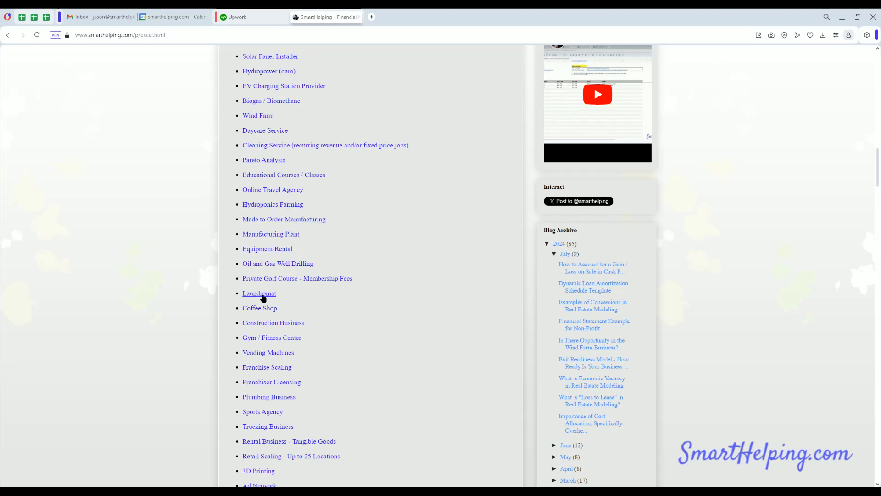
{"action": "mouse_move", "coordinate": [272, 350]}
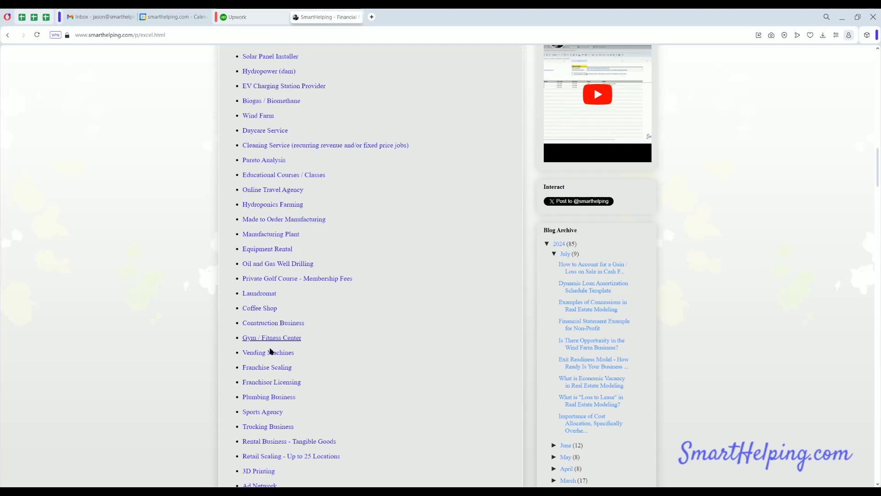
{"action": "scroll", "scroll_direction": "down", "scroll_amount": 3}
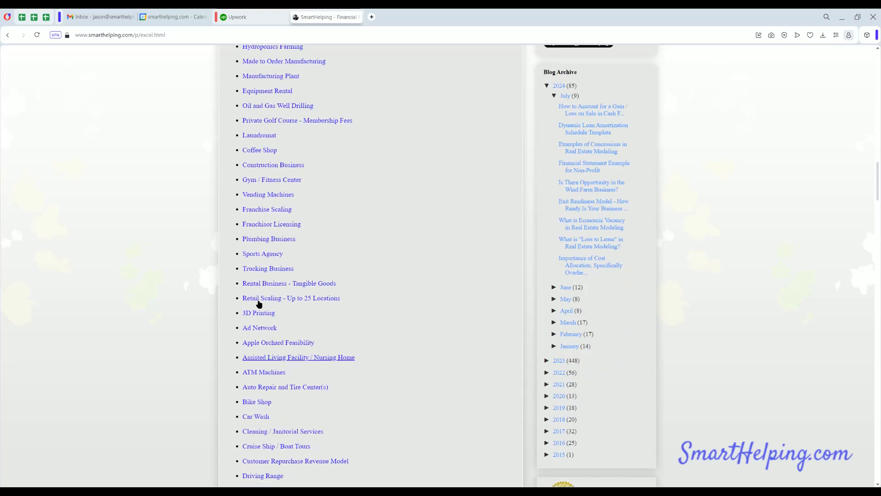
{"action": "scroll", "scroll_direction": "down", "scroll_amount": 3}
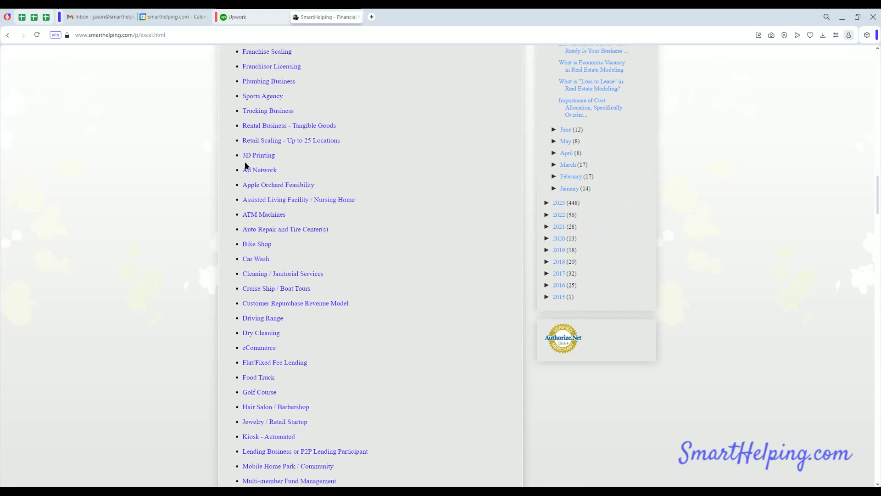
{"action": "scroll", "scroll_direction": "down", "scroll_amount": 3}
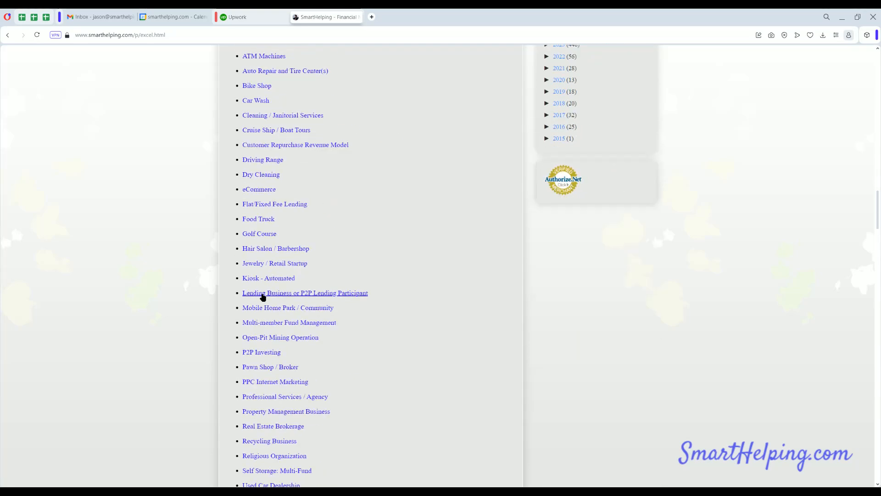
{"action": "scroll", "scroll_direction": "down", "scroll_amount": 3}
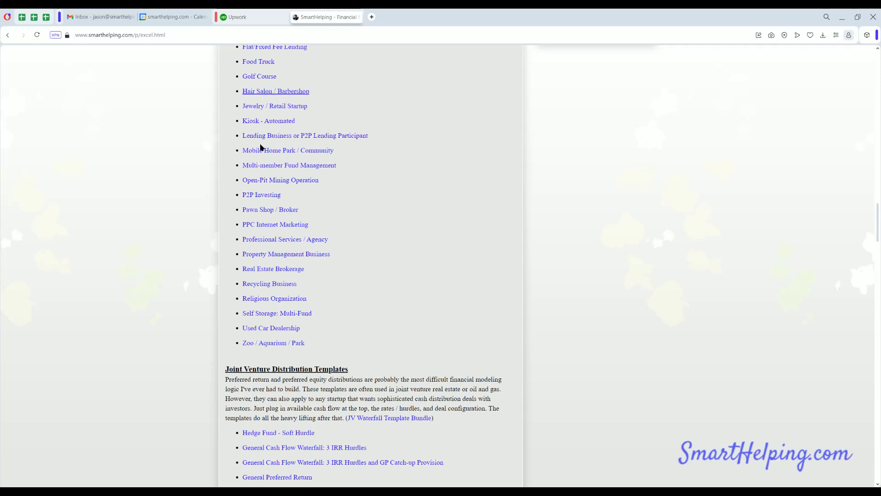
{"action": "mouse_move", "coordinate": [277, 270]}
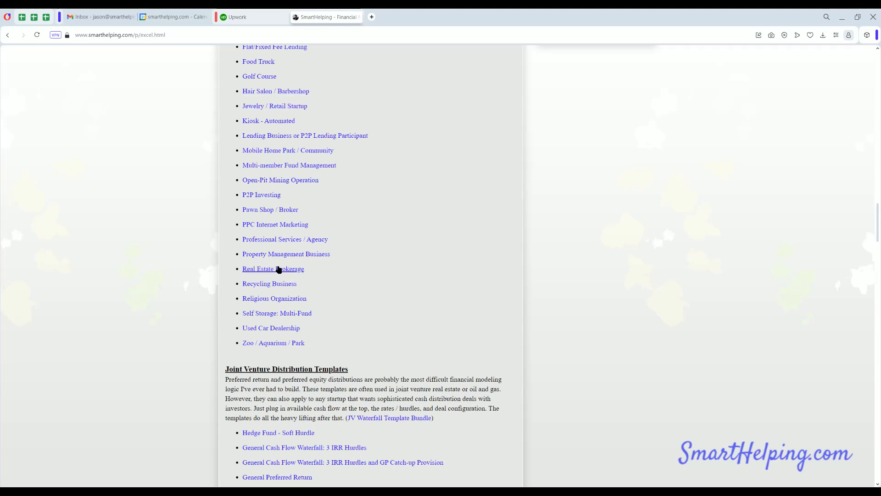
{"action": "mouse_move", "coordinate": [293, 294]}
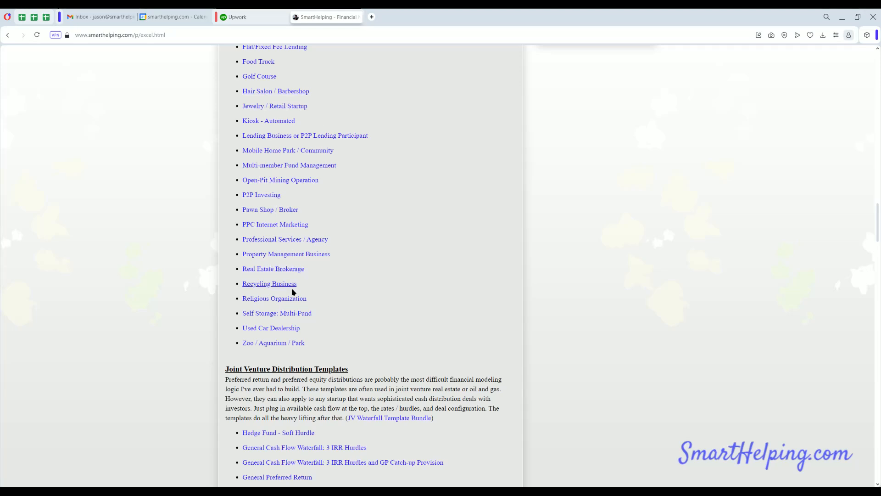
{"action": "scroll", "scroll_direction": "down", "scroll_amount": 3}
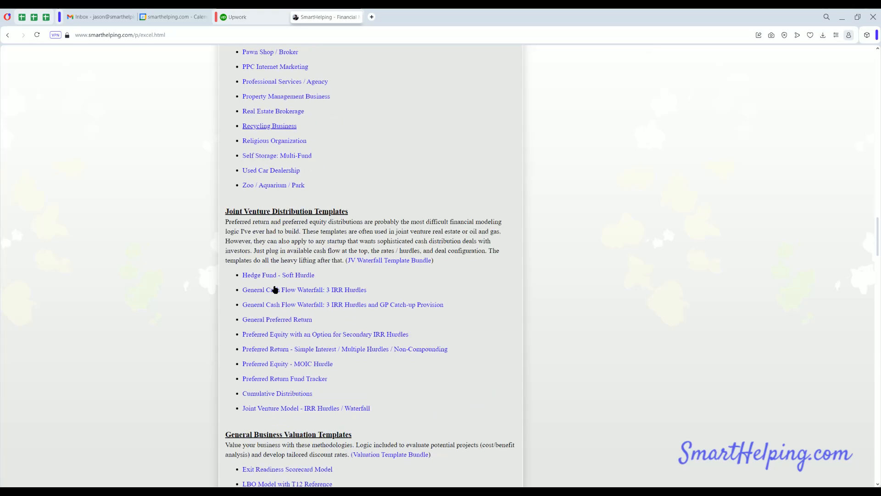
{"action": "scroll", "scroll_direction": "down", "scroll_amount": 3}
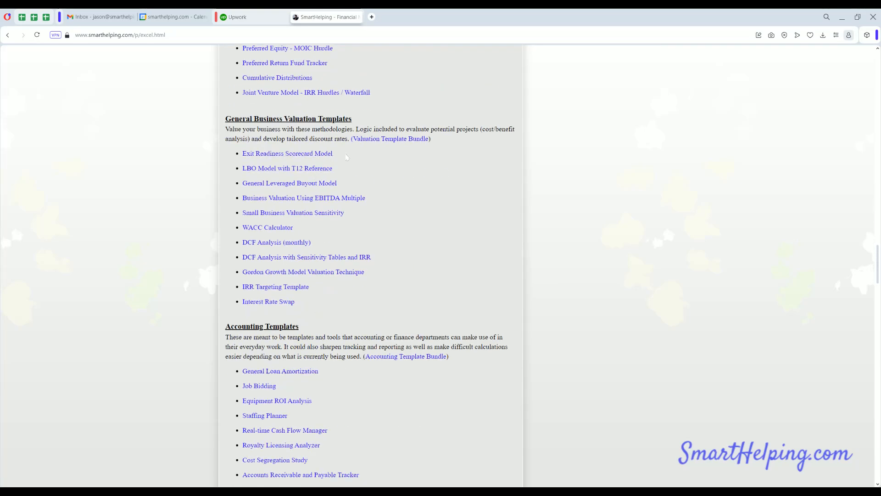
{"action": "left_click", "coordinate": [288, 153]}
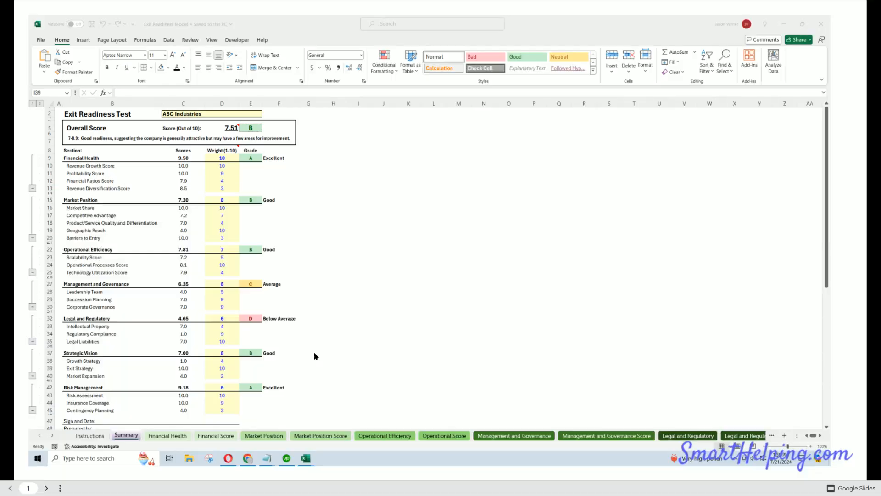
{"action": "mouse_move", "coordinate": [199, 160]}
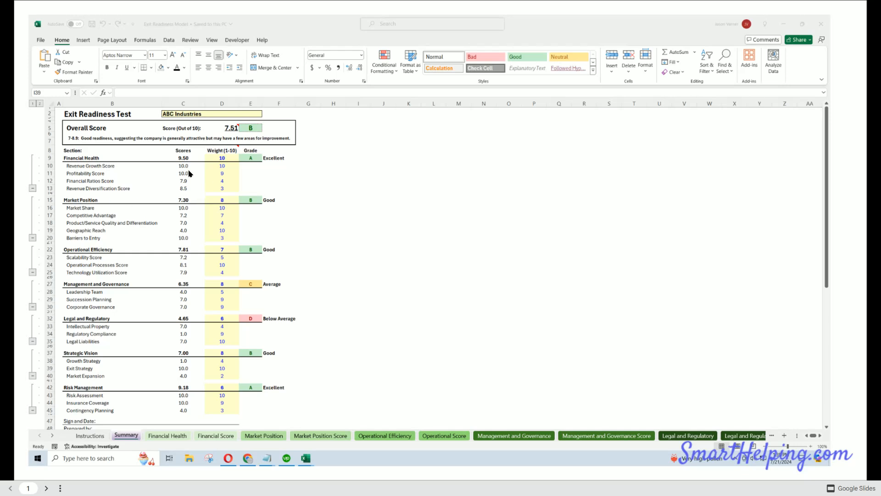
{"action": "mouse_move", "coordinate": [105, 223]}
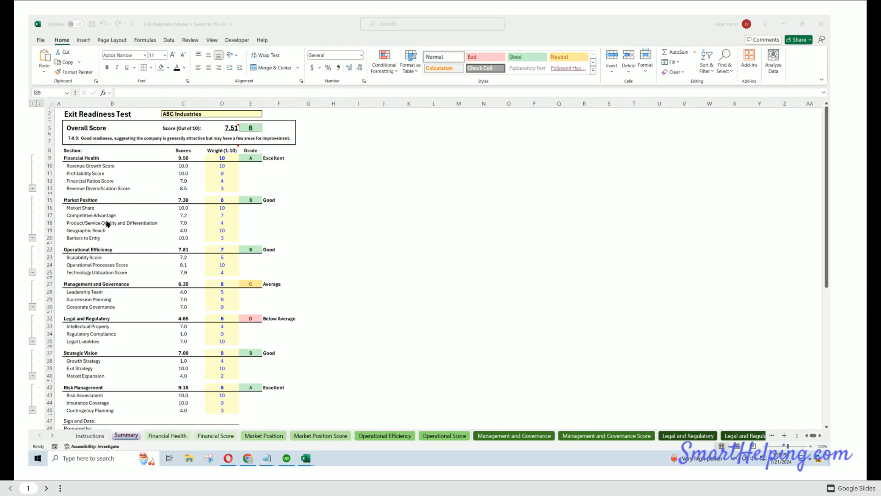
{"action": "mouse_move", "coordinate": [236, 226]}
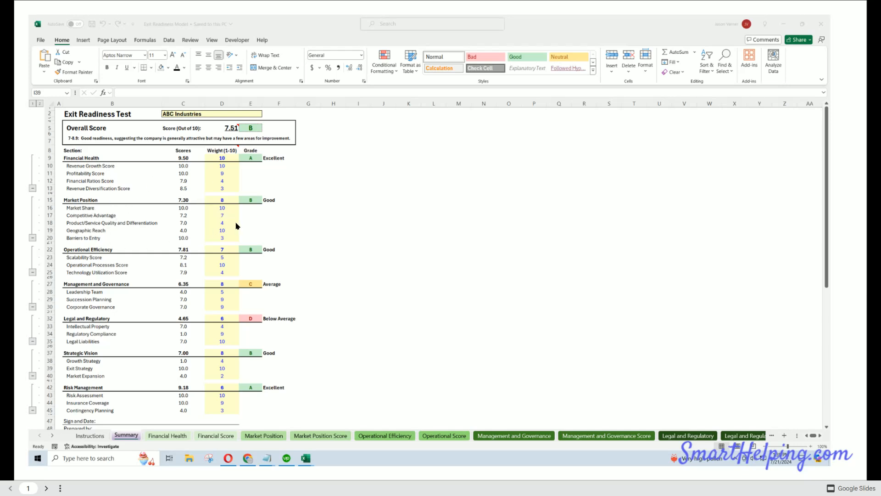
- Page through the Financial Health, Market Position and Management screenshot slides, then return to the product page
{"action": "left_click", "coordinate": [167, 435]}
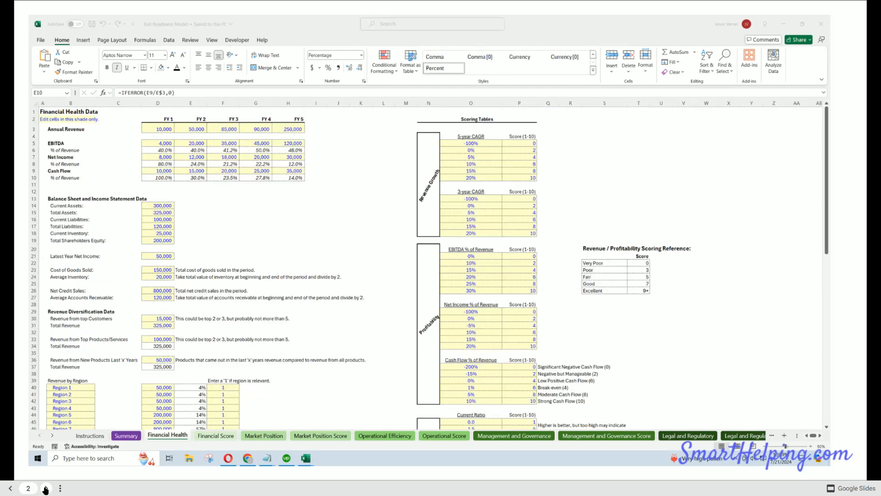
{"action": "left_click", "coordinate": [320, 435]}
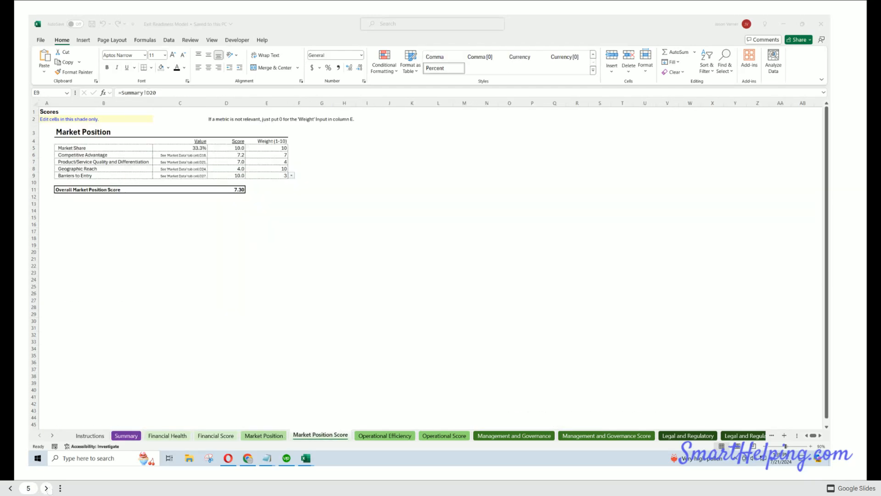
{"action": "left_click", "coordinate": [514, 434]}
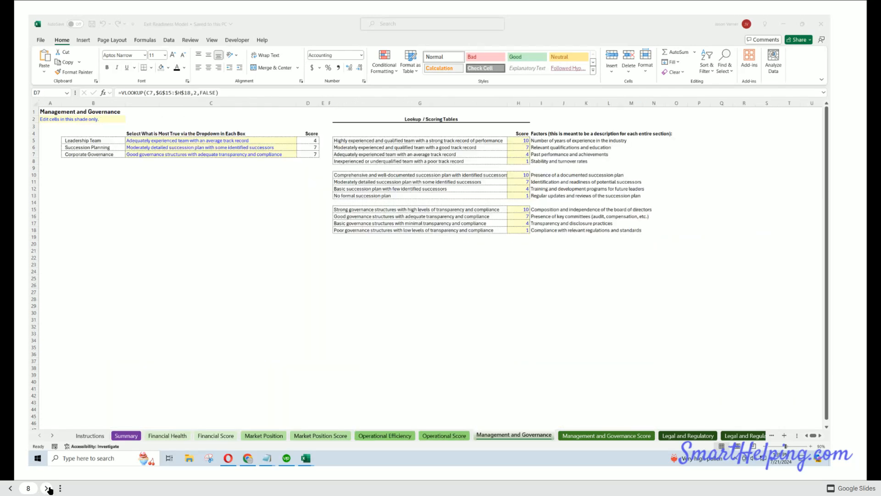
{"action": "left_click", "coordinate": [263, 435]}
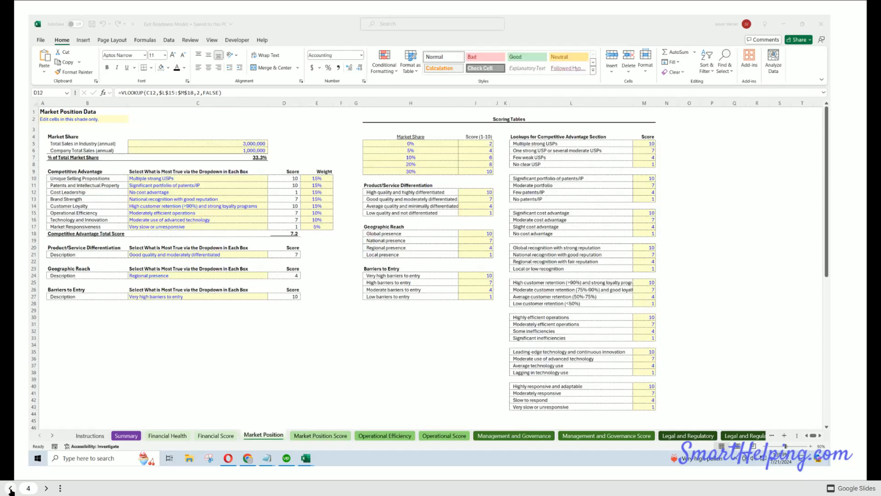
{"action": "left_click", "coordinate": [124, 435]}
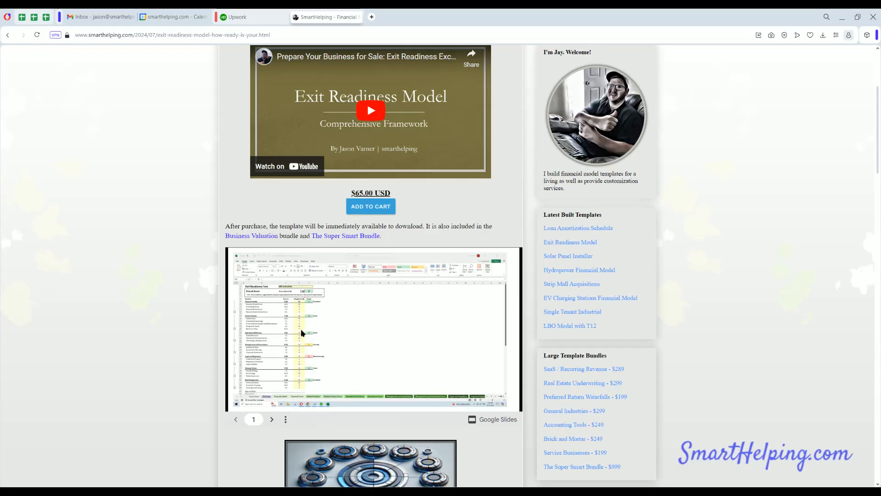
{"action": "scroll", "scroll_direction": "up", "scroll_amount": 3}
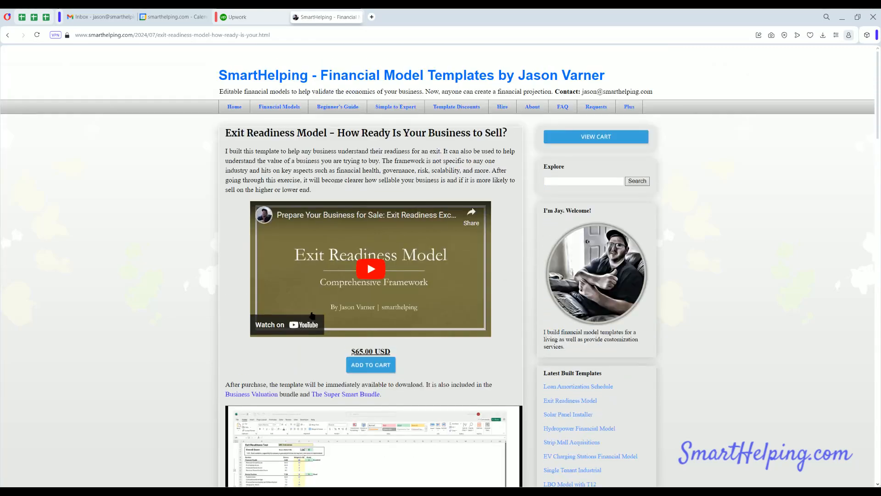
{"action": "mouse_move", "coordinate": [317, 127]}
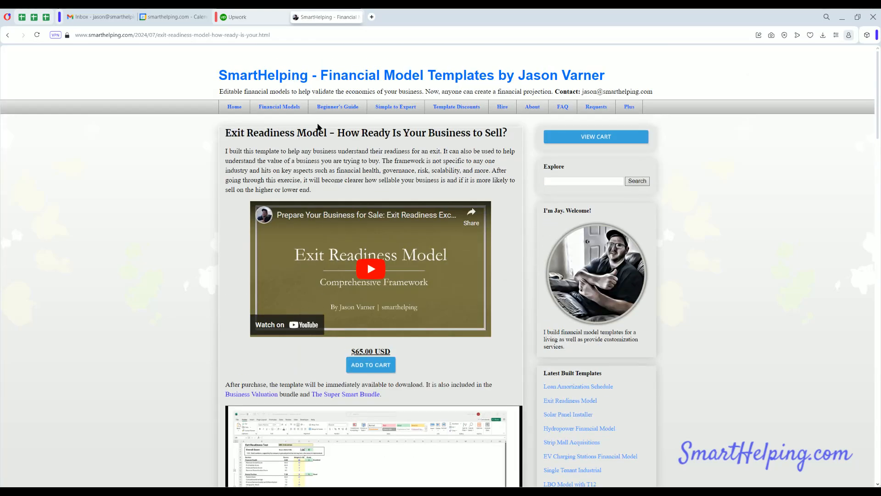
{"action": "mouse_move", "coordinate": [510, 90]}
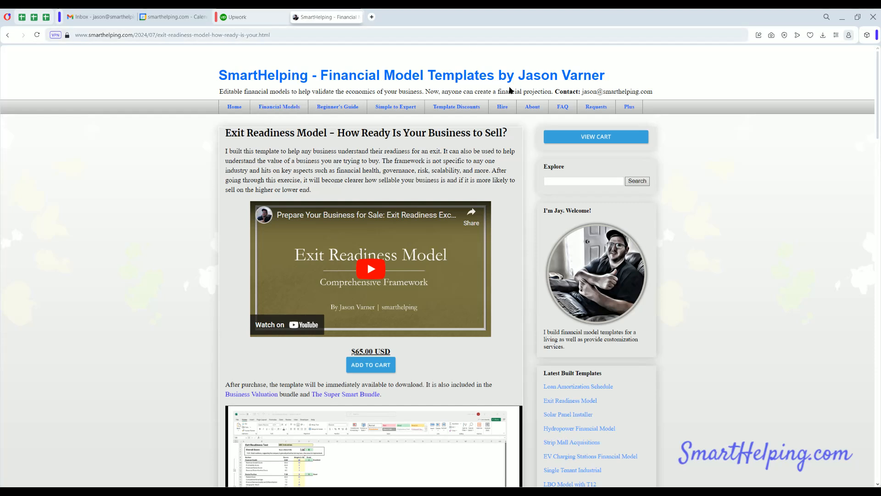
{"action": "mouse_move", "coordinate": [503, 109]}
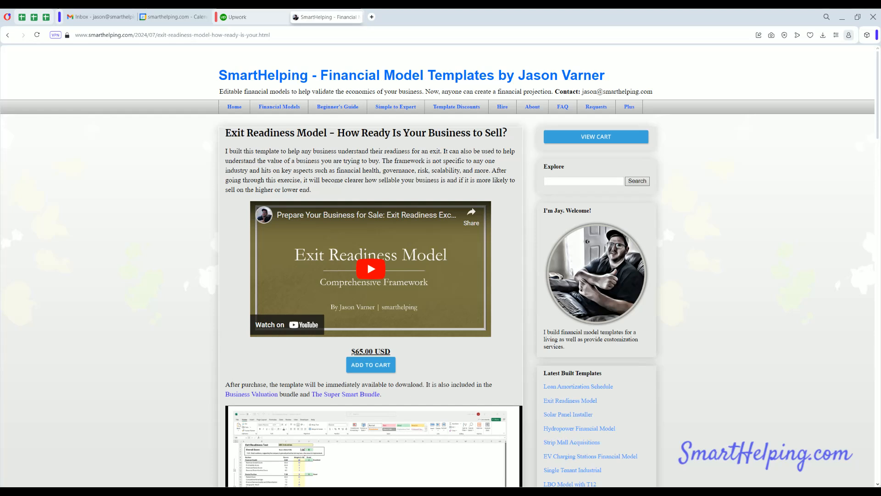
{"action": "mouse_move", "coordinate": [386, 397]}
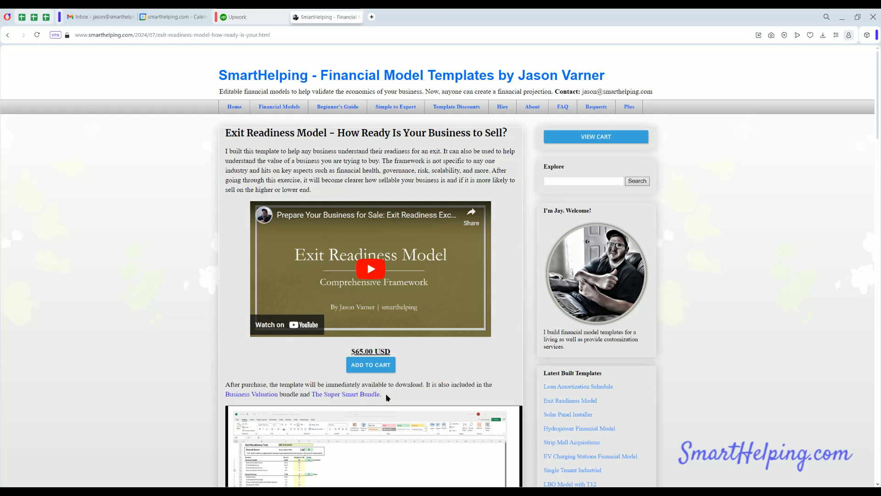
{"action": "scroll", "scroll_direction": "down", "scroll_amount": 3}
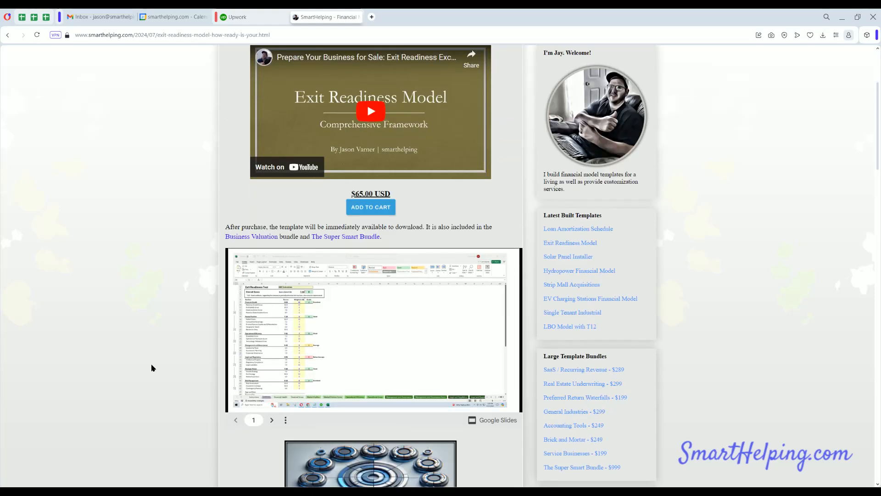
{"action": "scroll", "scroll_direction": "down", "scroll_amount": 3}
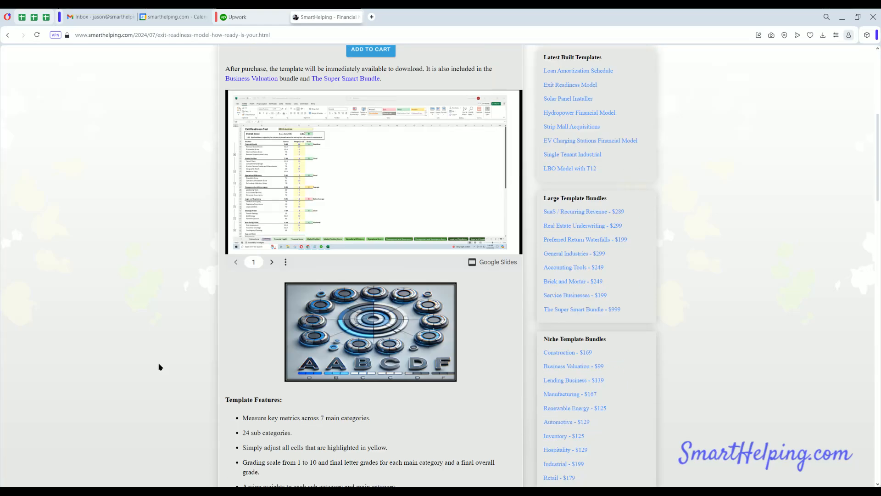
{"action": "scroll", "scroll_direction": "up", "scroll_amount": 3}
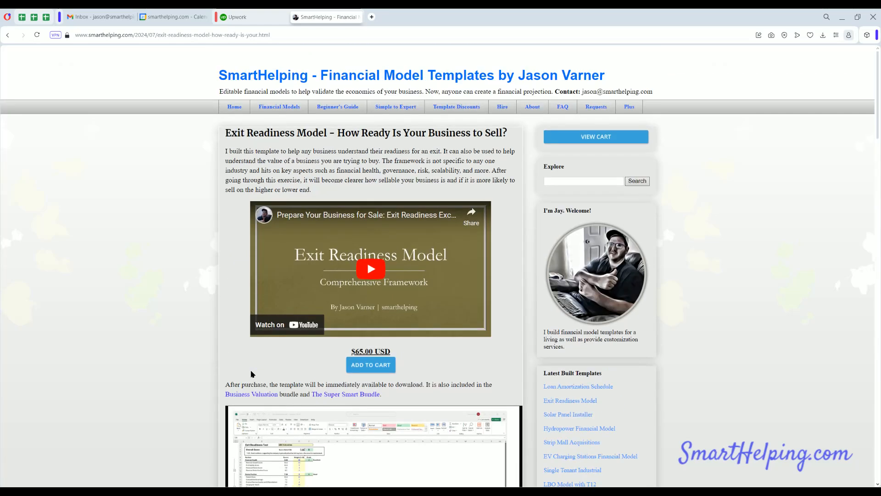
{"action": "mouse_move", "coordinate": [186, 343]}
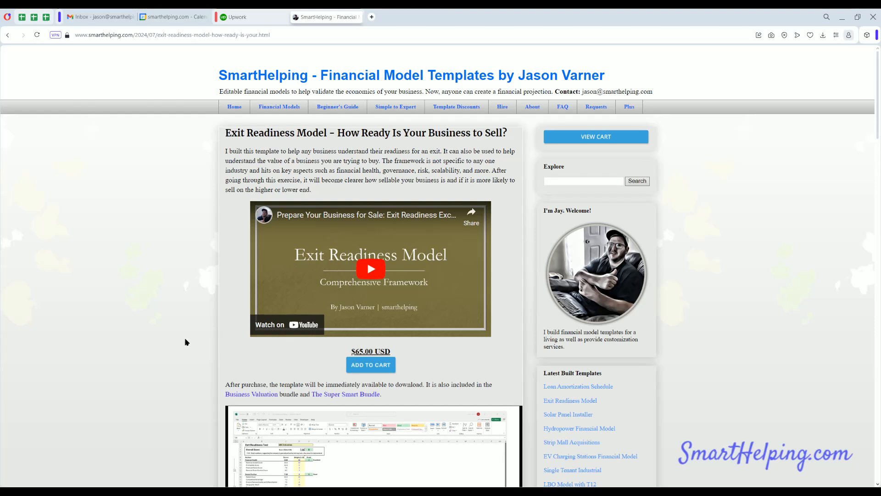